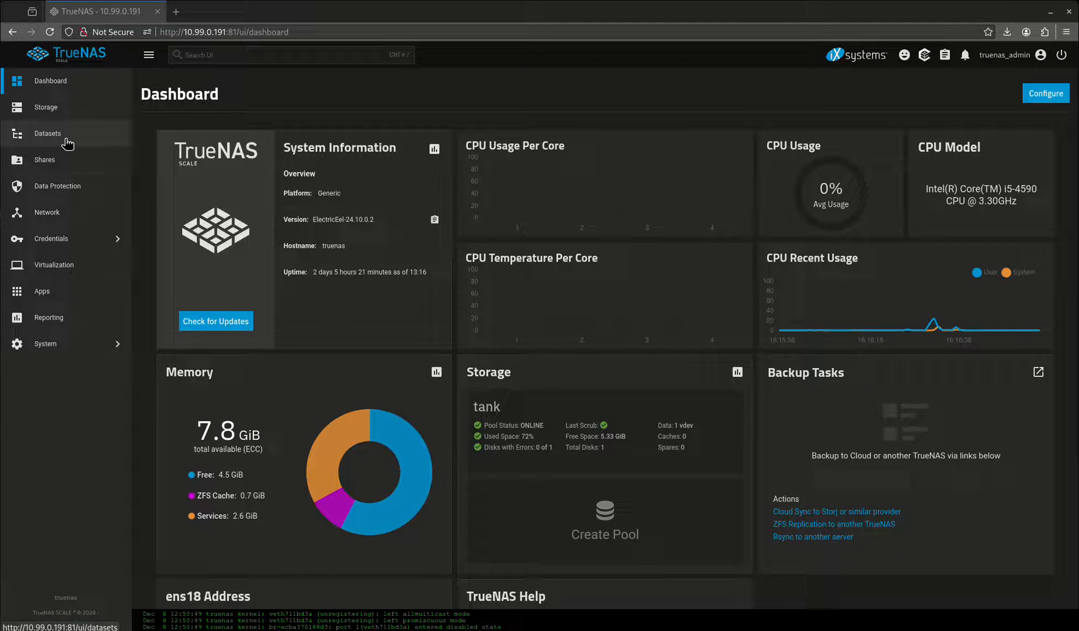
# Create a 'pihole' dataset with the Apps preset under tank/configs, returning to the pool list without an ACL
pyautogui.click(48, 133)
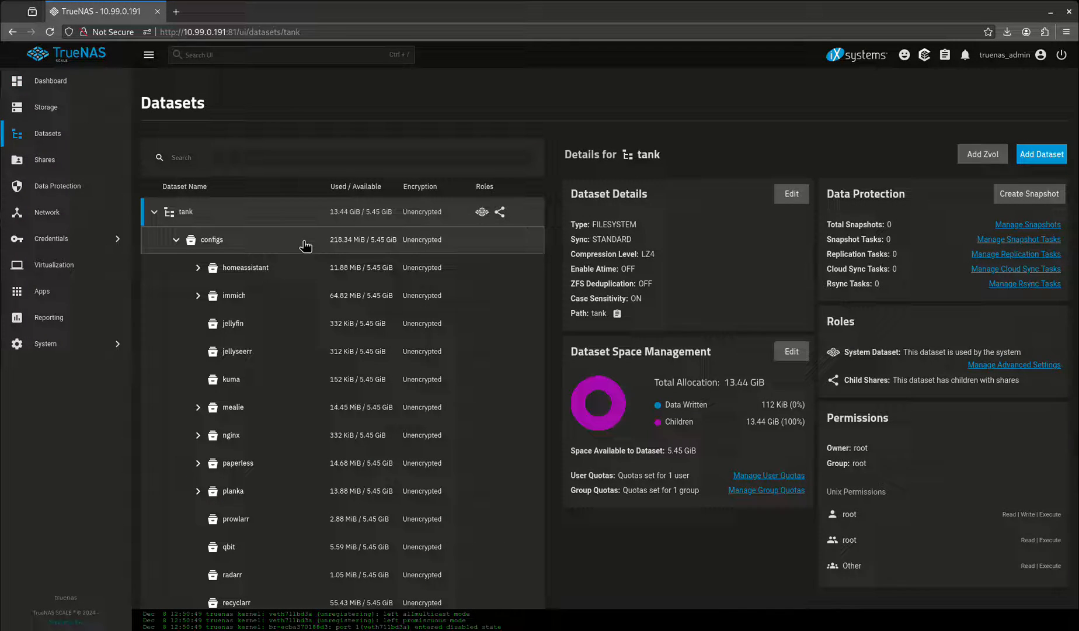
pyautogui.click(210, 239)
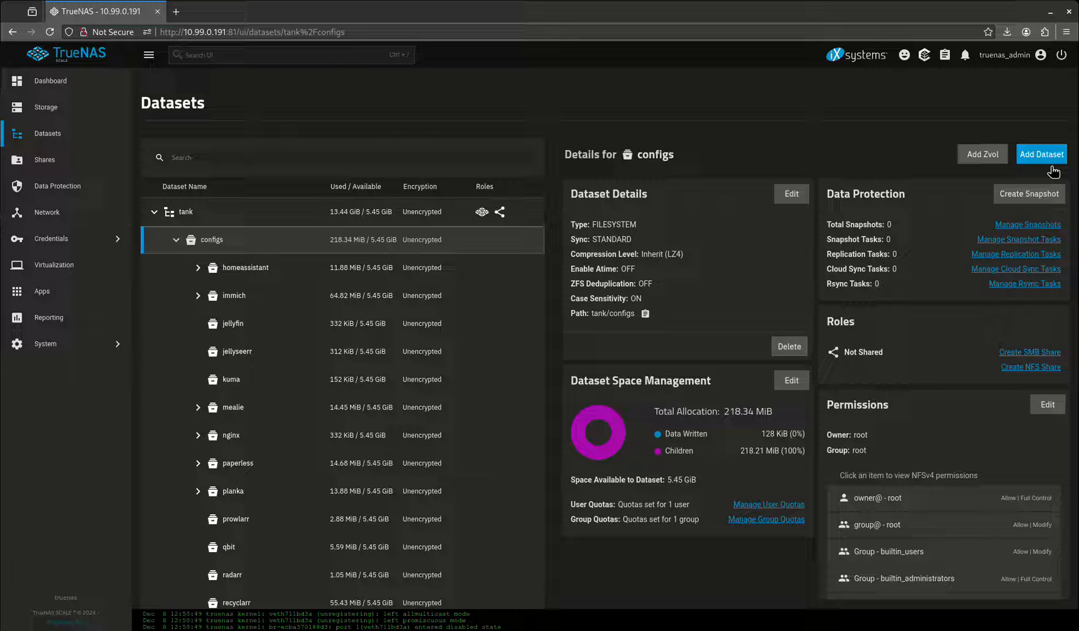
pyautogui.click(1041, 153)
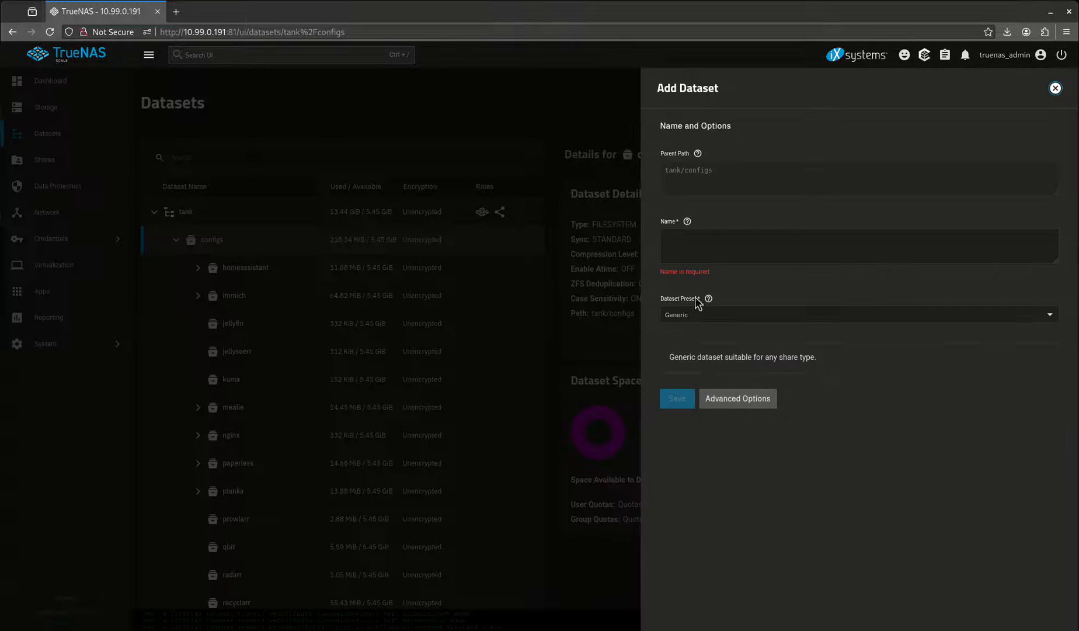
pyautogui.write('pi')
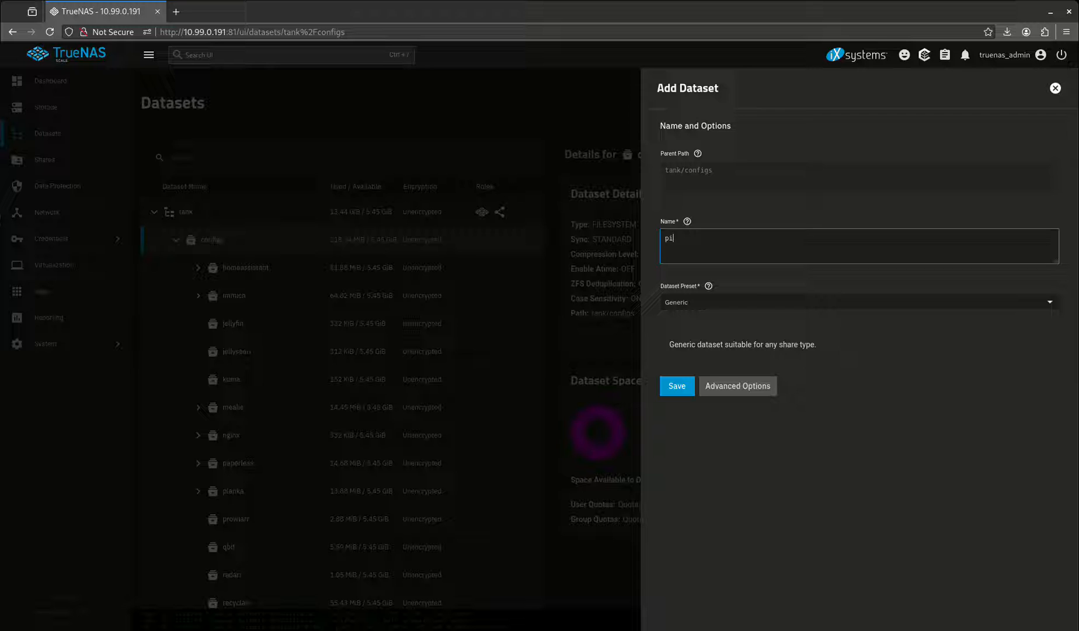
pyautogui.write('hole')
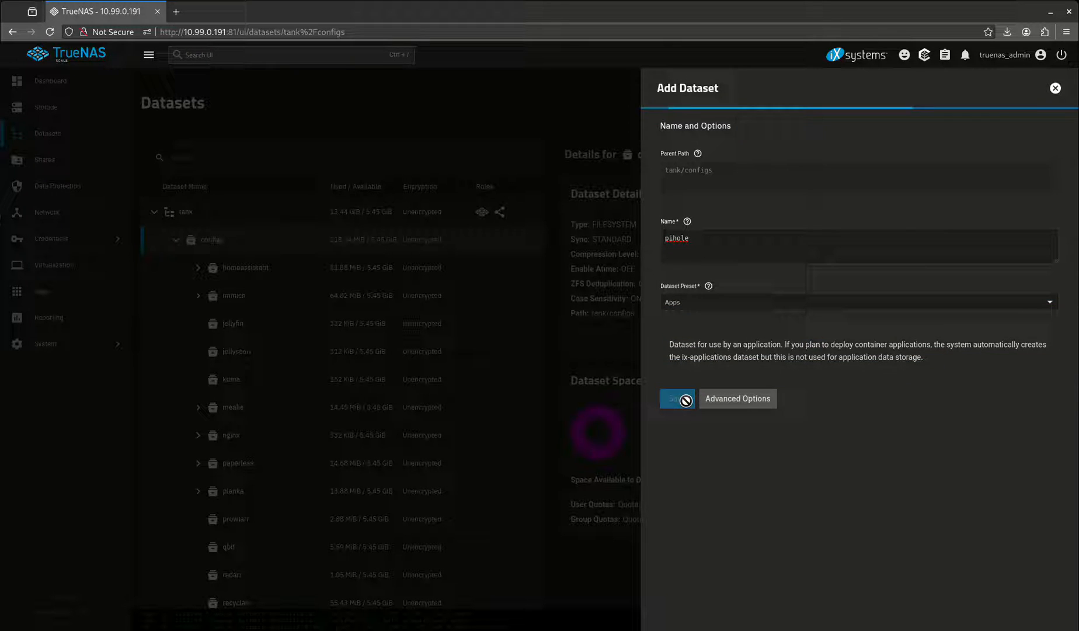
pyautogui.click(676, 399)
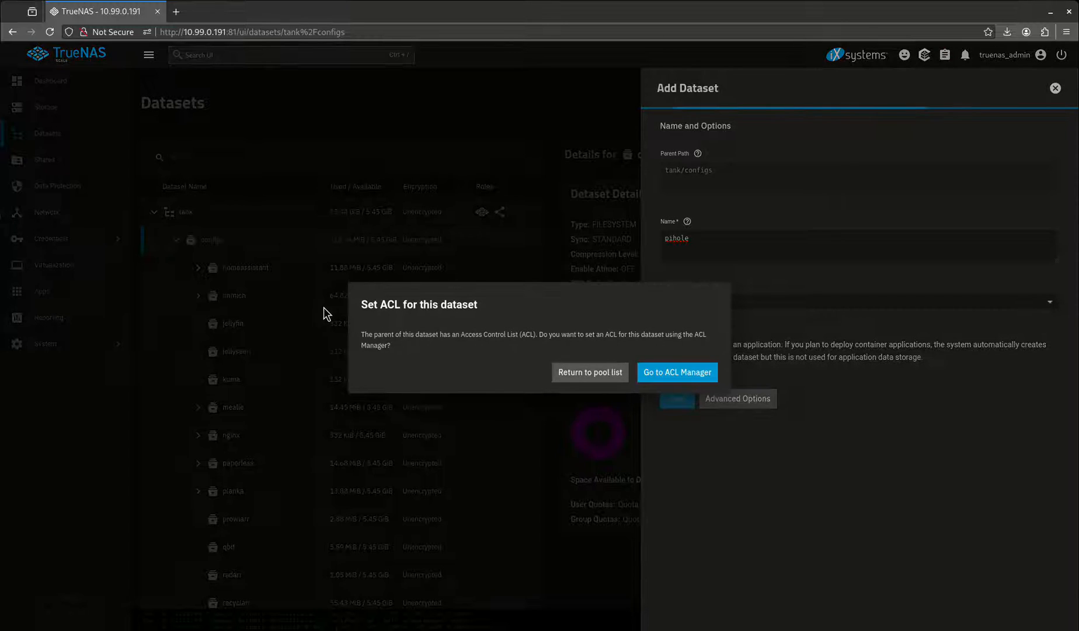
pyautogui.click(589, 372)
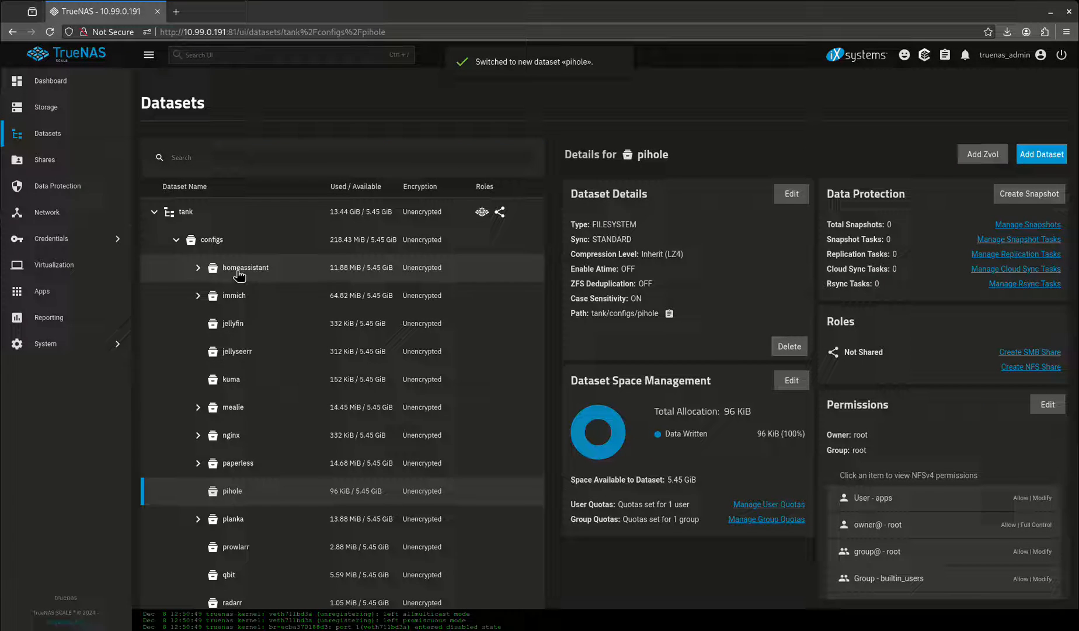
pyautogui.moveTo(1042, 153)
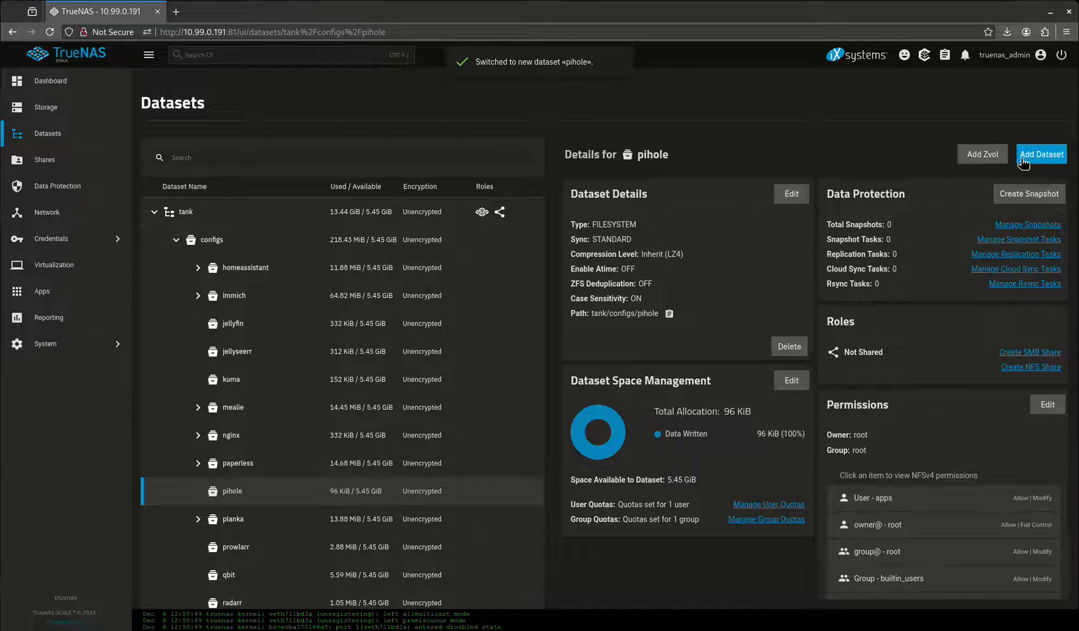
# Add a 'config' child dataset with the Apps preset under pihole, skipping ACL setup
pyautogui.click(1040, 153)
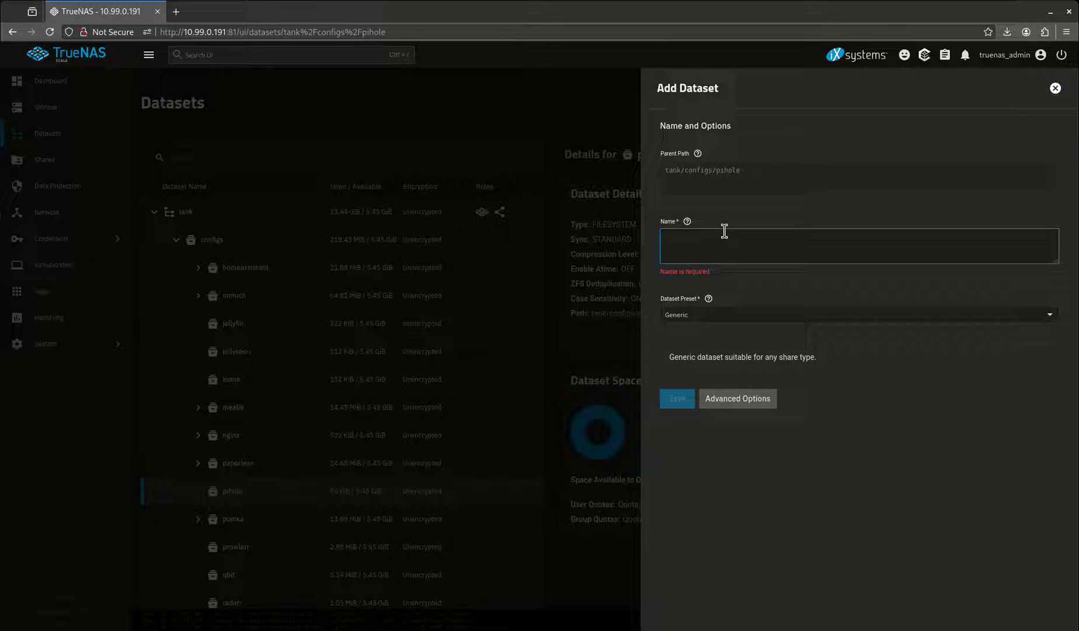
pyautogui.write('config')
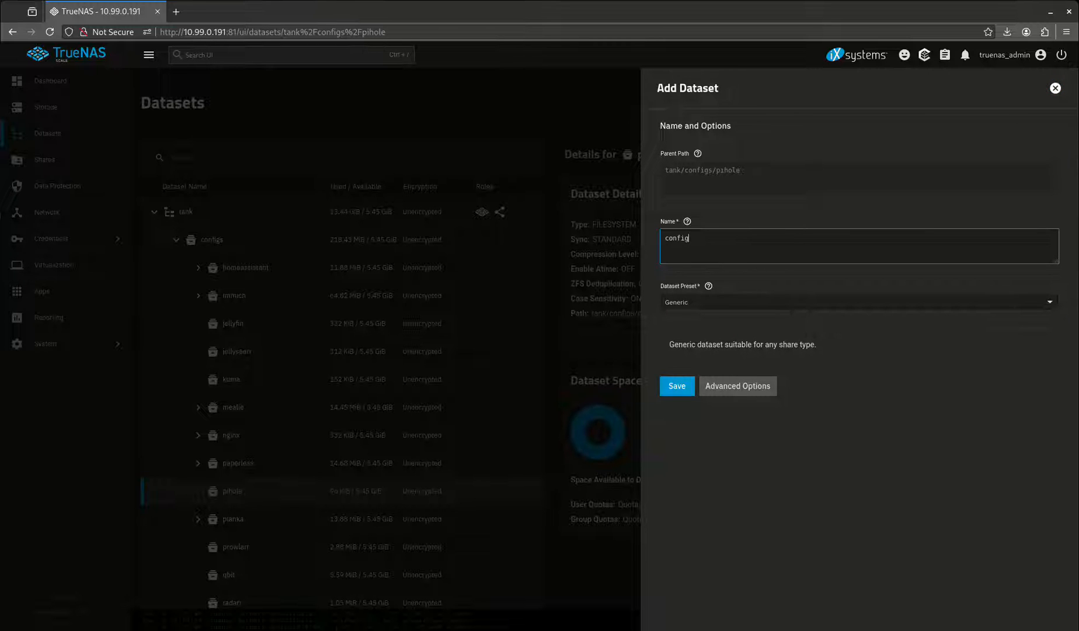
pyautogui.click(854, 302)
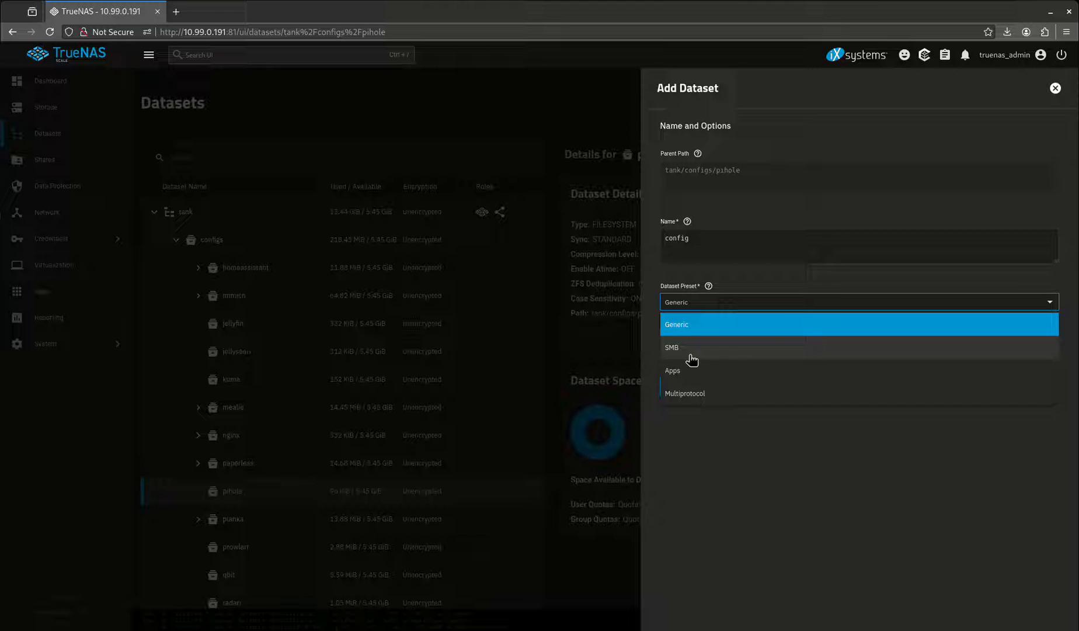
pyautogui.click(672, 370)
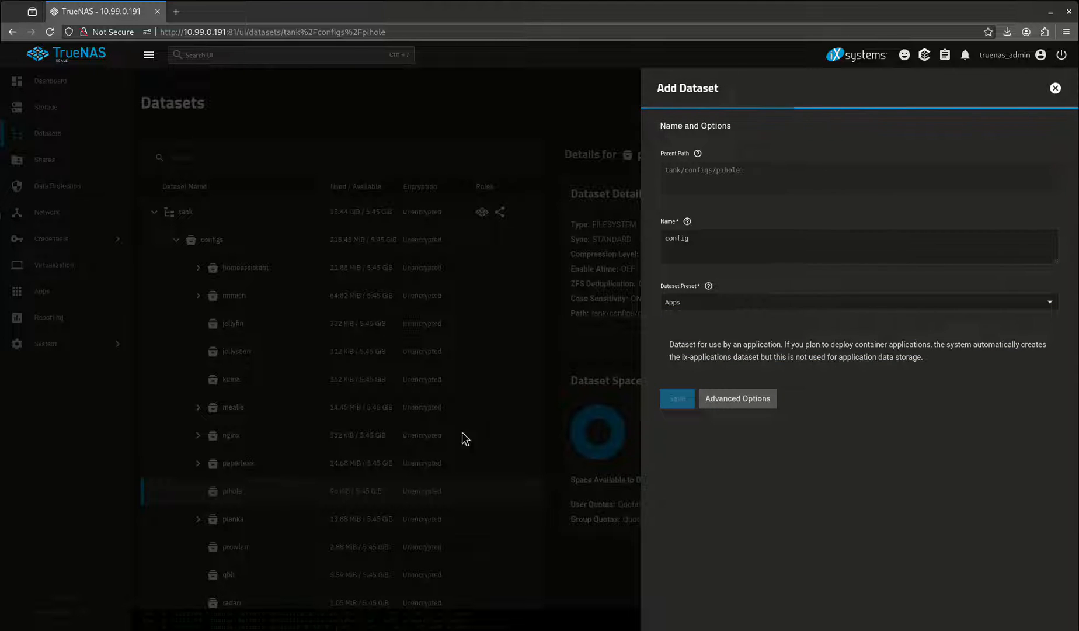
pyautogui.click(677, 398)
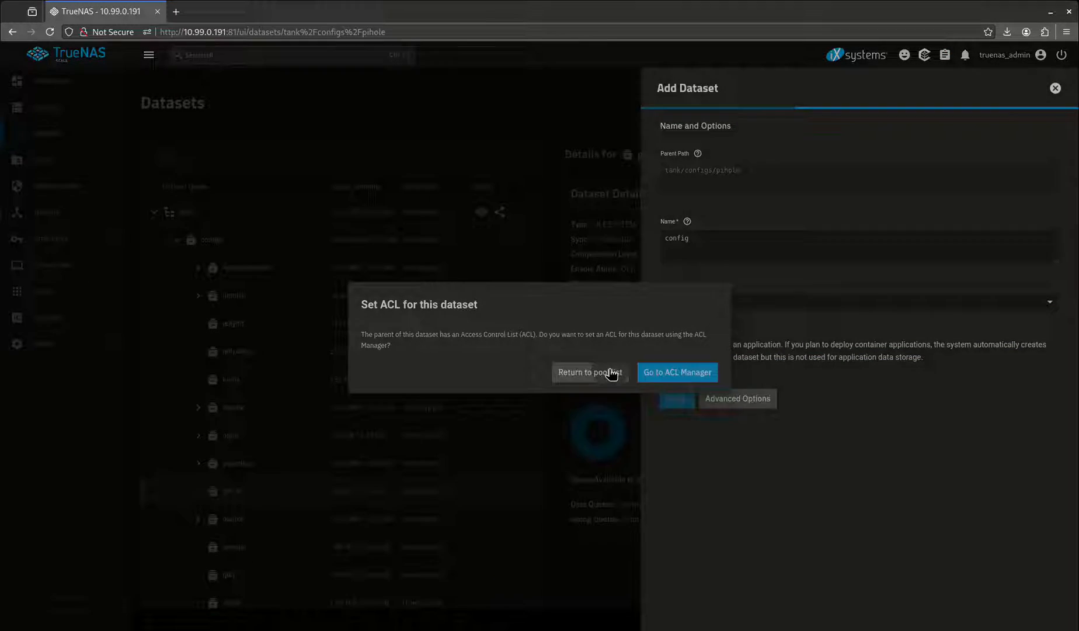
pyautogui.click(588, 371)
pyautogui.write('d')
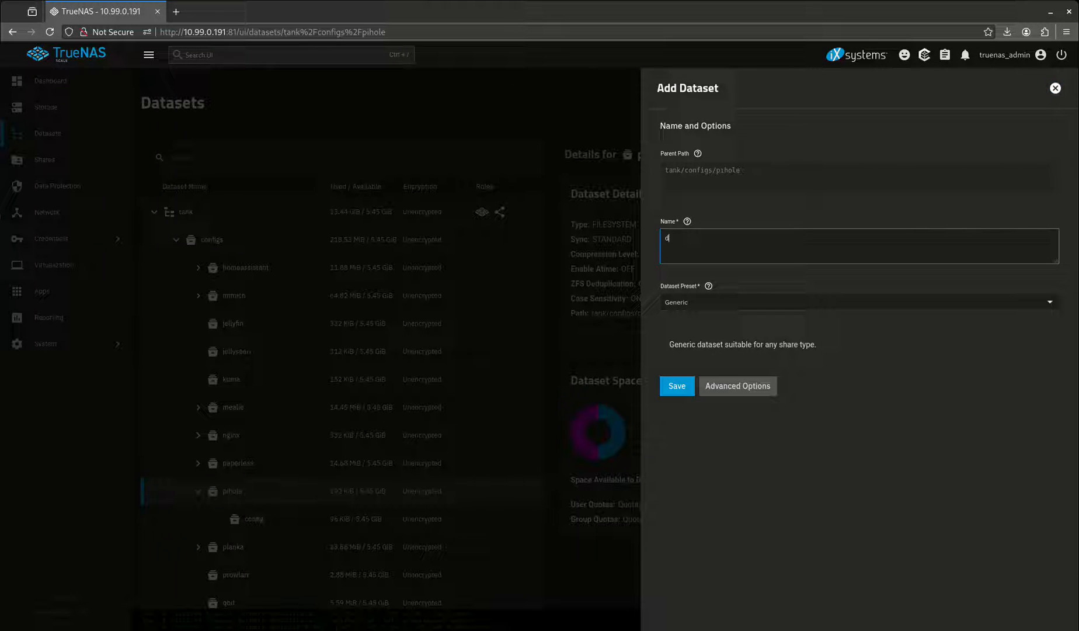
# Add a 'dns' child dataset under pihole, skipping ACL setup
pyautogui.write('ns')
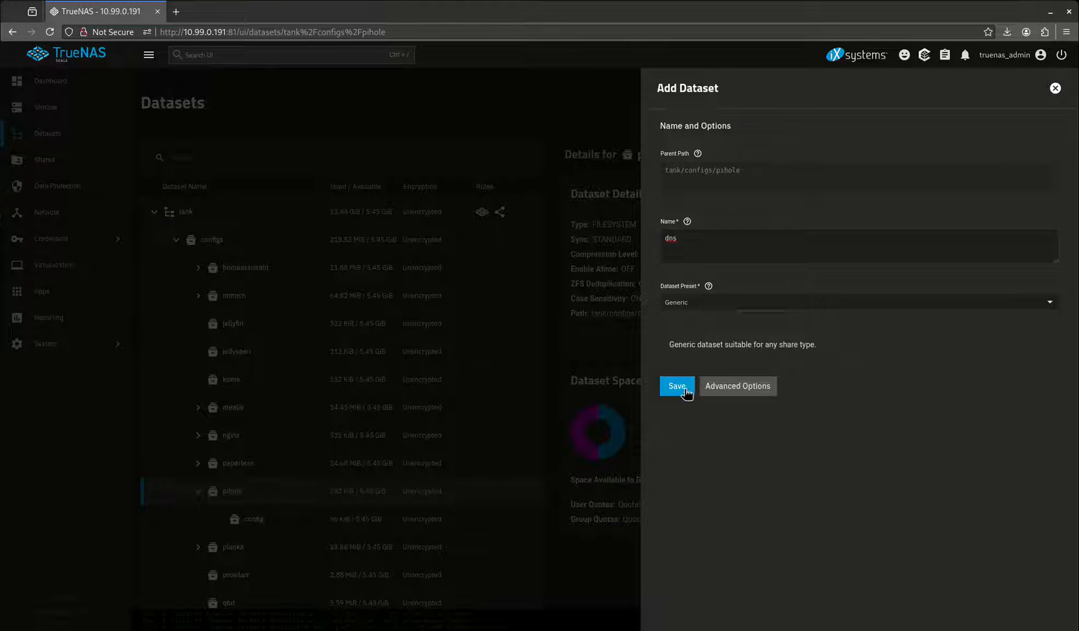
pyautogui.click(676, 385)
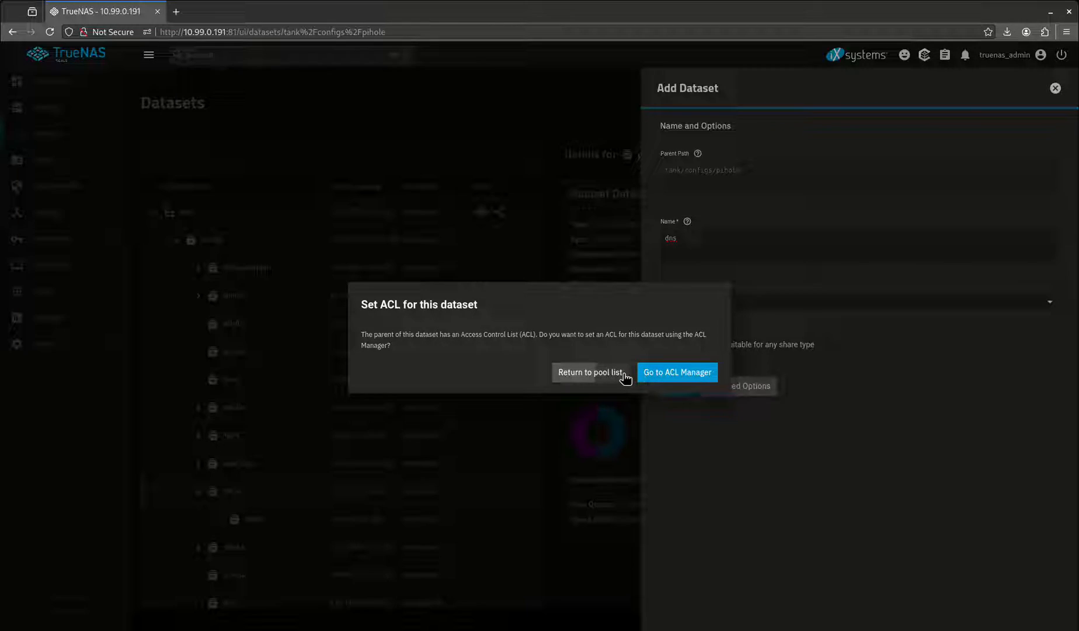
pyautogui.click(591, 372)
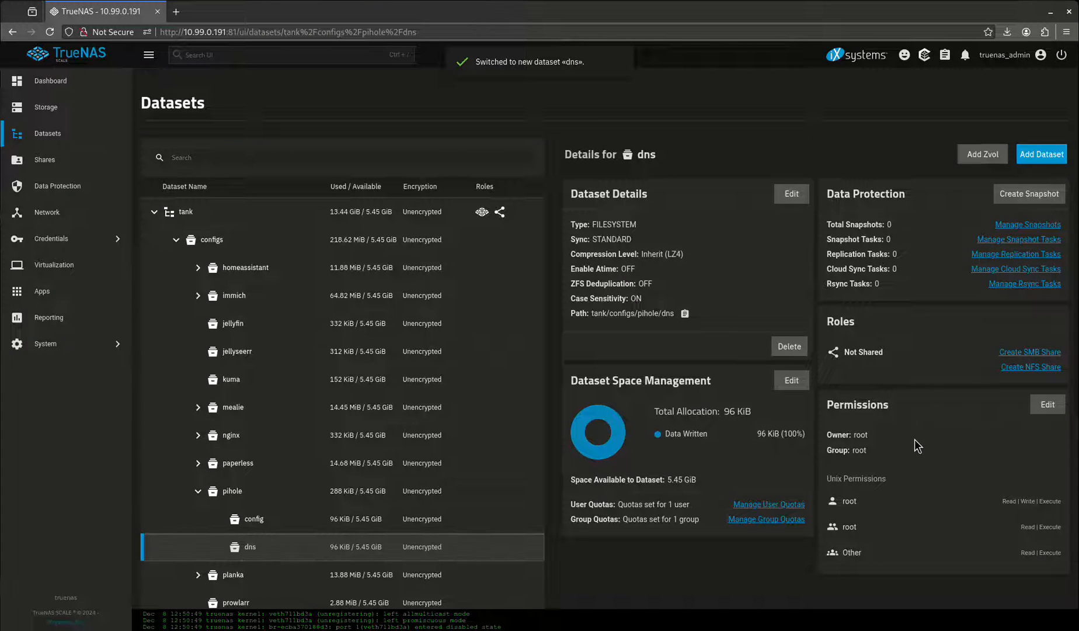
# Save the dns dataset's Unix permissions with group write access, then go to installed Apps
pyautogui.click(1046, 404)
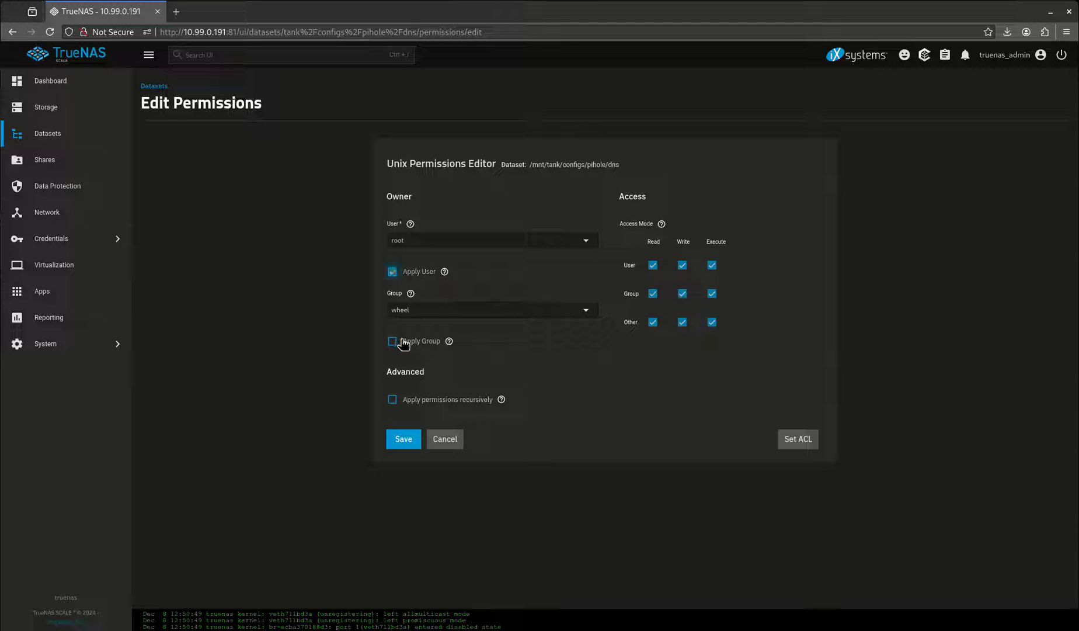
pyautogui.click(403, 439)
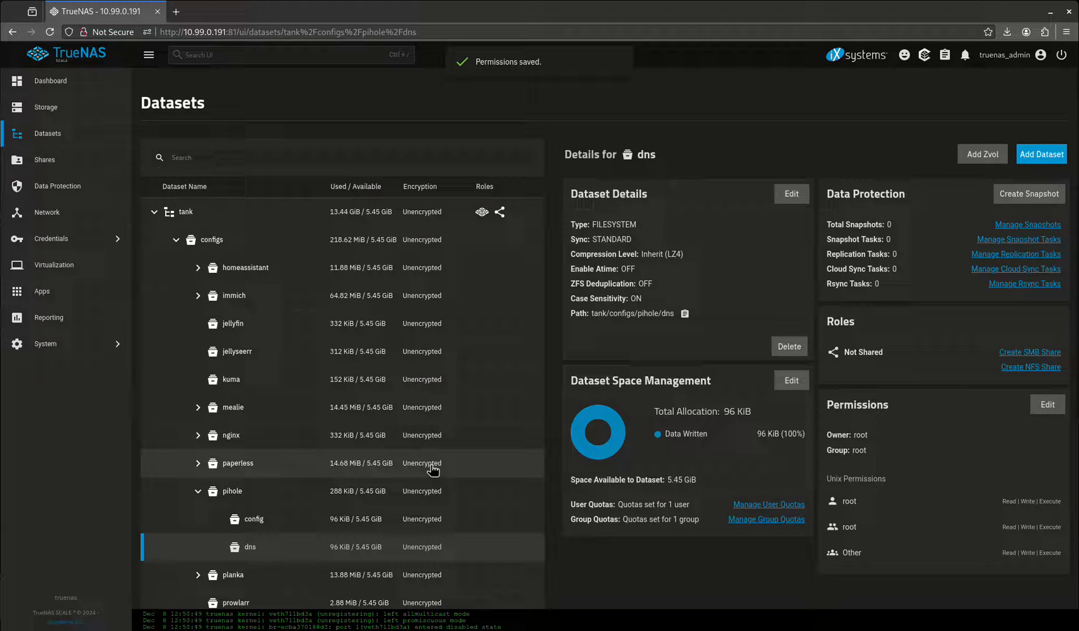
pyautogui.moveTo(77, 283)
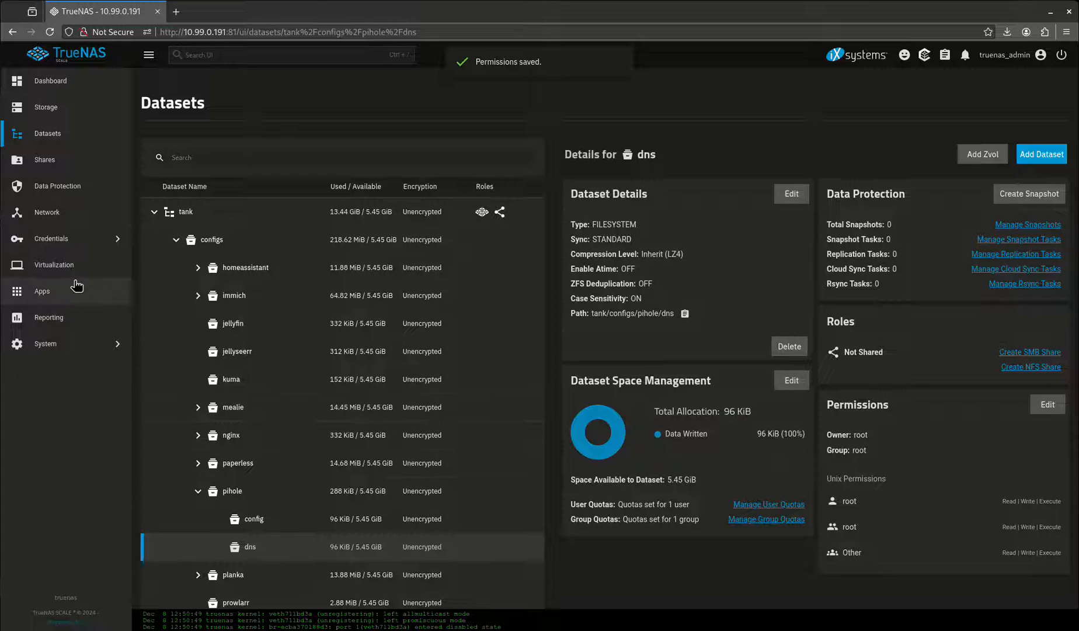
pyautogui.click(41, 290)
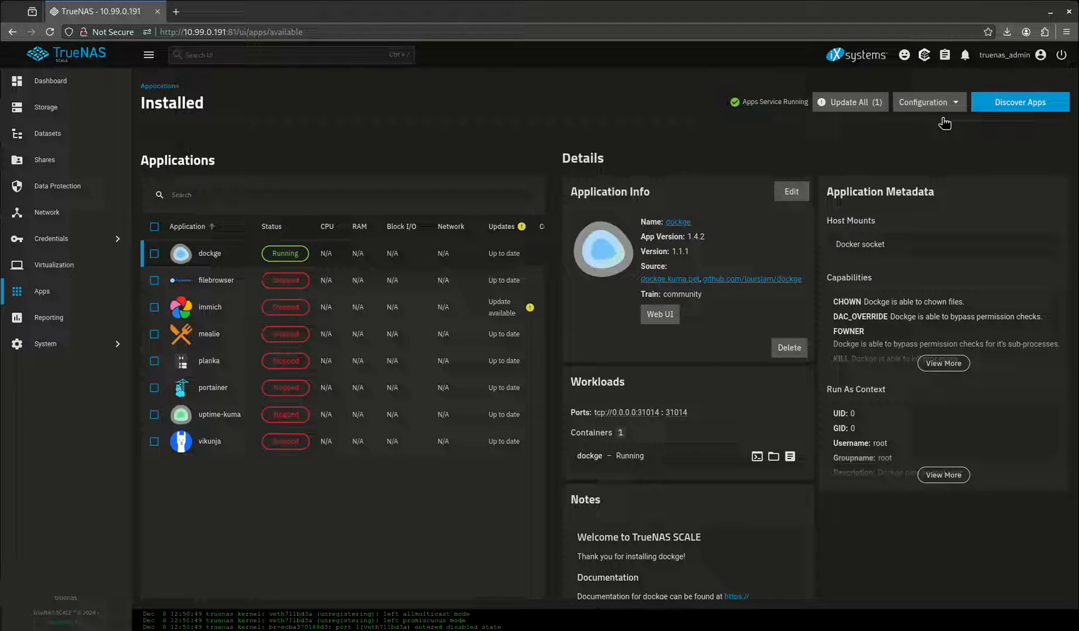
# Start the Pi-hole install from the catalogue, naming it pihole and entering a web password
pyautogui.click(1020, 102)
pyautogui.write('pihole')
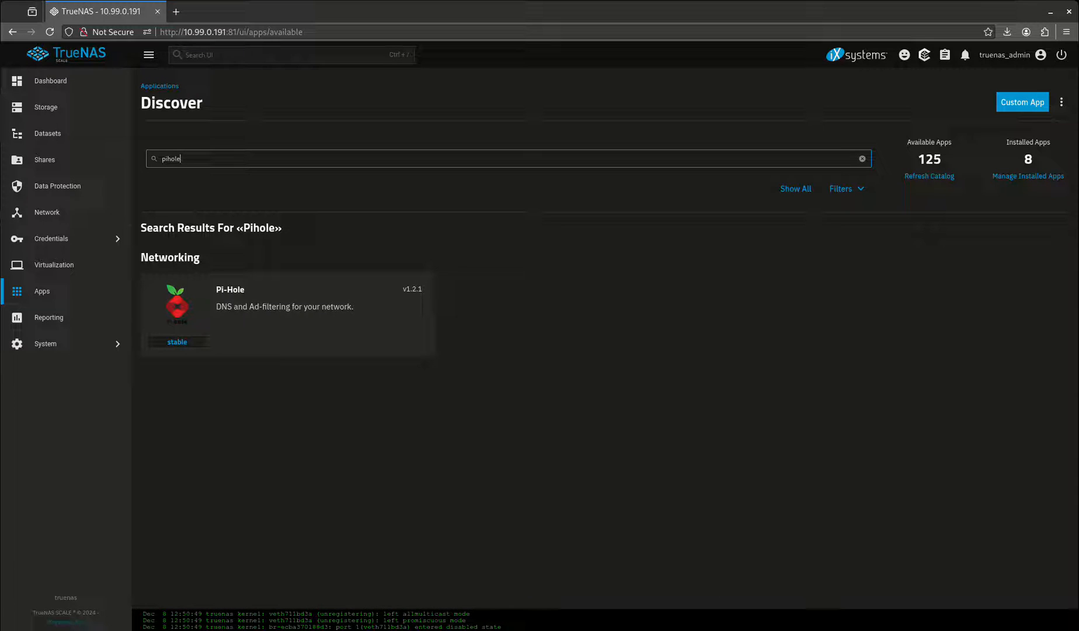
pyautogui.click(286, 306)
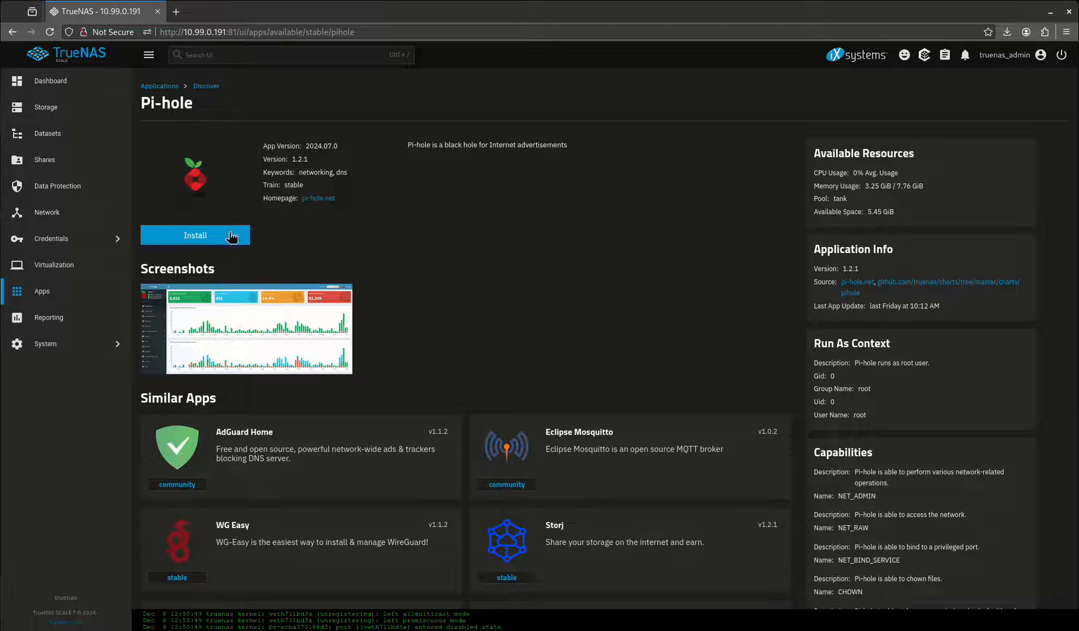
pyautogui.click(195, 235)
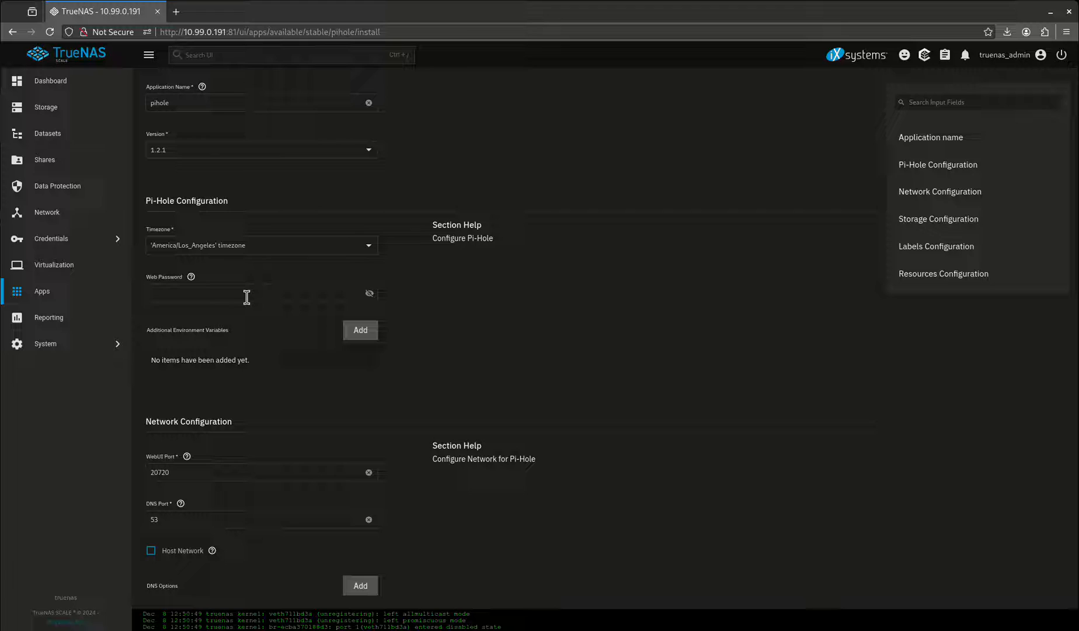
pyautogui.write('••••')
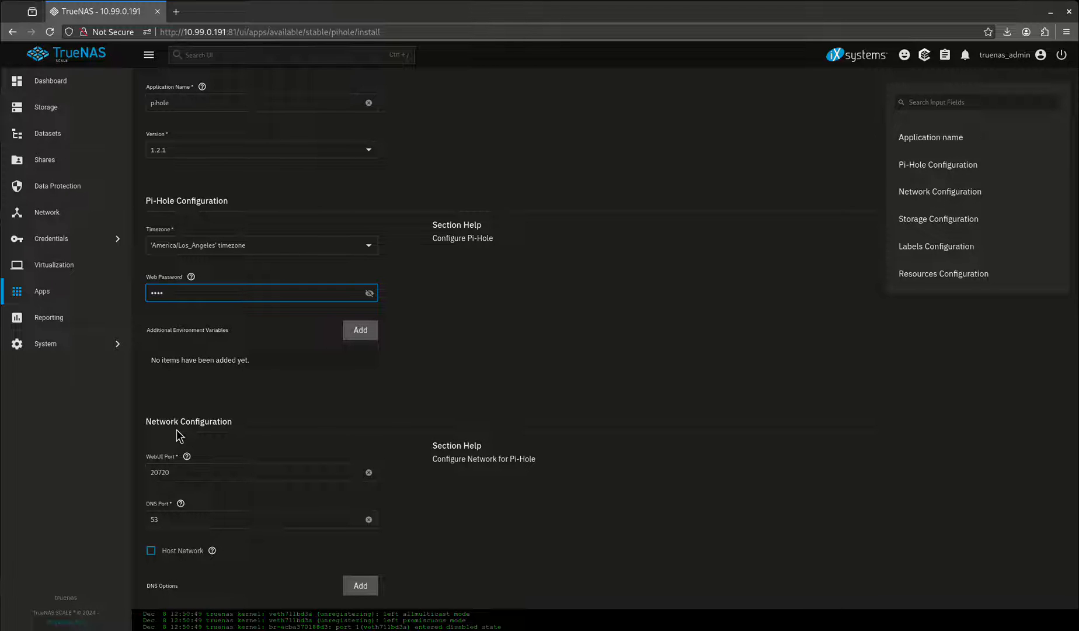
pyautogui.scroll(-3)
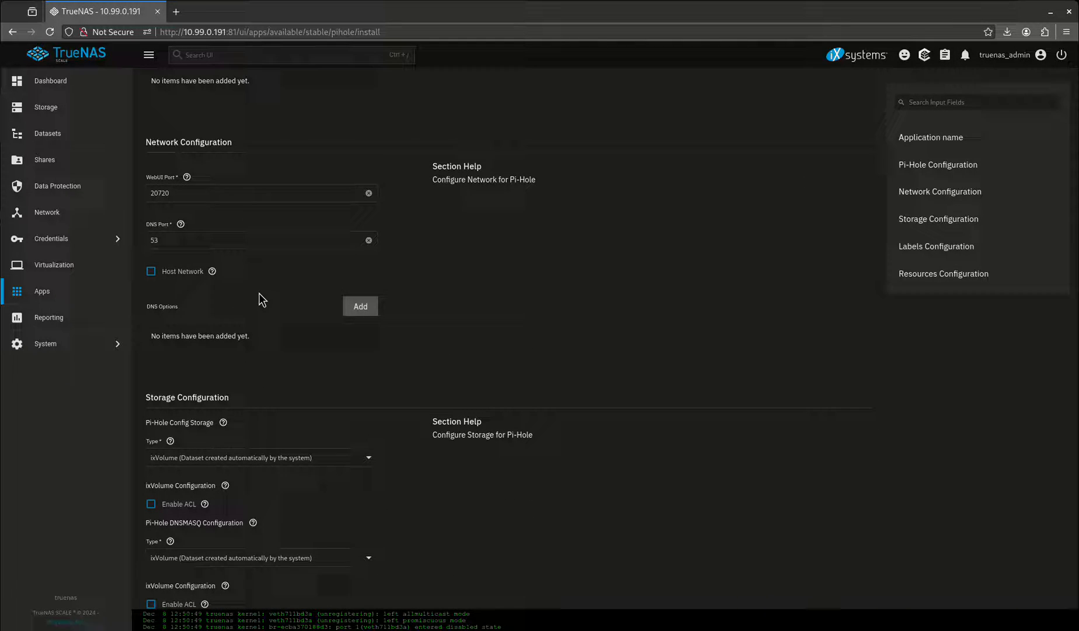
pyautogui.moveTo(163, 234)
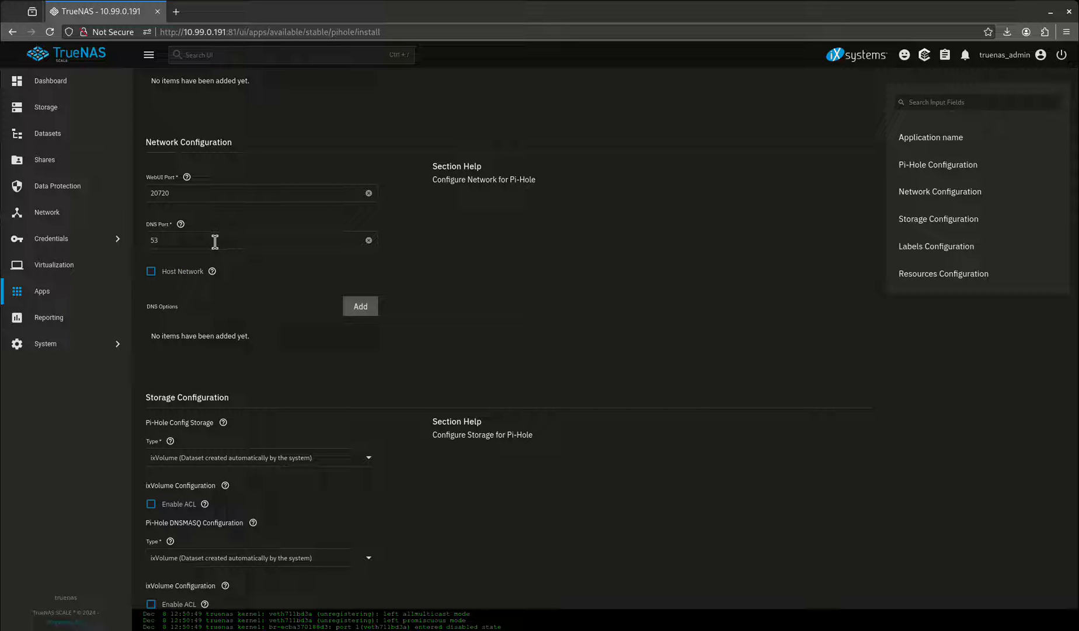
pyautogui.moveTo(268, 298)
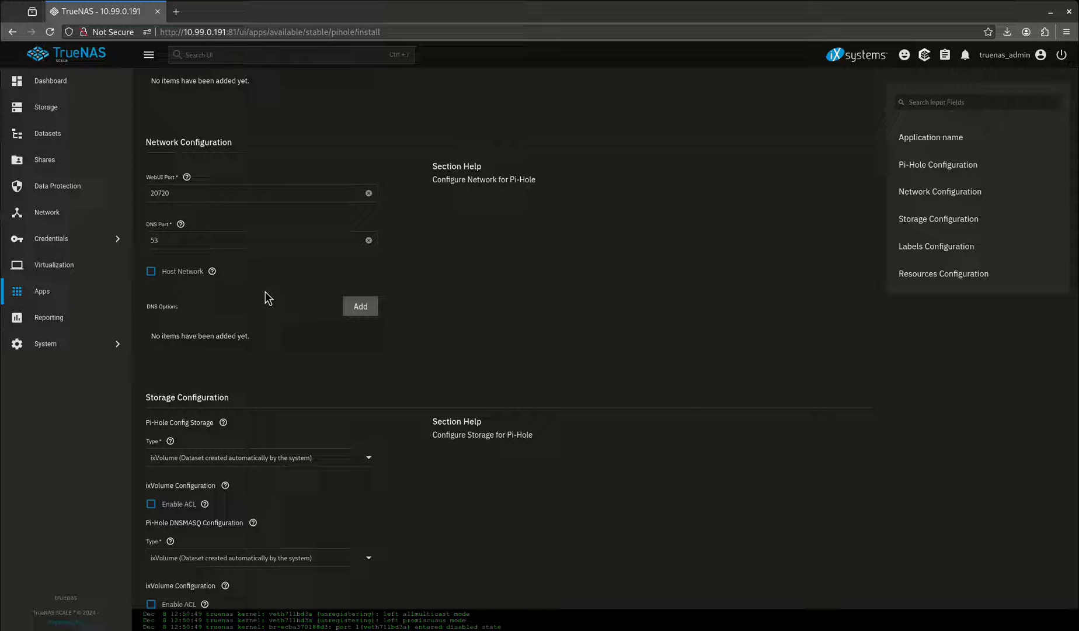
pyautogui.moveTo(249, 264)
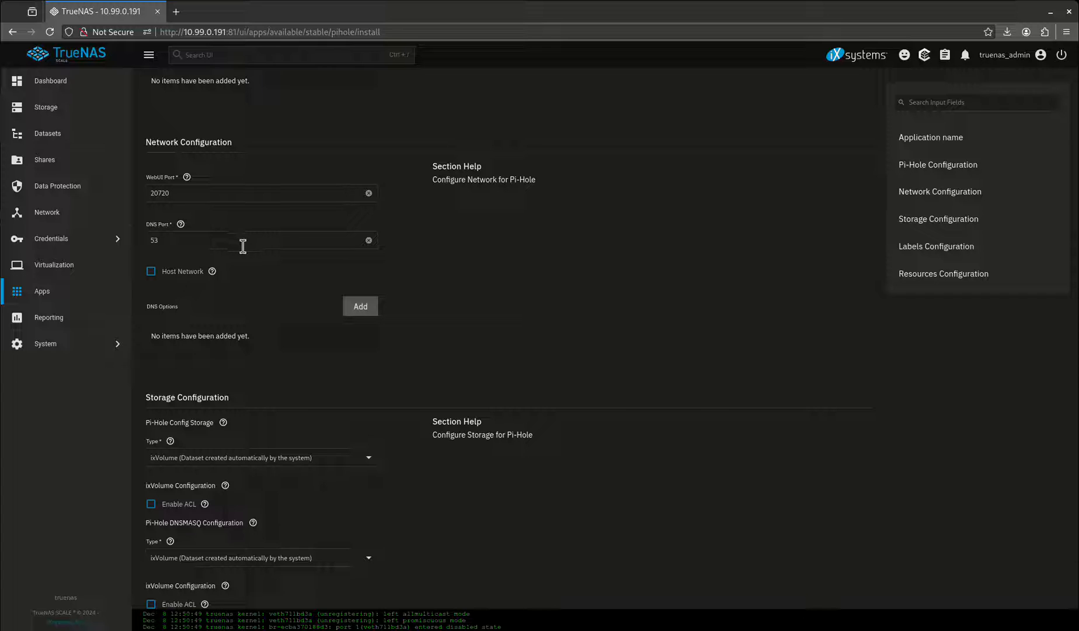
pyautogui.moveTo(225, 283)
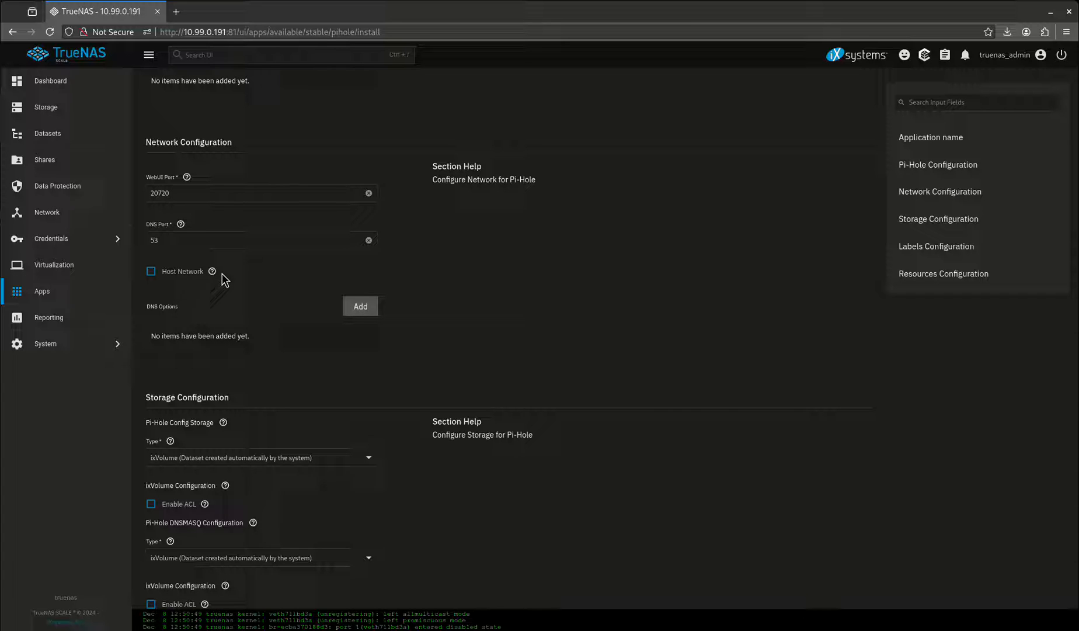
pyautogui.moveTo(288, 310)
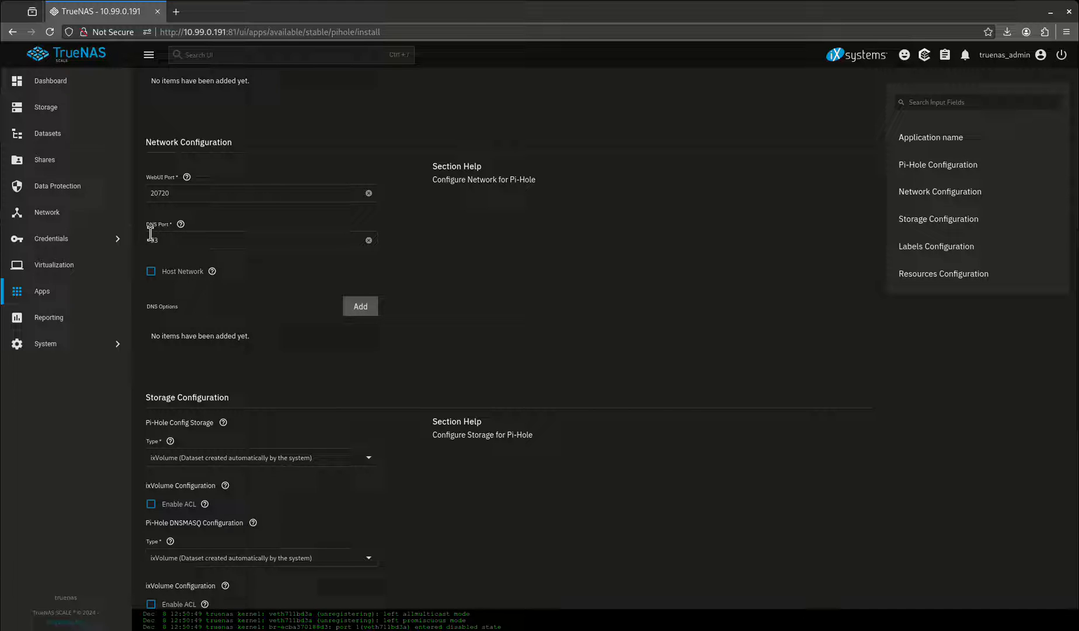
# Set config storage to /mnt/tank/configs/pihole/config and DNSMASQ storage to pihole/dns as host paths
pyautogui.scroll(-3)
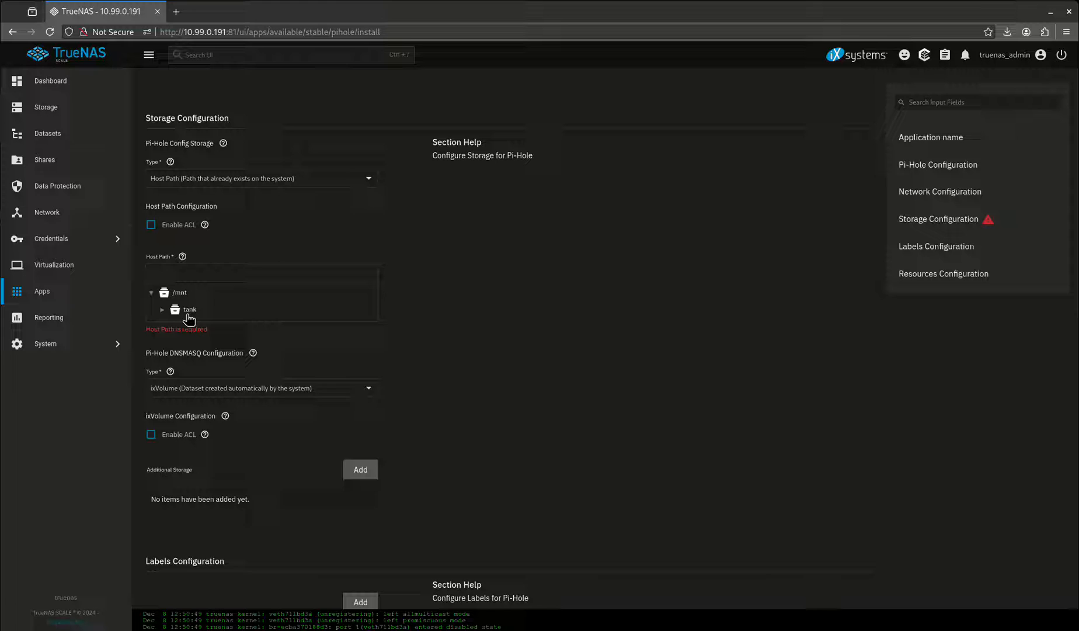
pyautogui.click(161, 310)
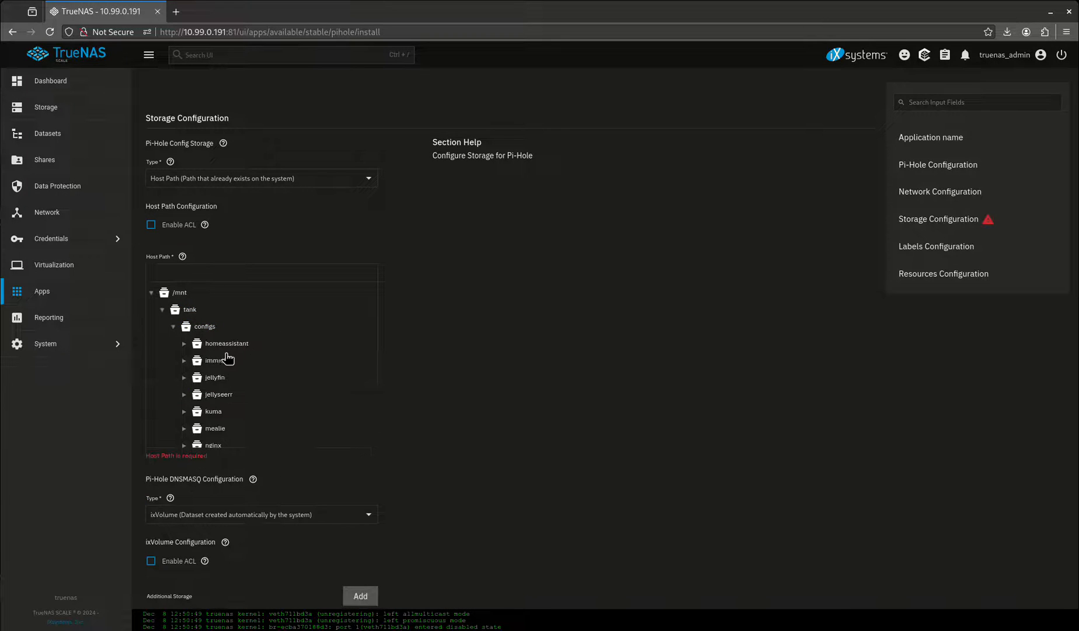
pyautogui.click(184, 367)
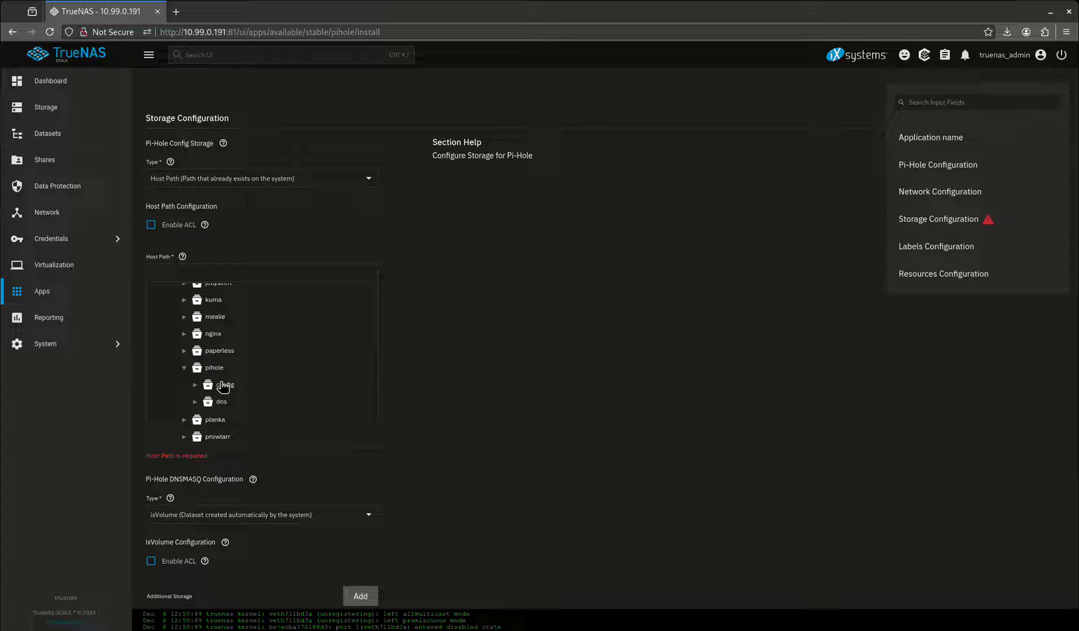
pyautogui.click(225, 383)
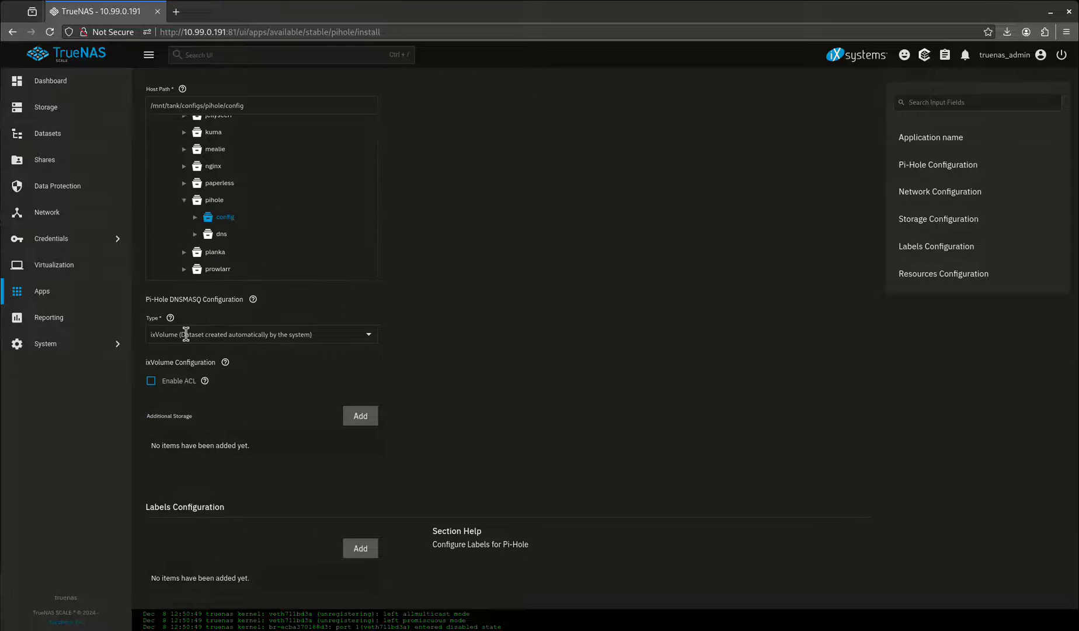
pyautogui.click(262, 334)
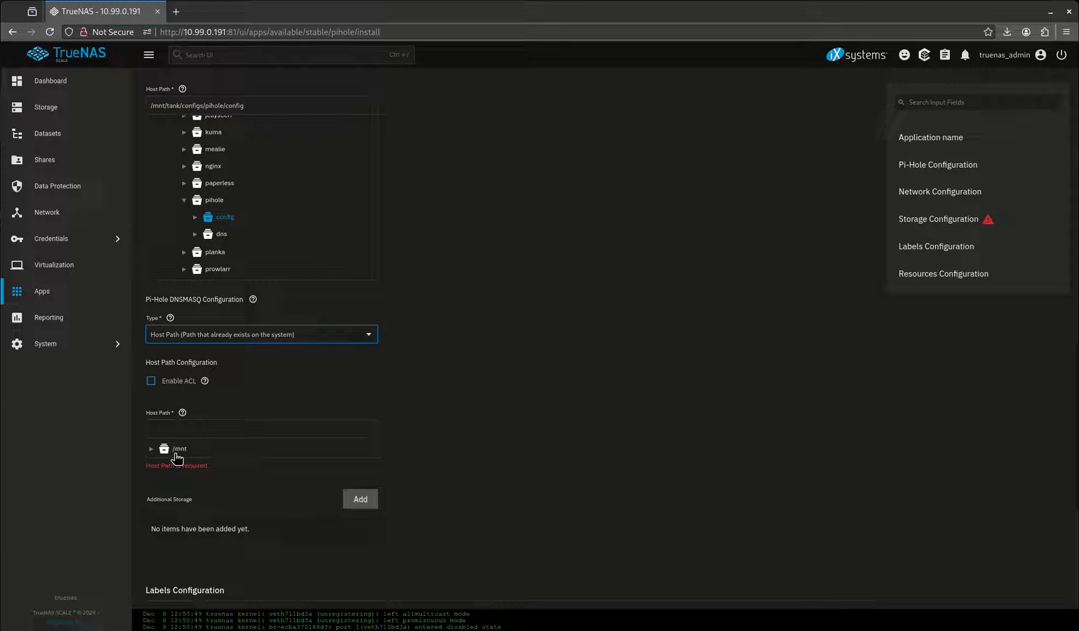
pyautogui.click(151, 448)
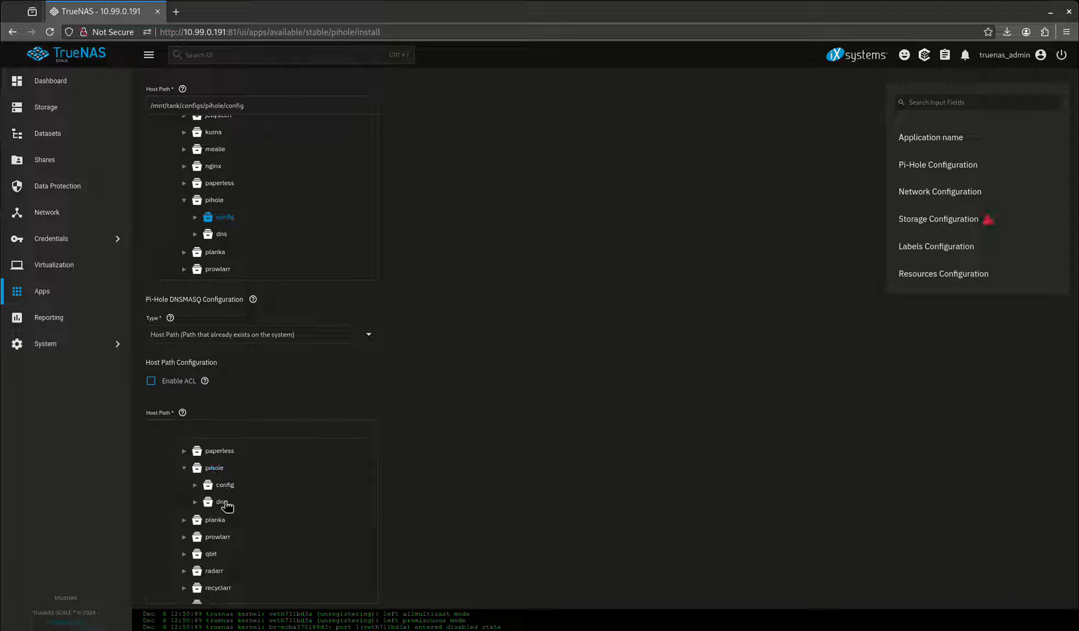
pyautogui.scroll(-3)
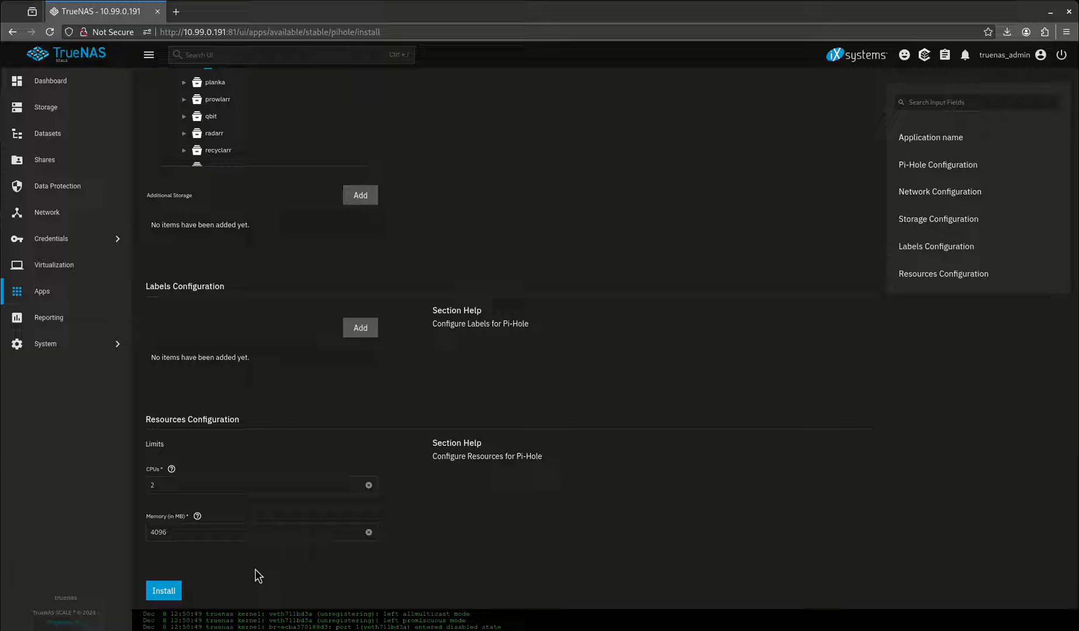
# Install Pi-hole with these settings and launch its web interface
pyautogui.click(163, 589)
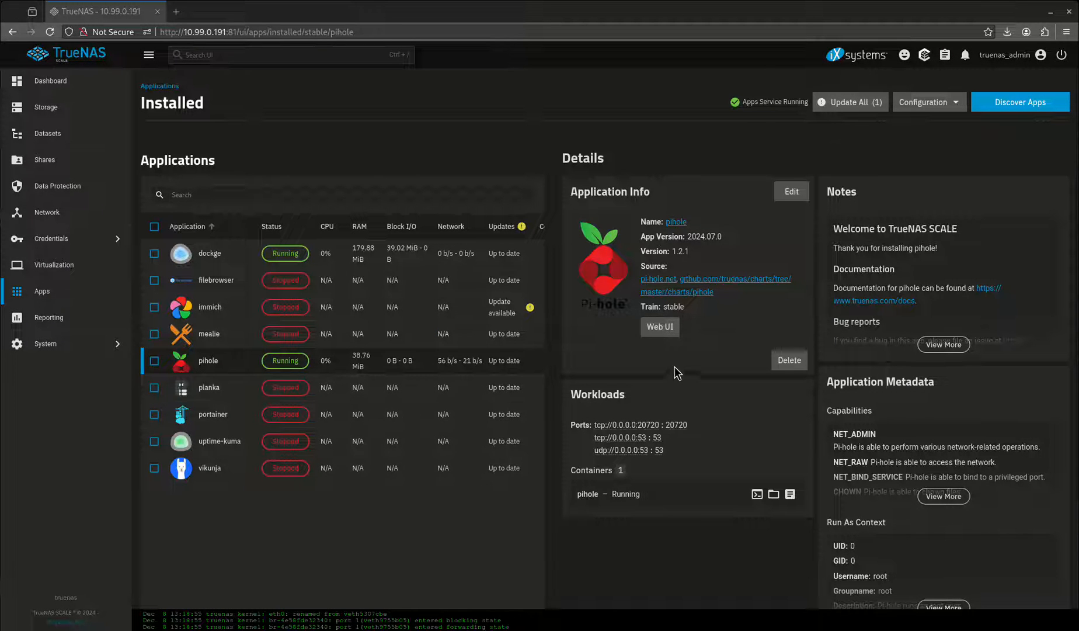
pyautogui.click(659, 326)
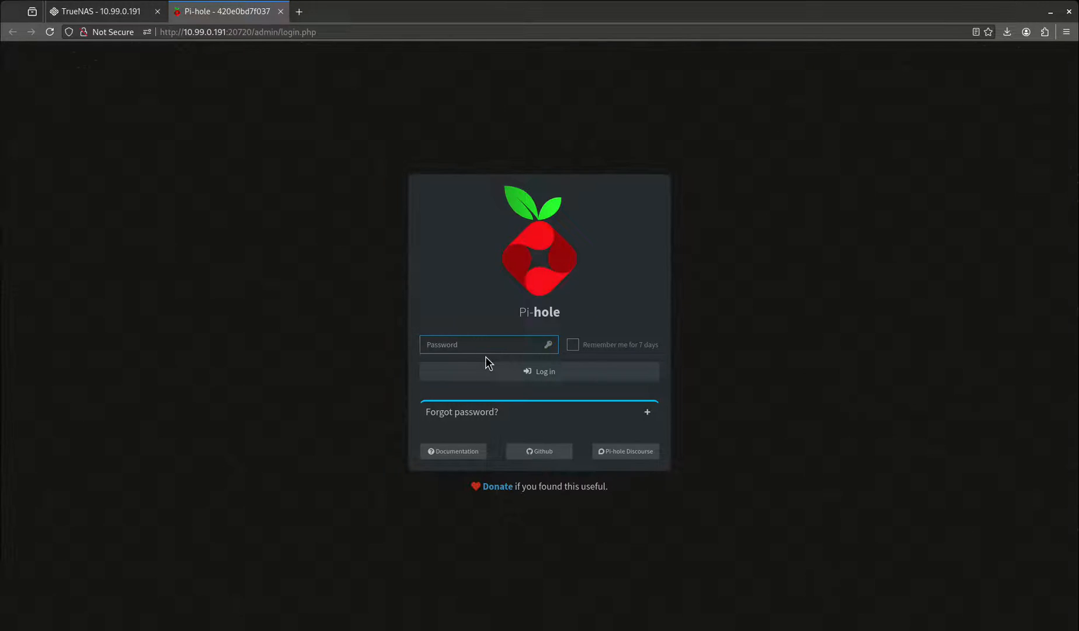
# Log in to the Pi-hole admin dashboard showing 121,860 domains on adlists
pyautogui.click(539, 372)
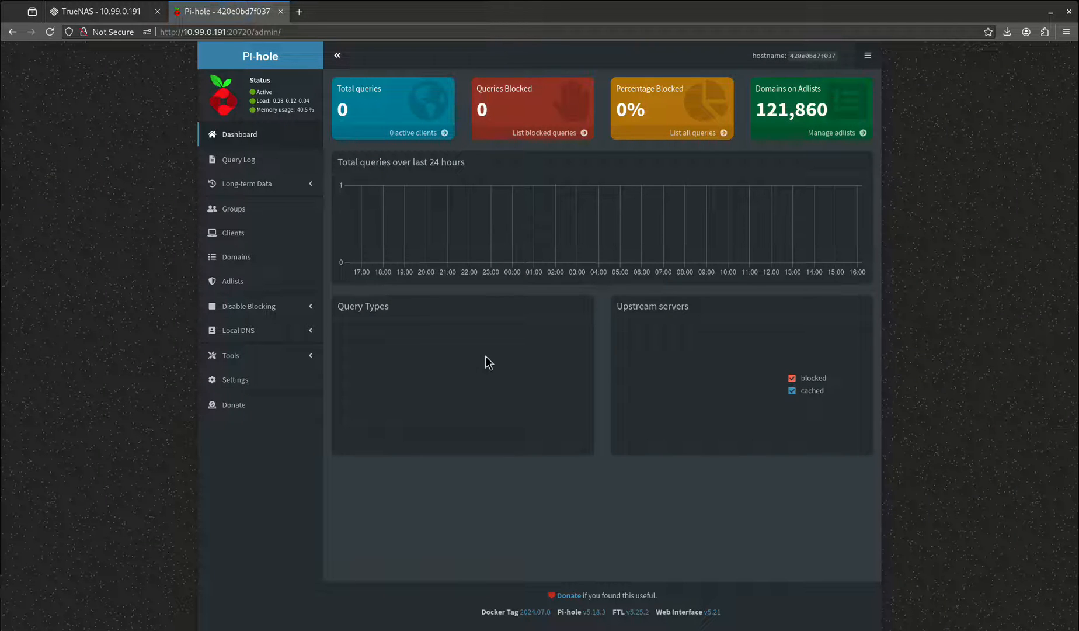
pyautogui.moveTo(741, 131)
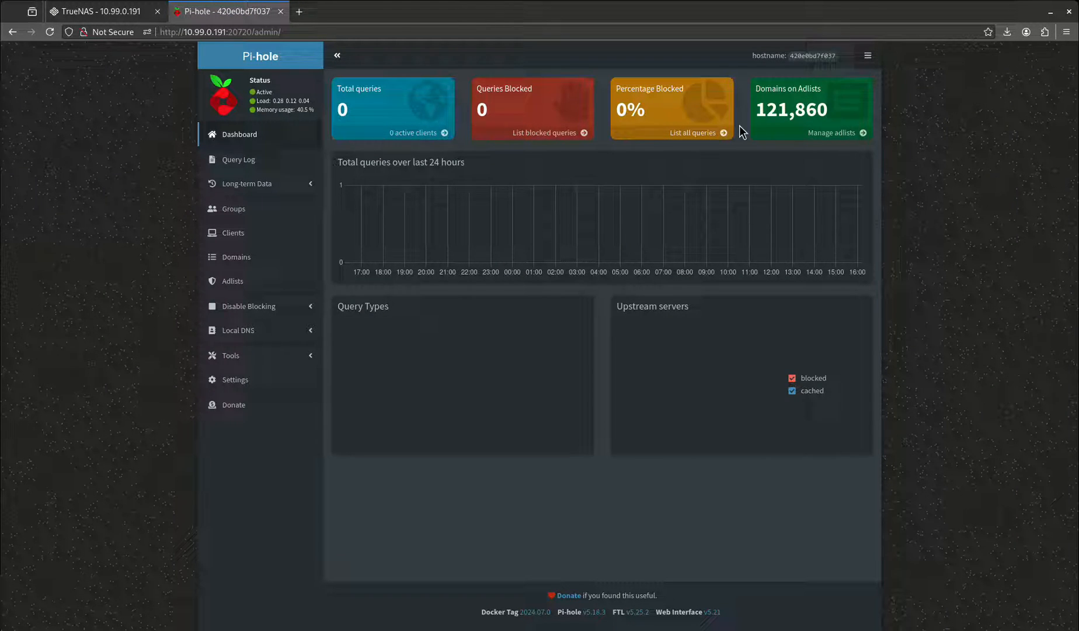
pyautogui.moveTo(811, 117)
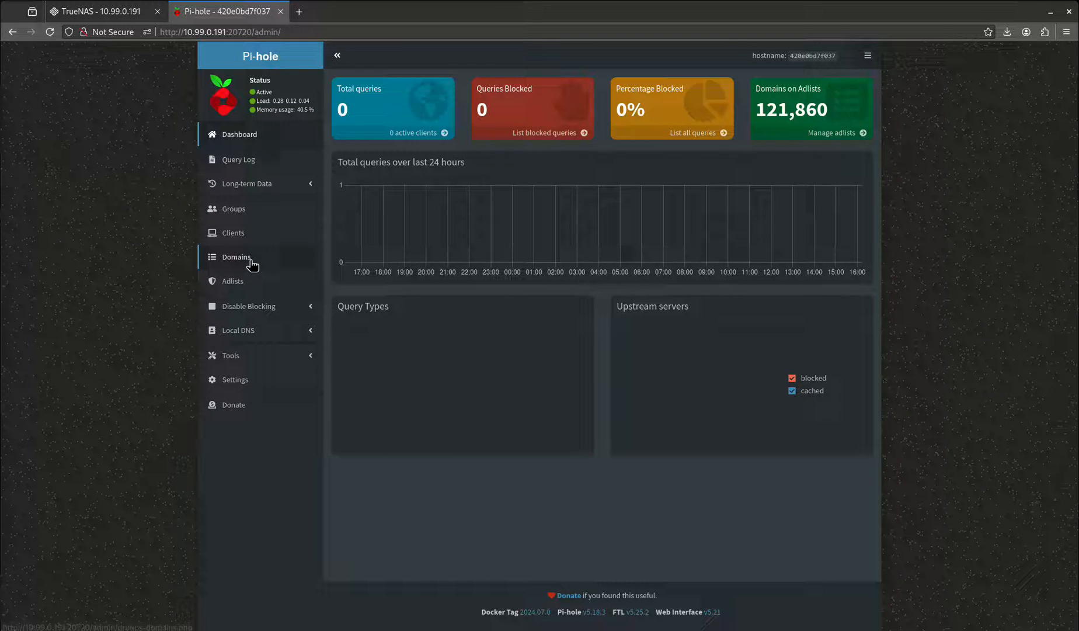
# Bring up Adlists management, listing the single StevenBlack hosts list
pyautogui.click(232, 282)
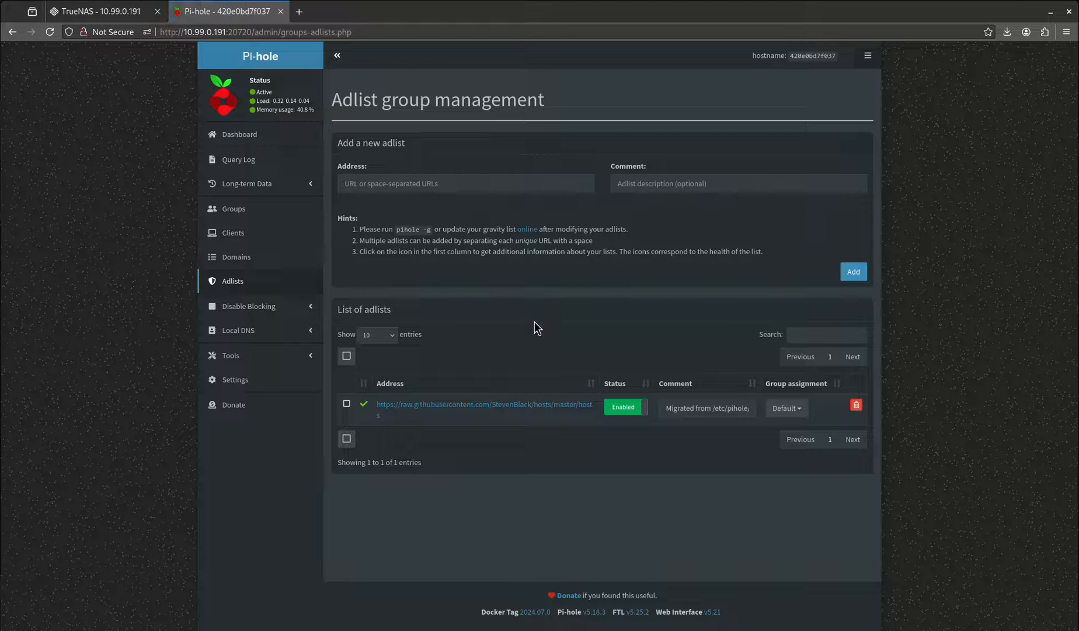
pyautogui.moveTo(518, 451)
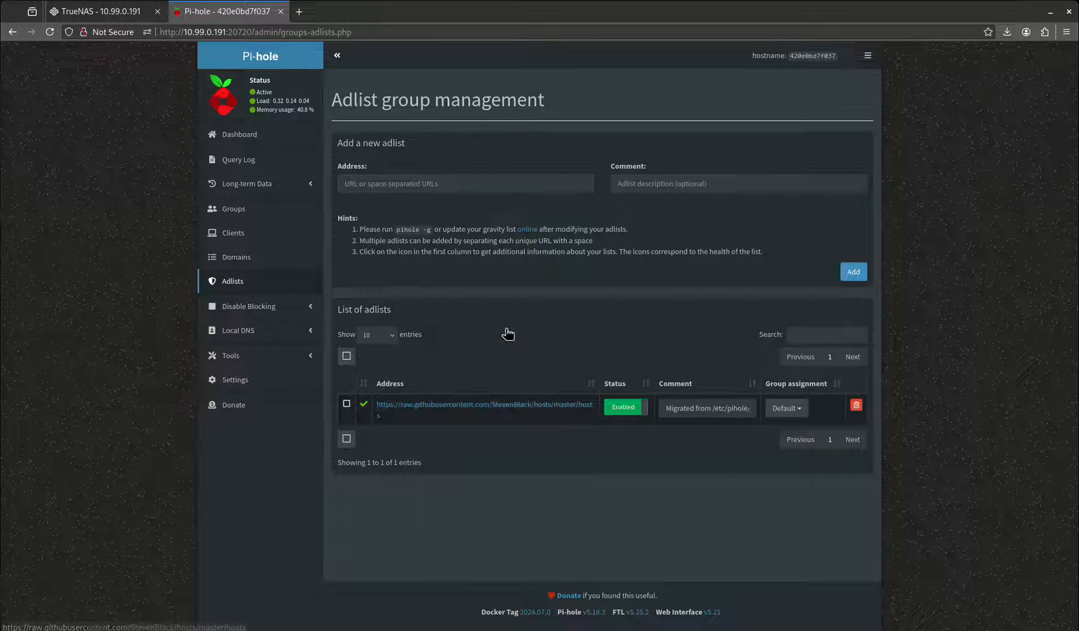
pyautogui.moveTo(404, 323)
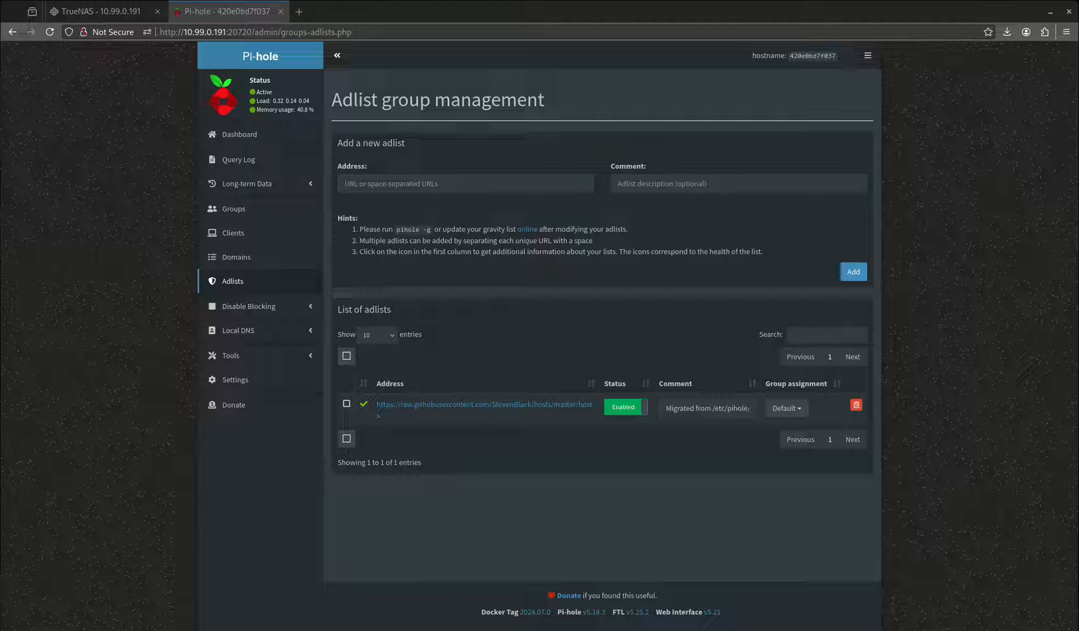
pyautogui.moveTo(507, 447)
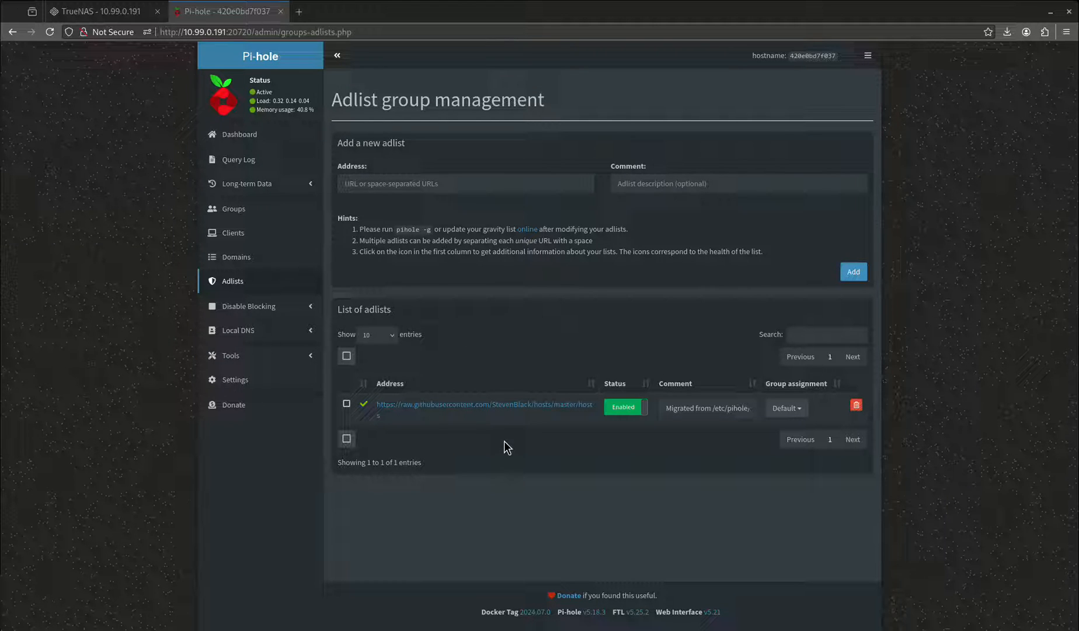
pyautogui.moveTo(499, 423)
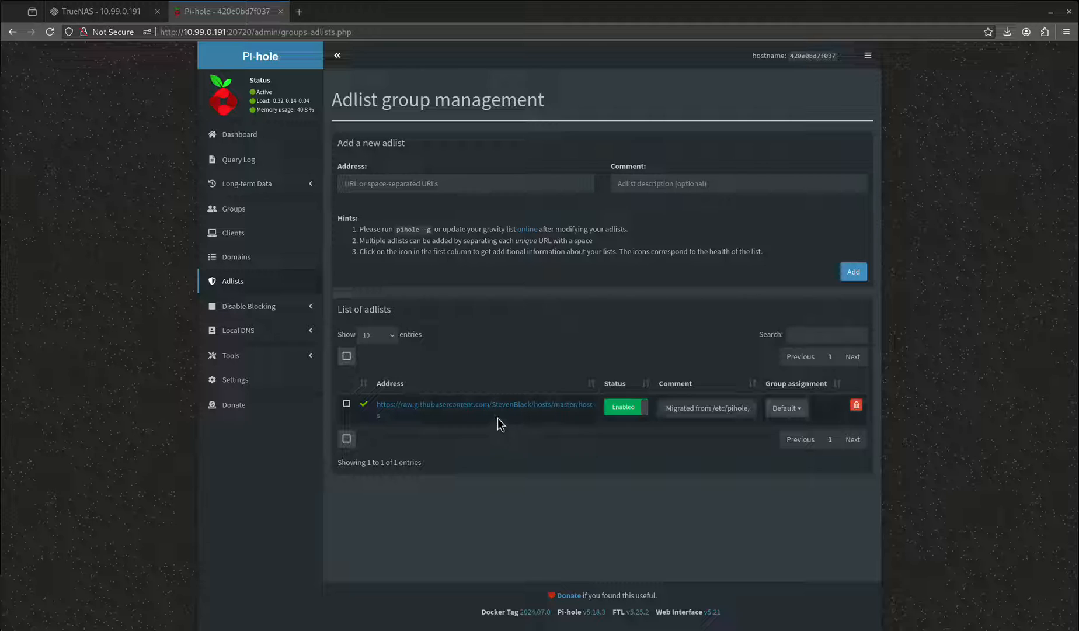
pyautogui.moveTo(538, 388)
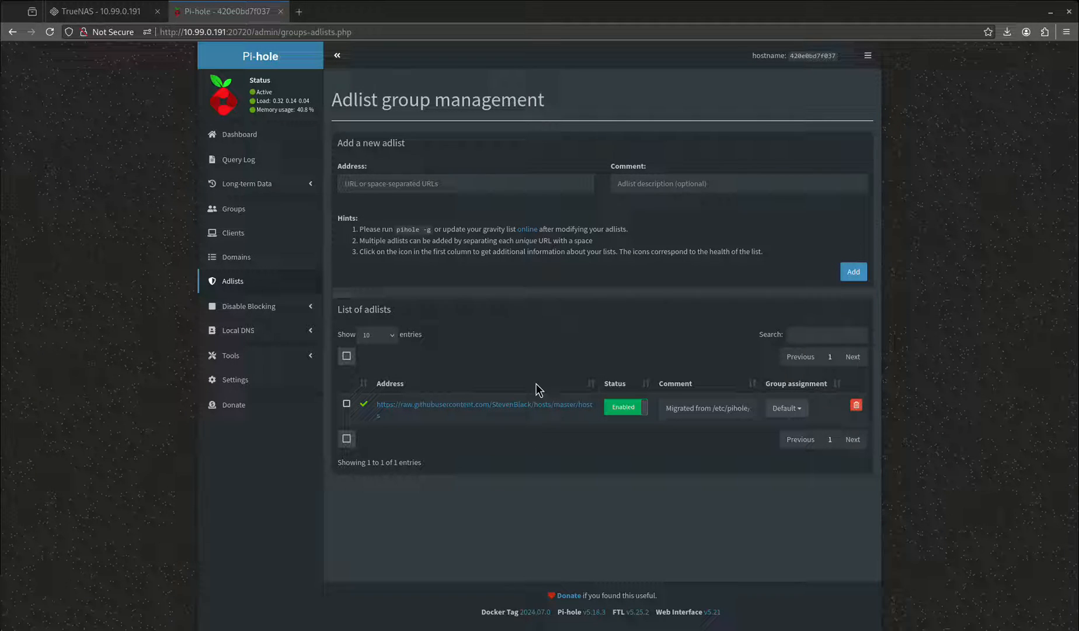
pyautogui.moveTo(505, 379)
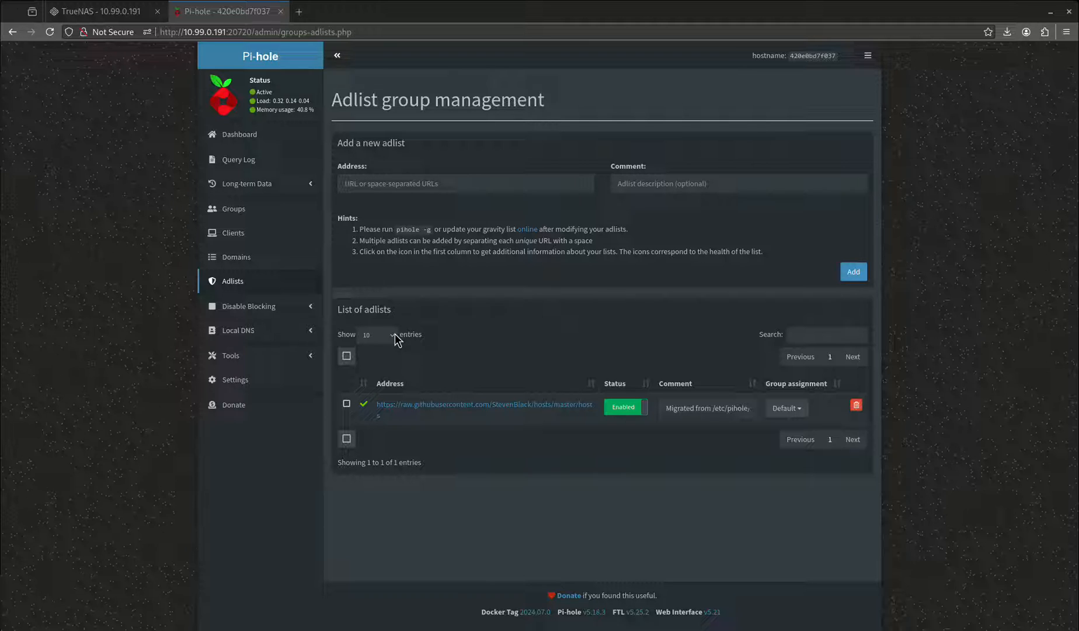
pyautogui.moveTo(473, 165)
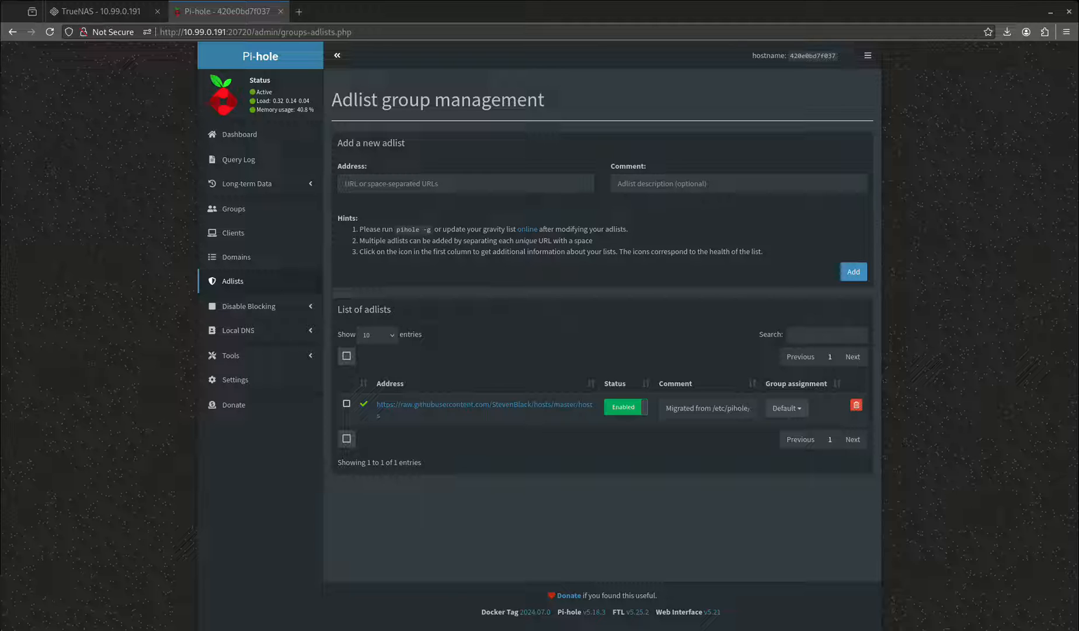
# Add the Firebog EasyList address as a new adlist and return to the dashboard
pyautogui.rightClick(465, 184)
pyautogui.write('ub')
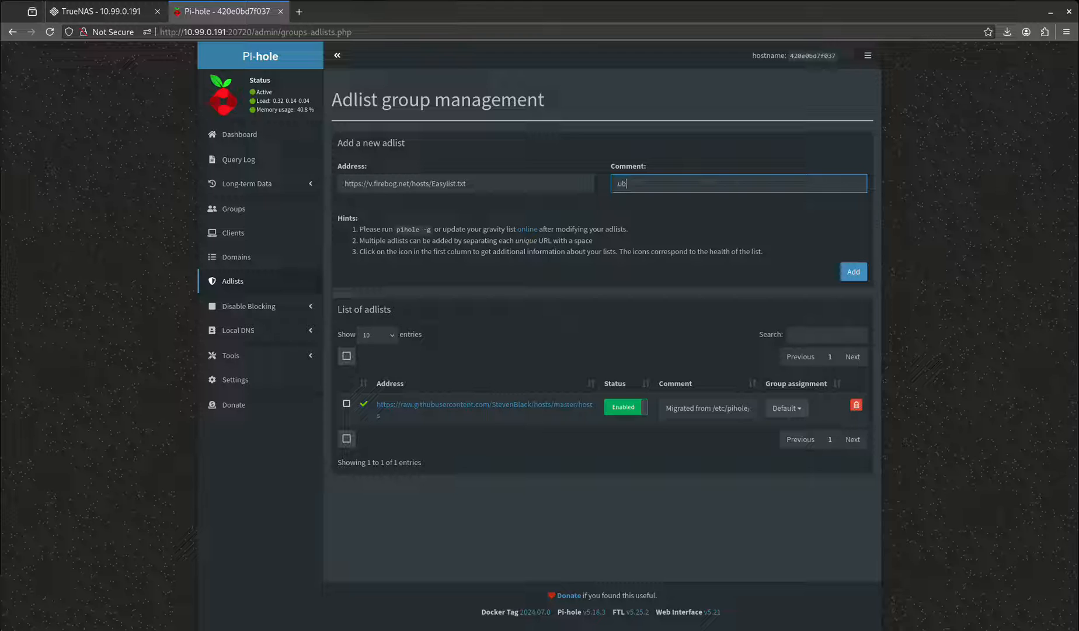
pyautogui.write('lock')
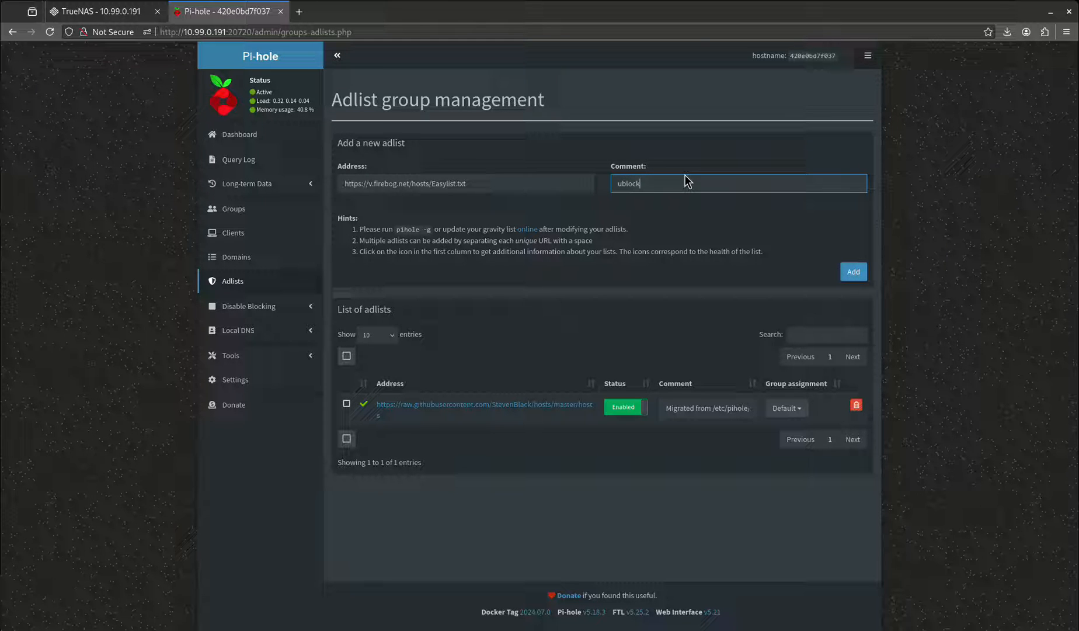
pyautogui.moveTo(654, 106)
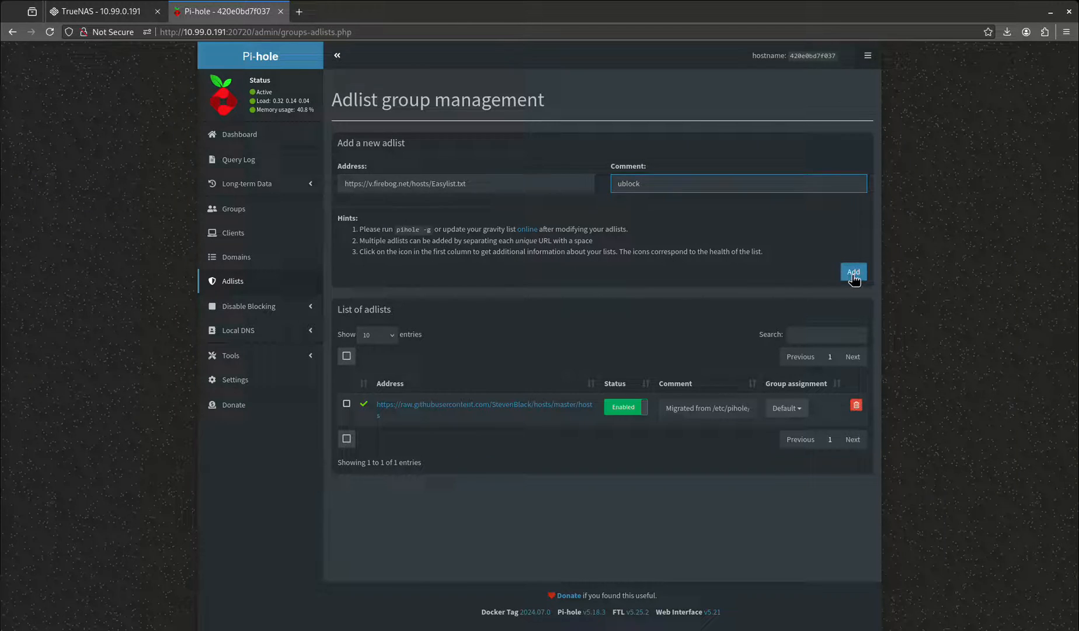
pyautogui.click(853, 271)
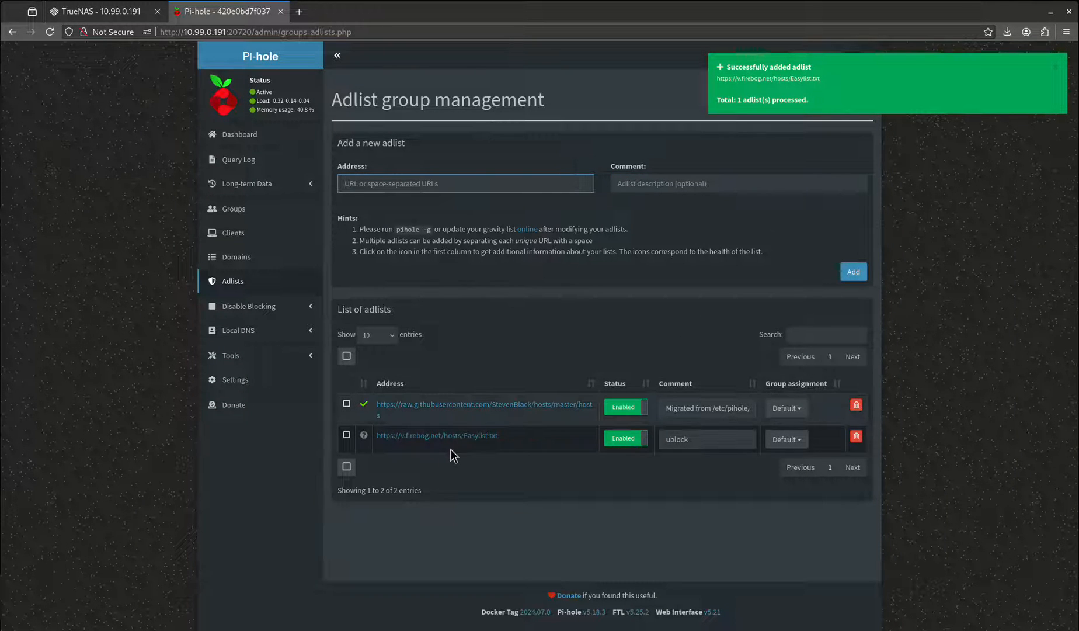
pyautogui.click(239, 134)
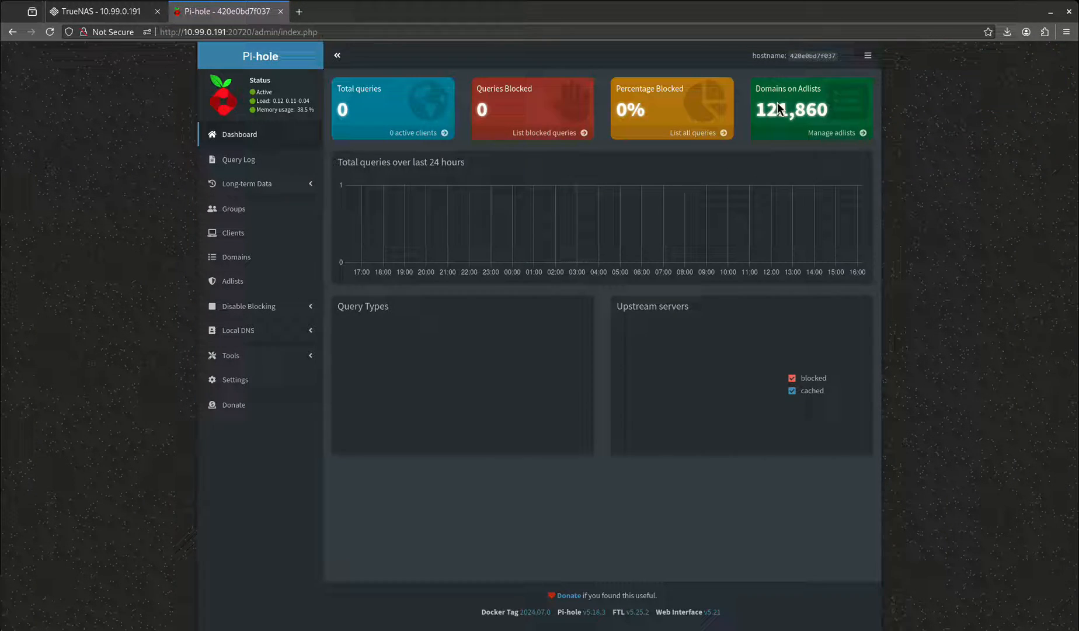
pyautogui.moveTo(390, 326)
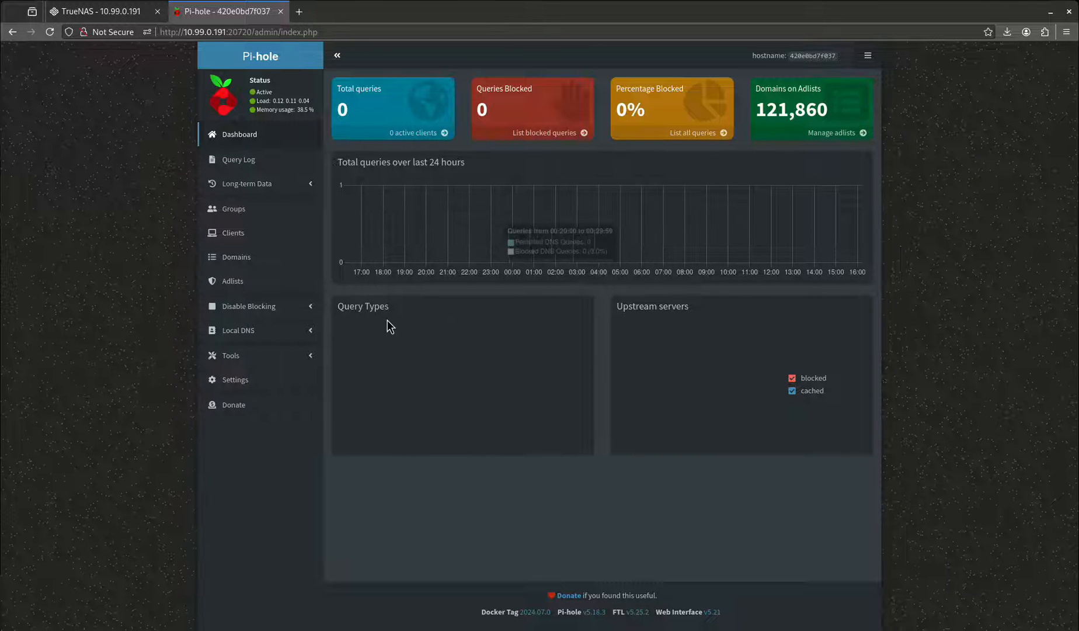
# Update gravity from Tools so the dashboard reports 150,265 domains on adlists
pyautogui.click(230, 355)
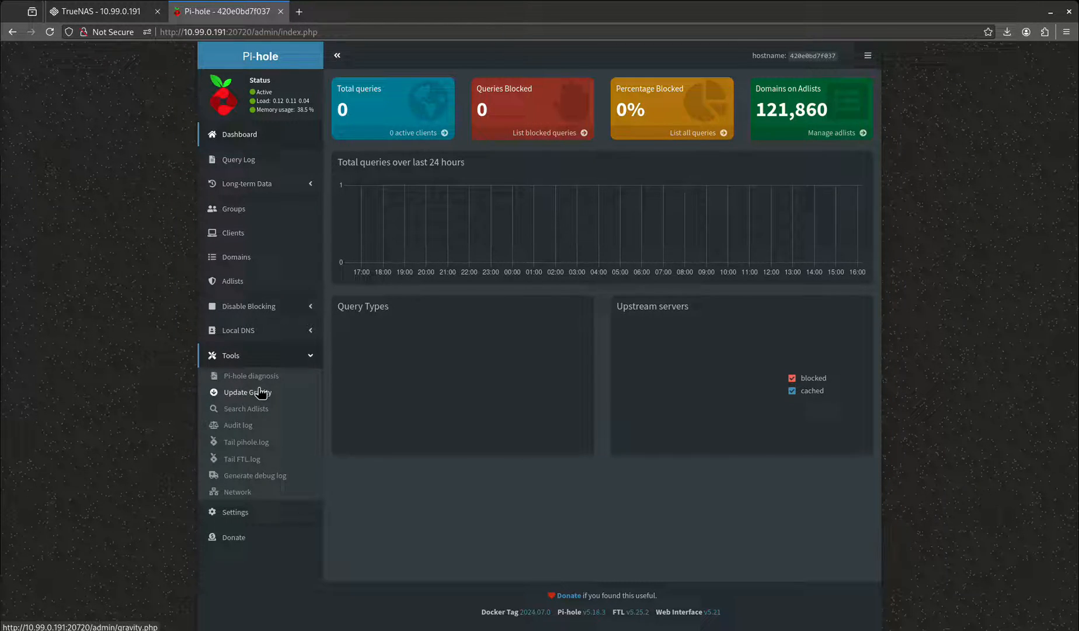
pyautogui.click(248, 392)
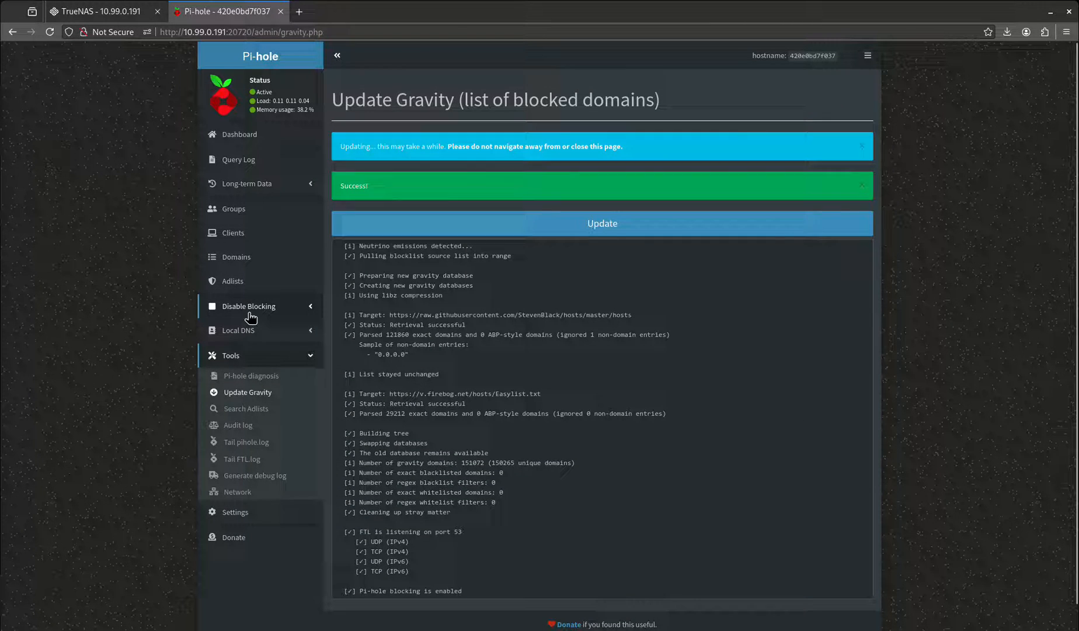
pyautogui.click(862, 146)
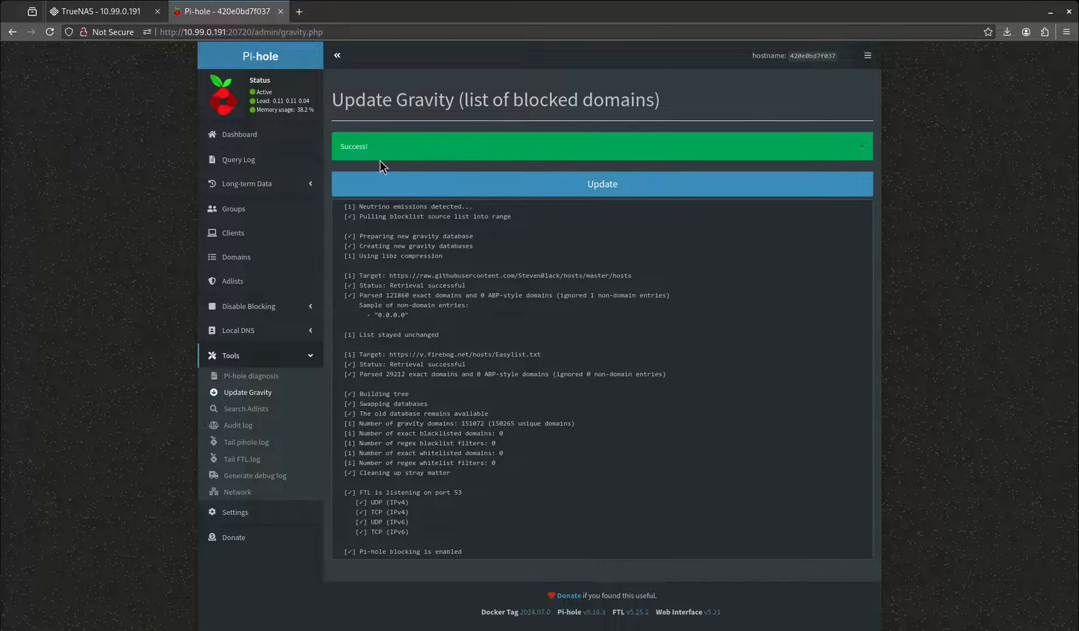
pyautogui.click(239, 134)
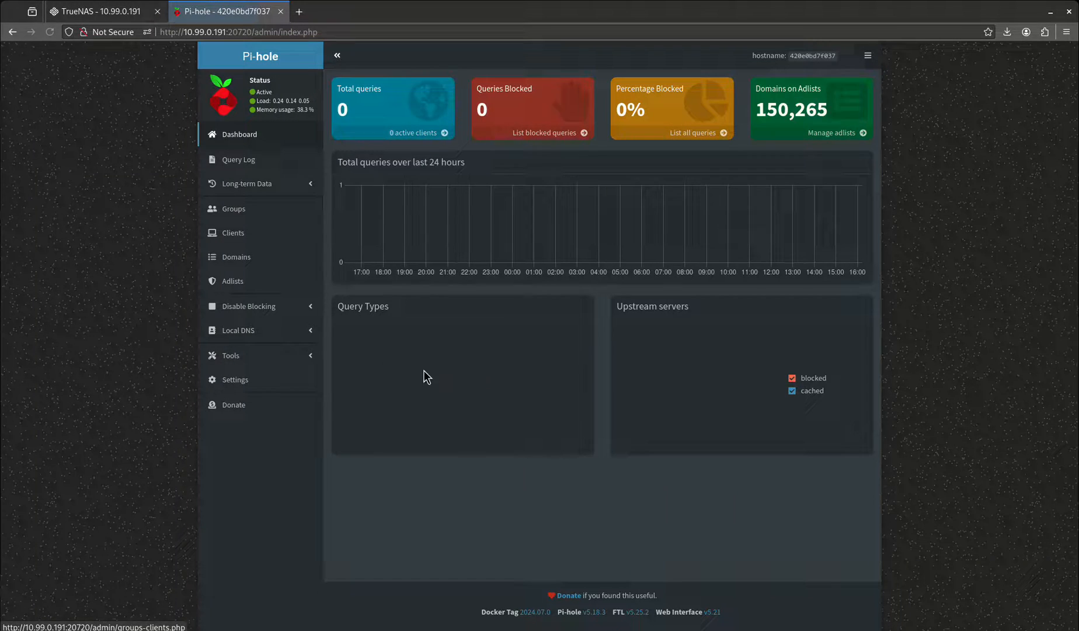
pyautogui.moveTo(799, 118)
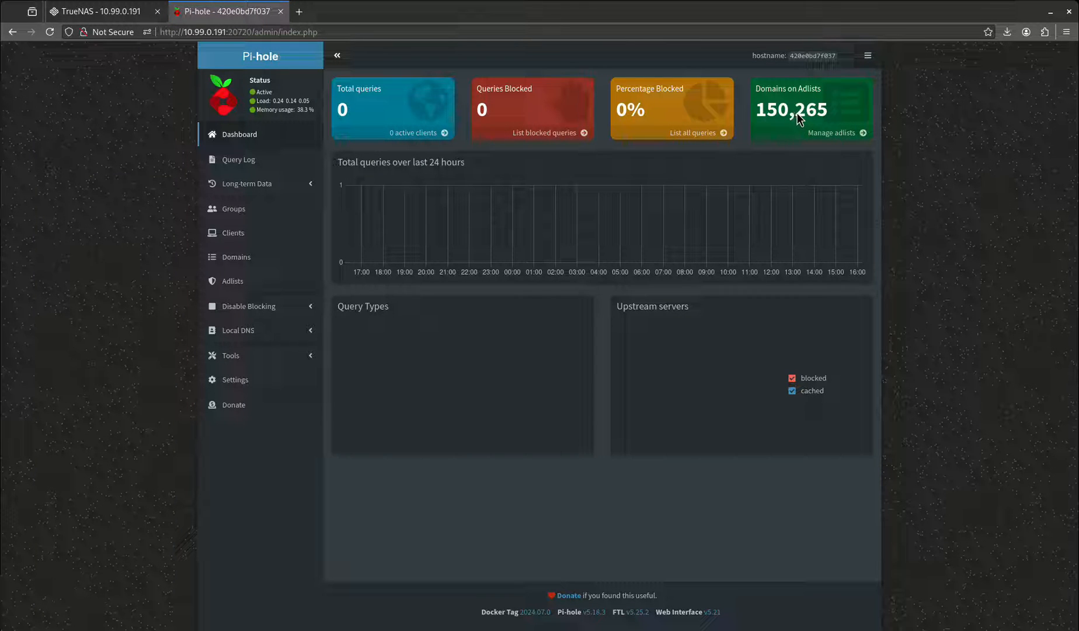
pyautogui.click(830, 132)
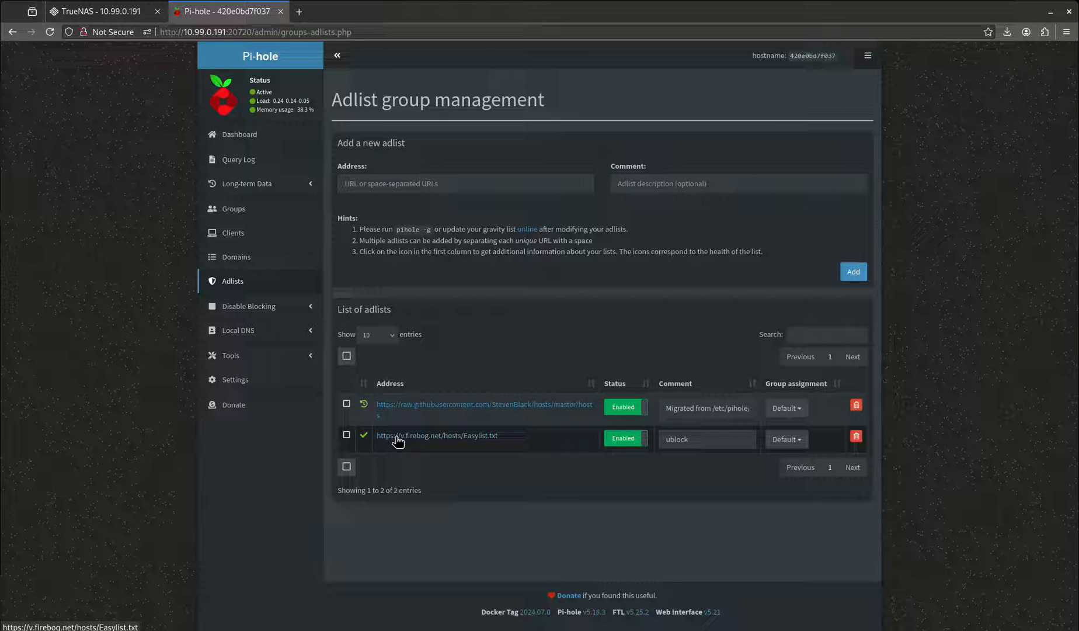
pyautogui.moveTo(277, 320)
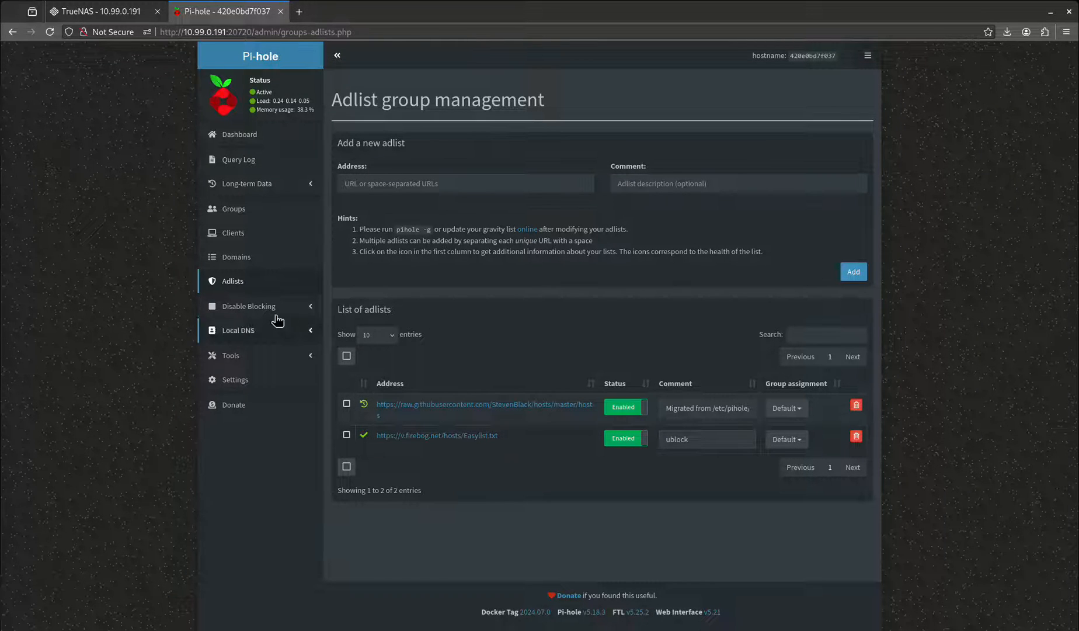
pyautogui.click(248, 306)
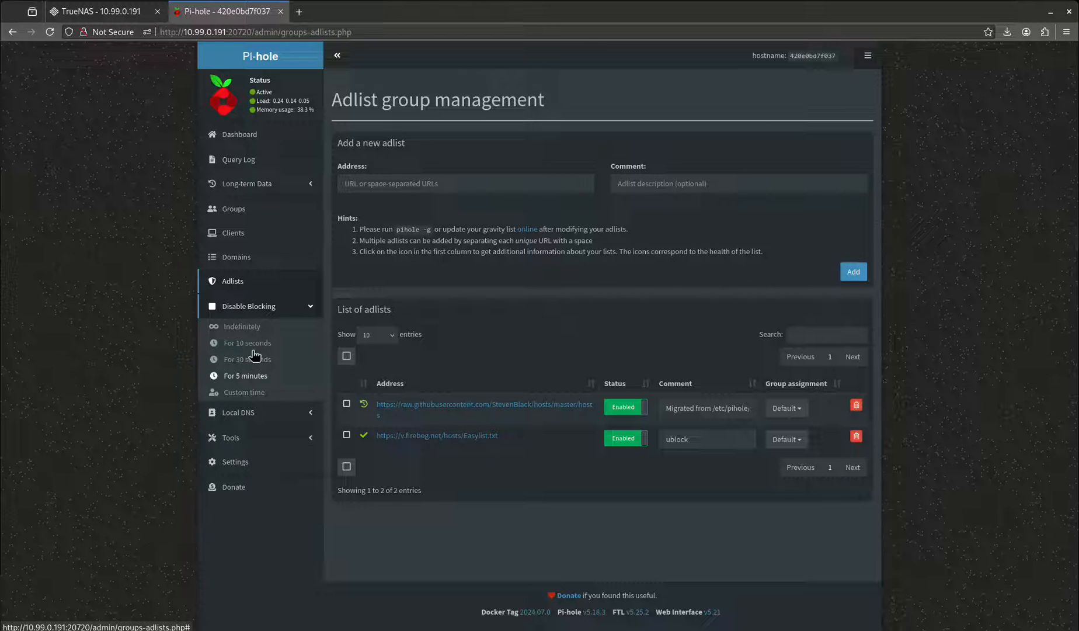
pyautogui.moveTo(249, 358)
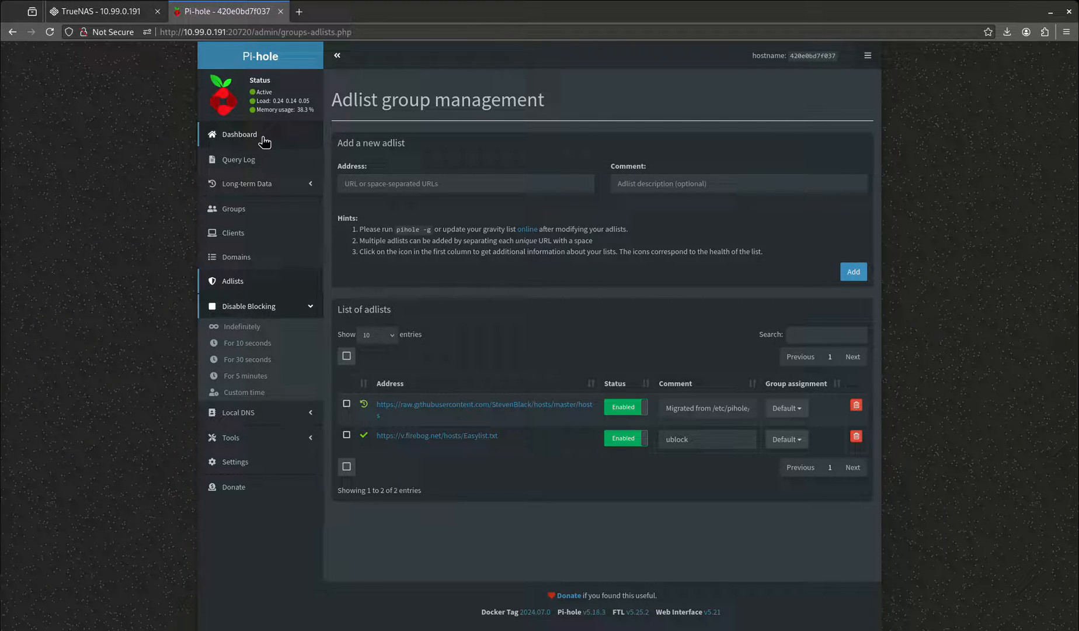
pyautogui.click(239, 134)
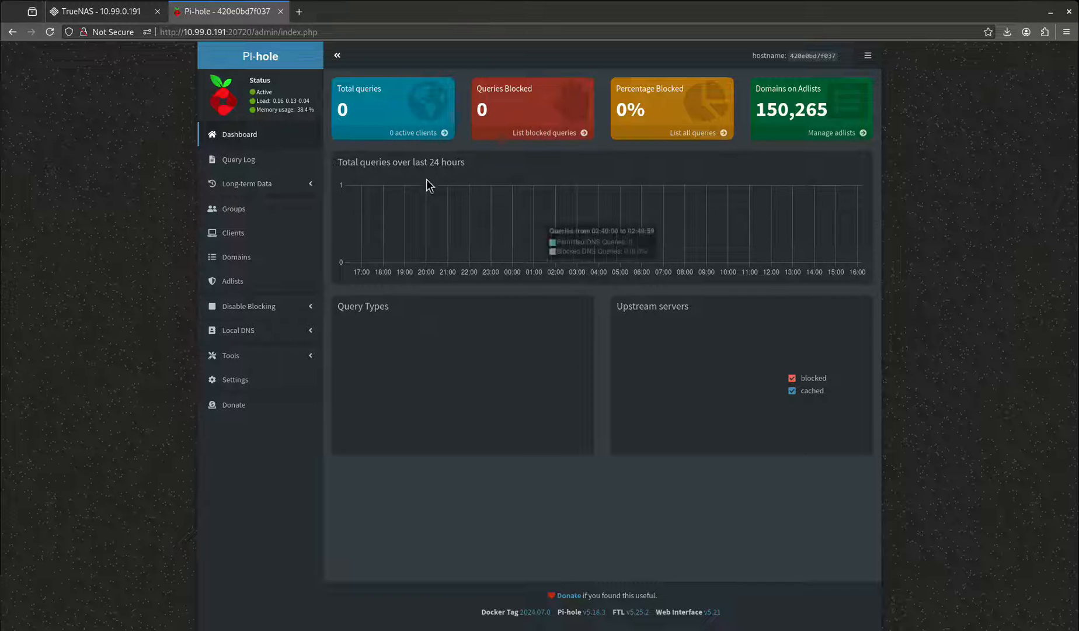
pyautogui.moveTo(667, 301)
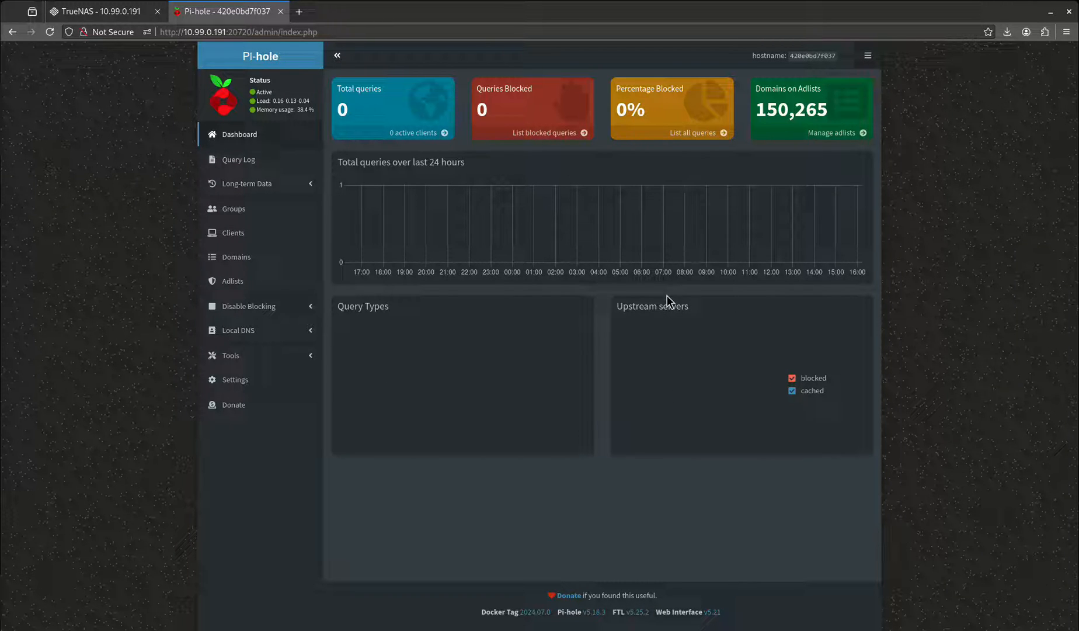
pyautogui.moveTo(723, 336)
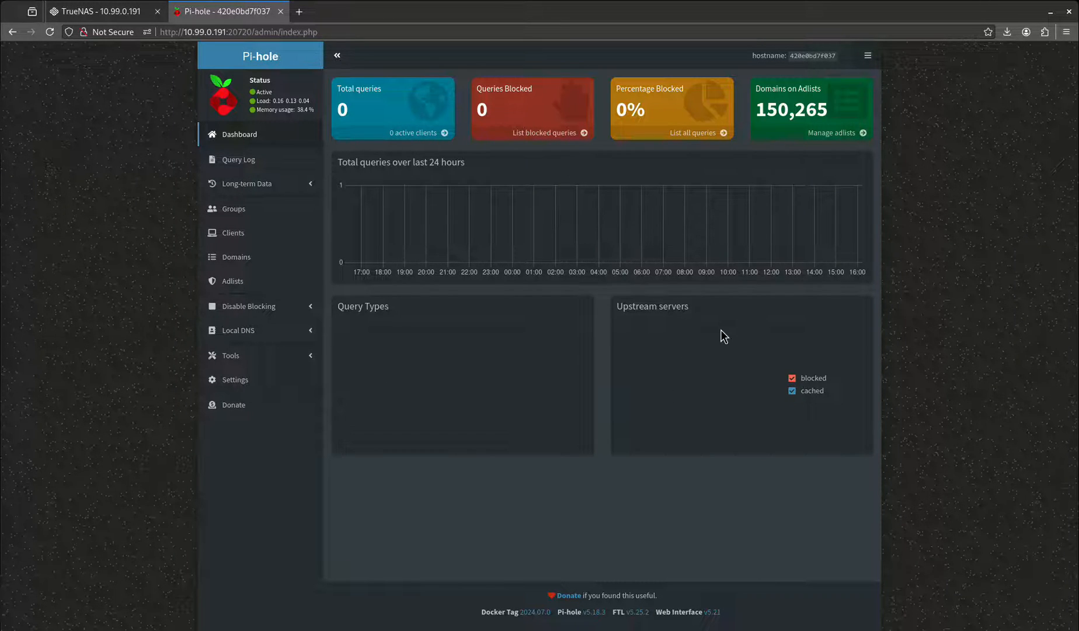
pyautogui.click(230, 355)
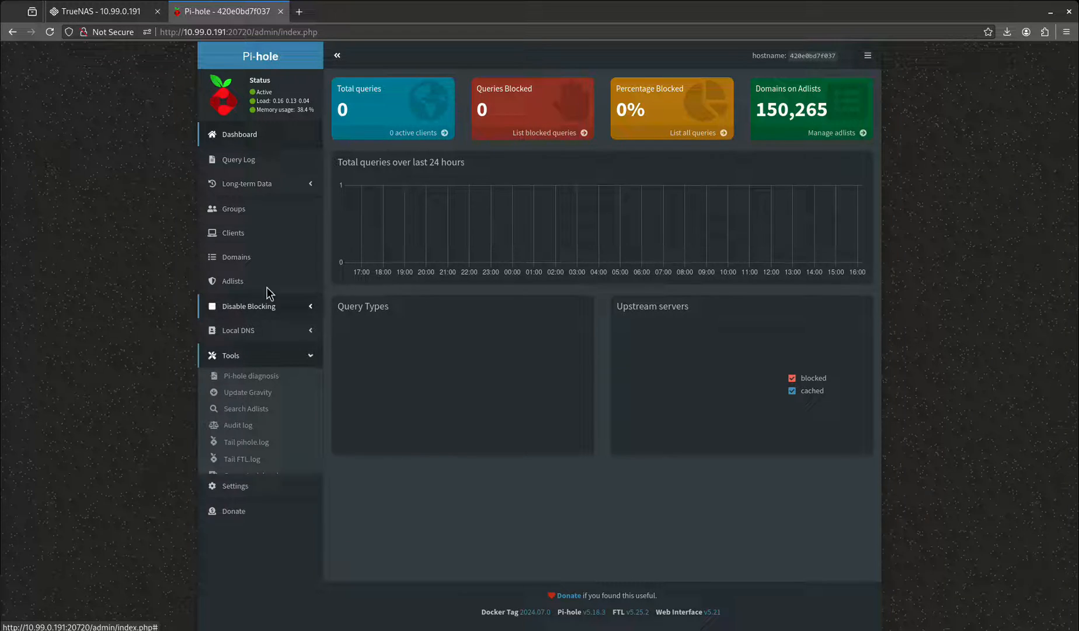
# View the empty Domains management list, then go to Settings on the System tab
pyautogui.click(236, 257)
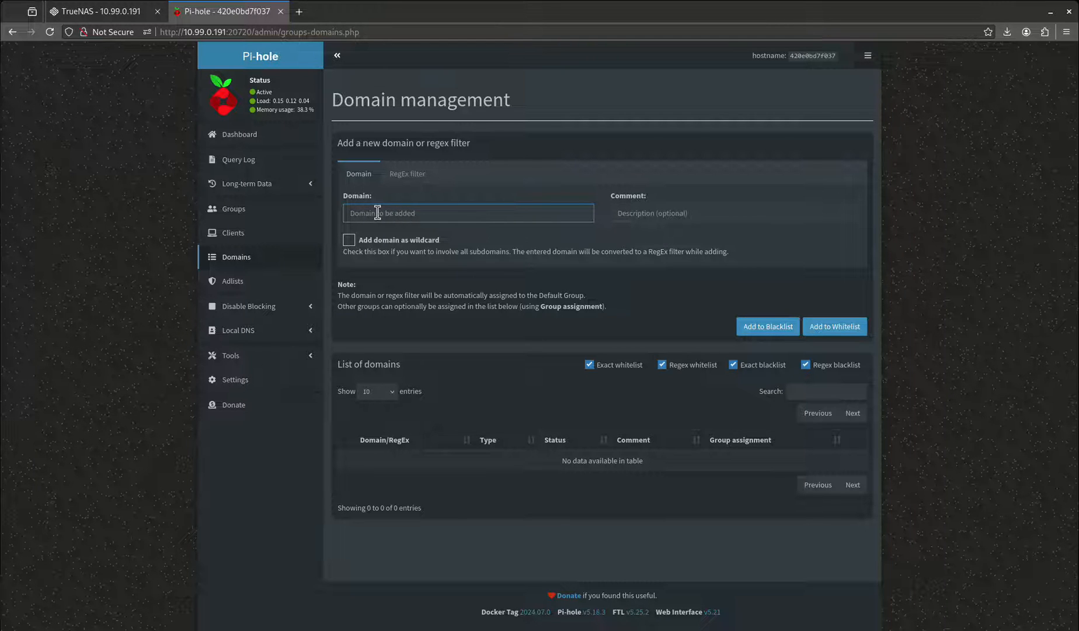
pyautogui.moveTo(835, 326)
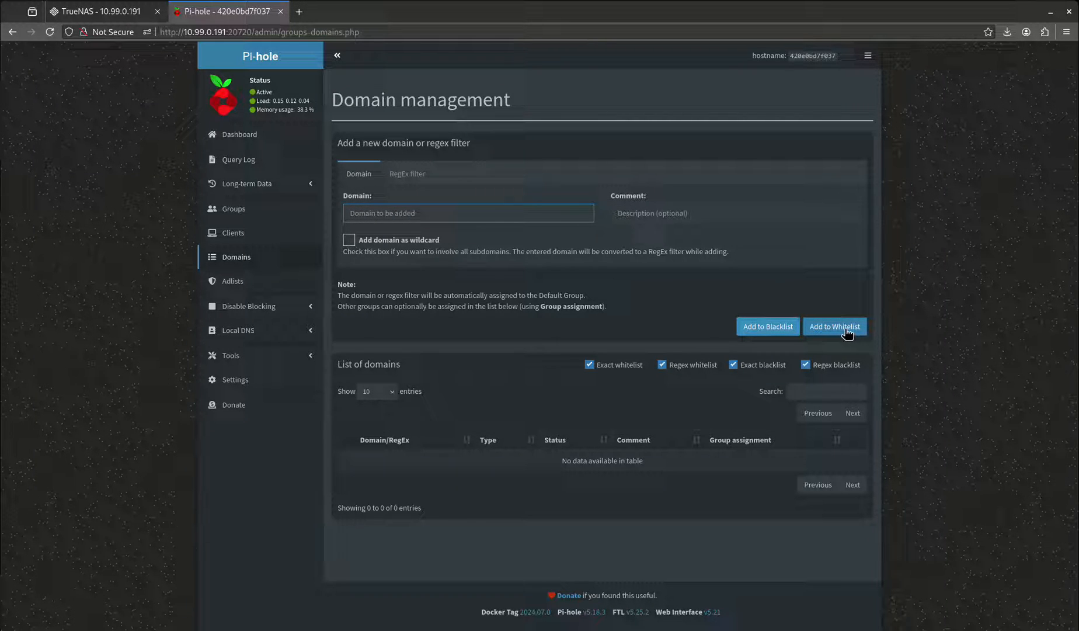
pyautogui.moveTo(839, 338)
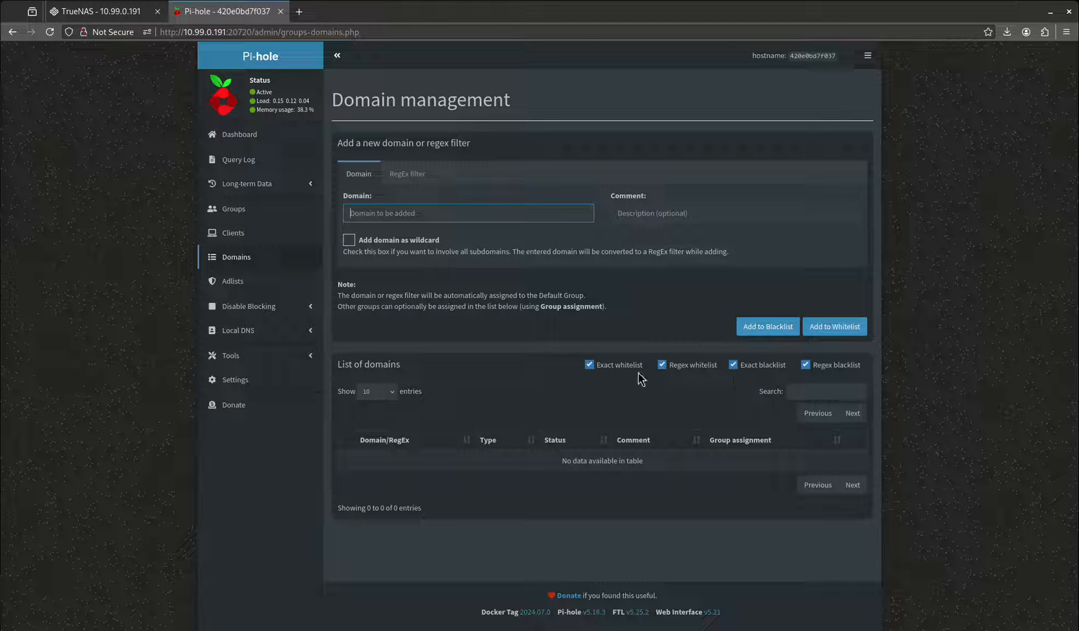
pyautogui.click(234, 379)
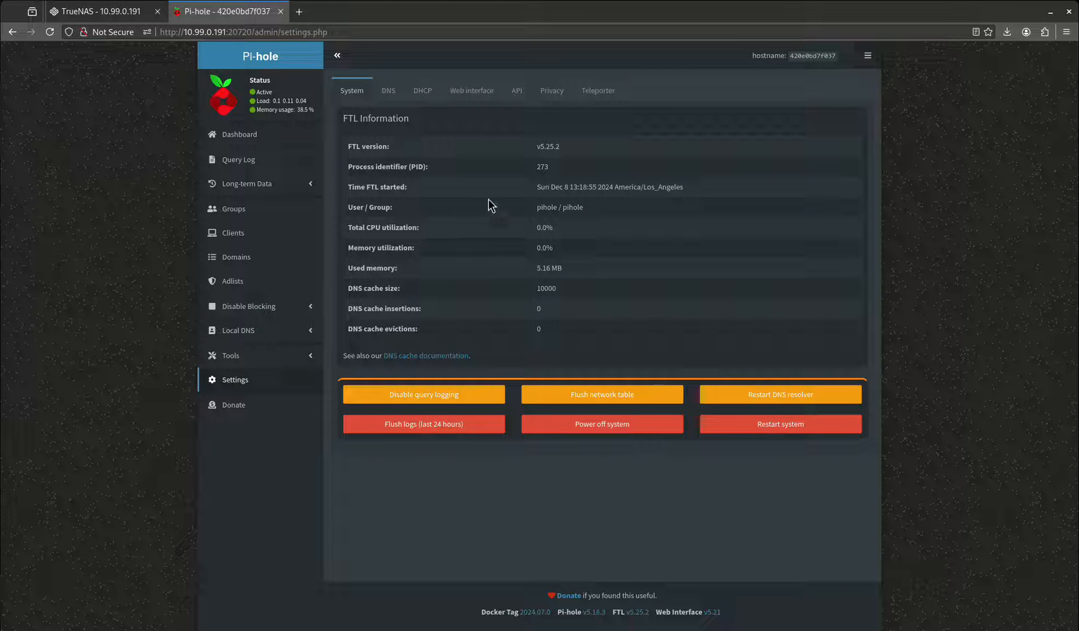
# Review the DNS settings with Google as upstream, then switch to the DHCP settings
pyautogui.click(388, 89)
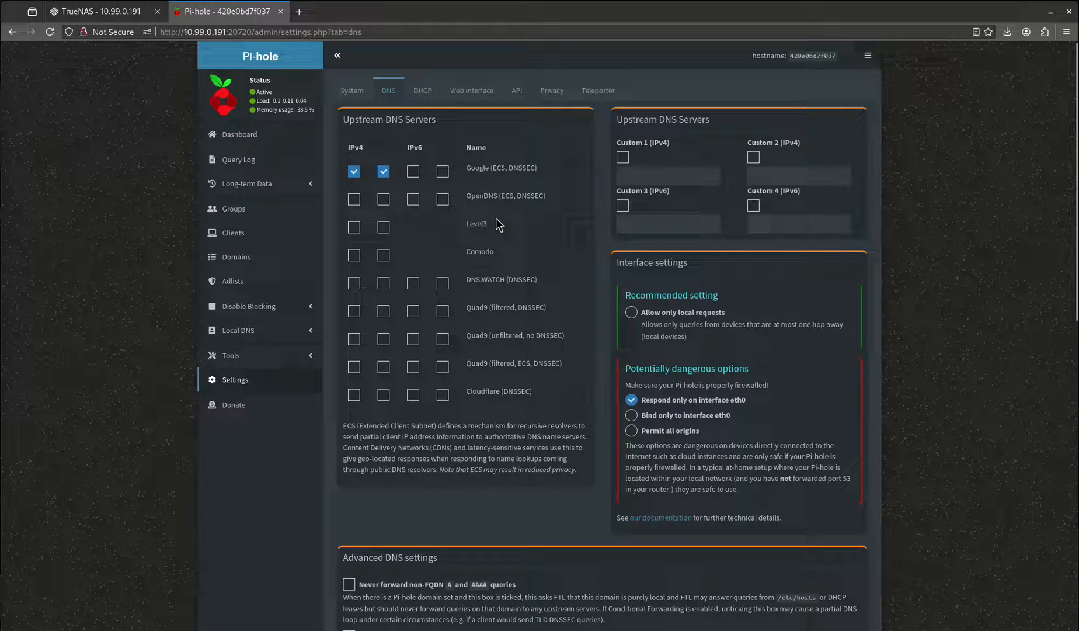
pyautogui.moveTo(426, 148)
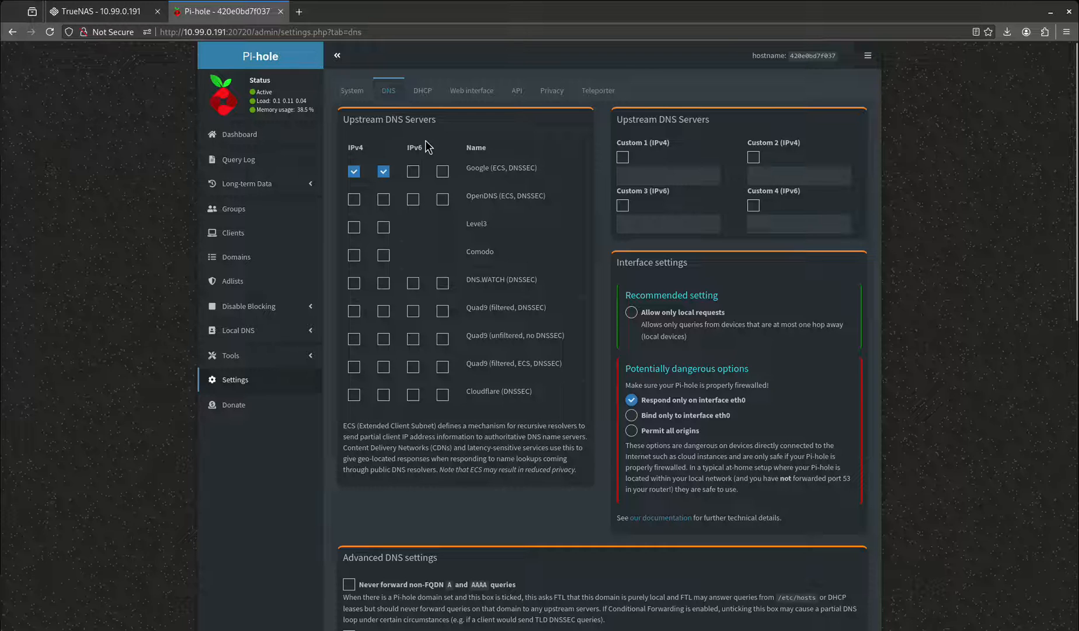
pyautogui.moveTo(478, 182)
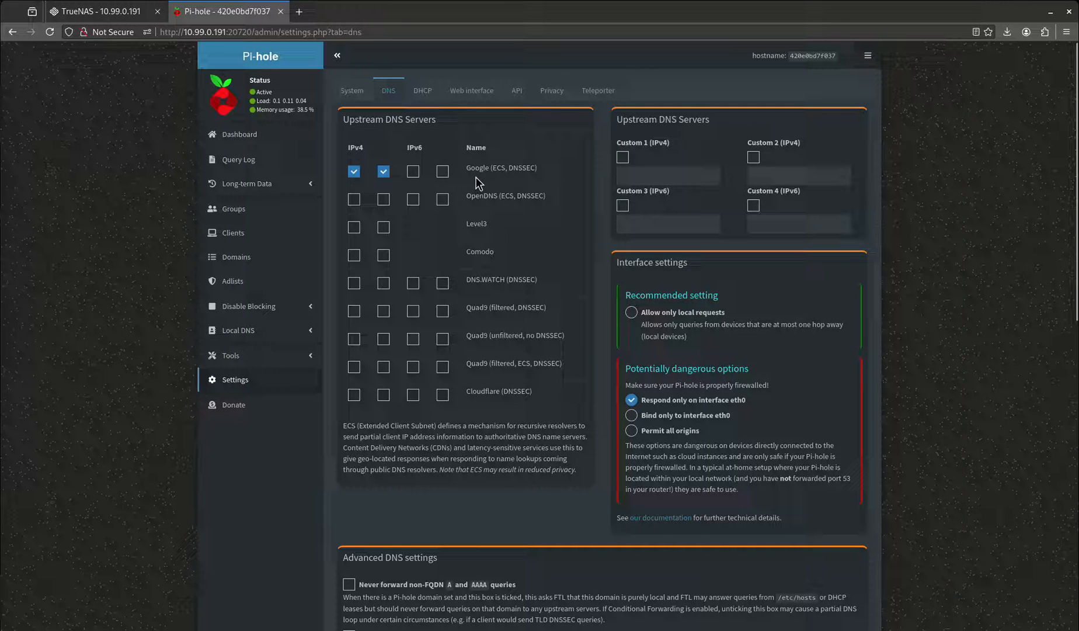
pyautogui.moveTo(425, 410)
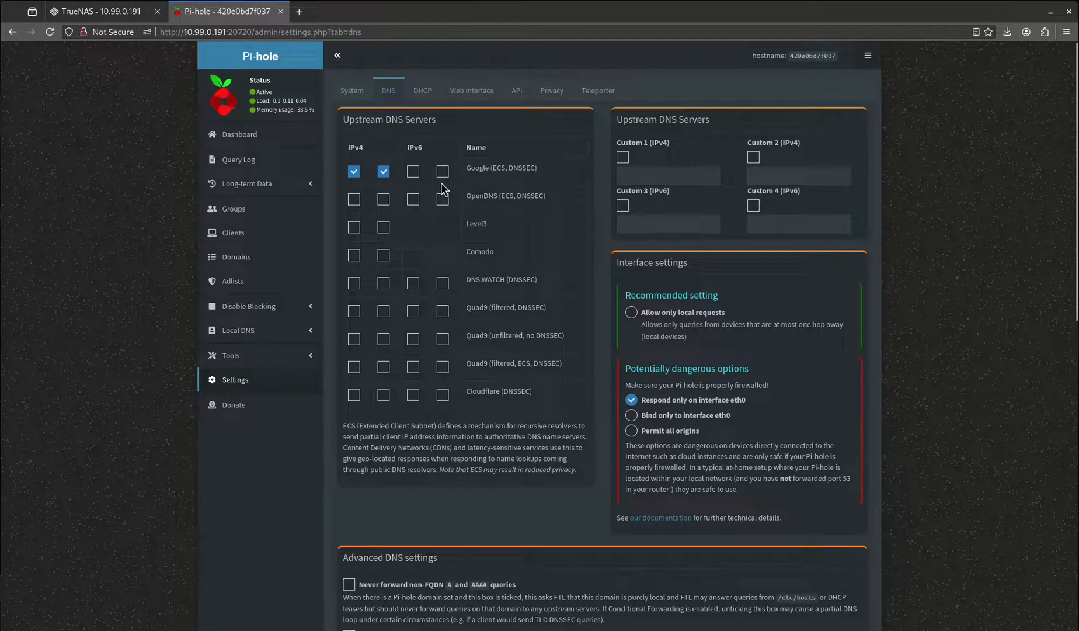
pyautogui.scroll(-3)
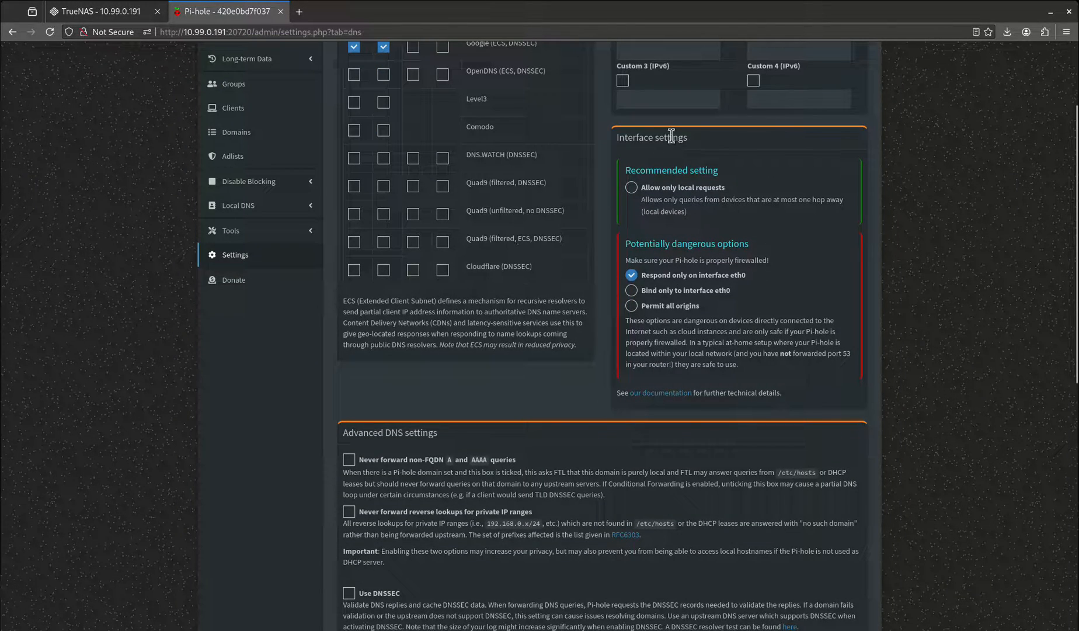
pyautogui.scroll(-3)
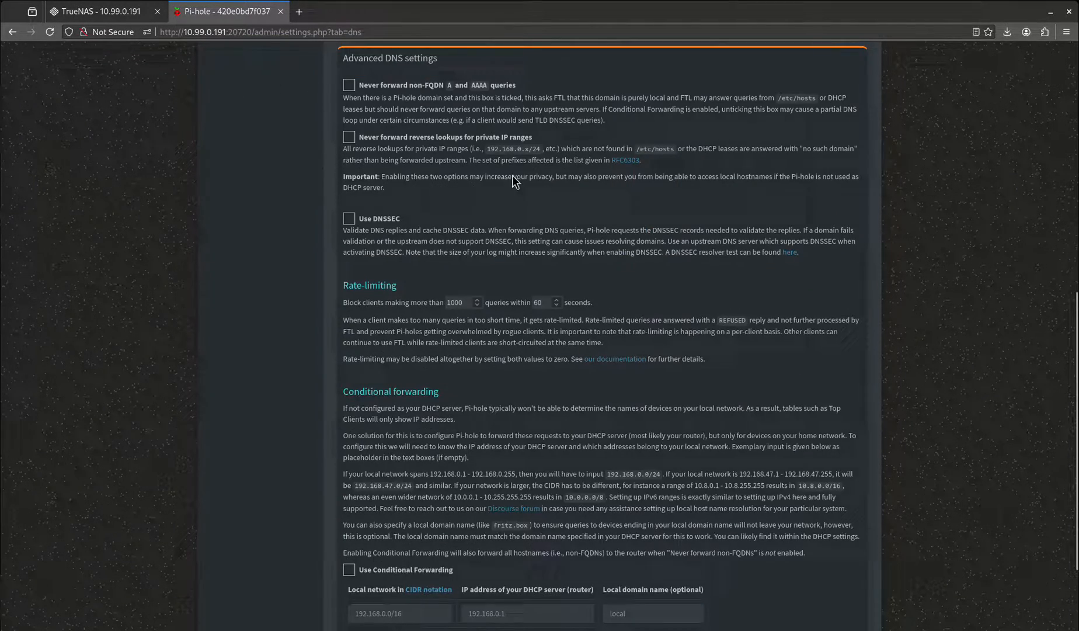
pyautogui.scroll(-3)
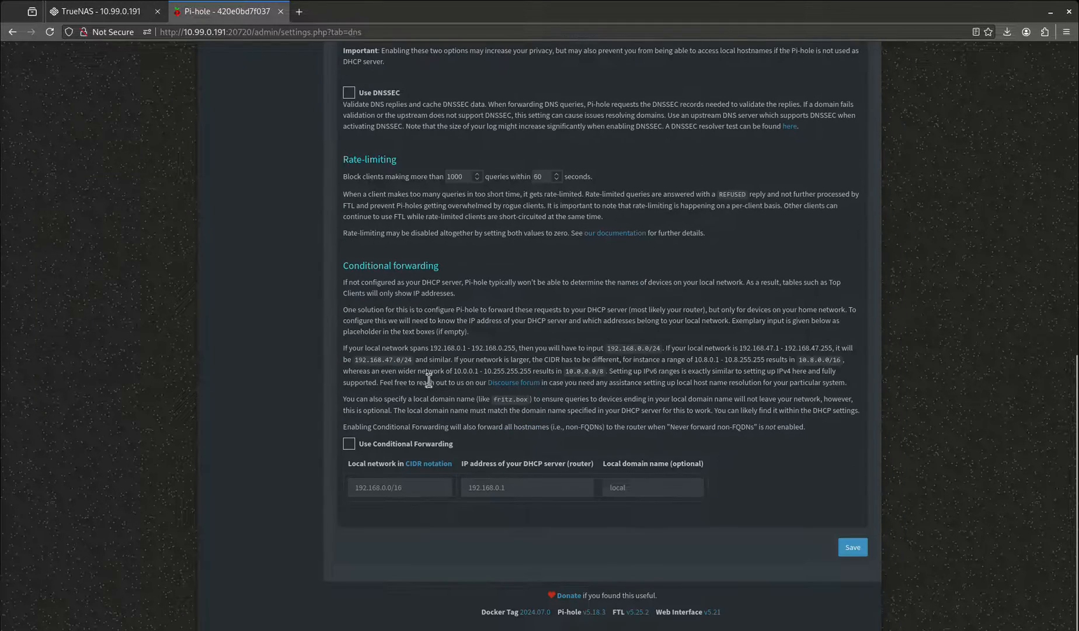
pyautogui.scroll(3)
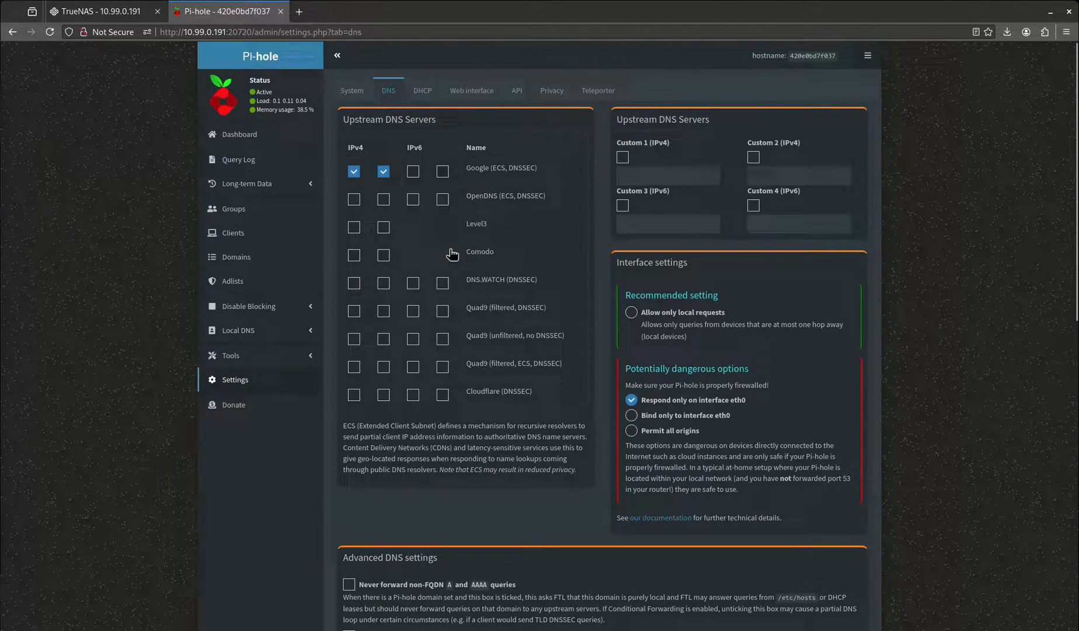
pyautogui.click(423, 90)
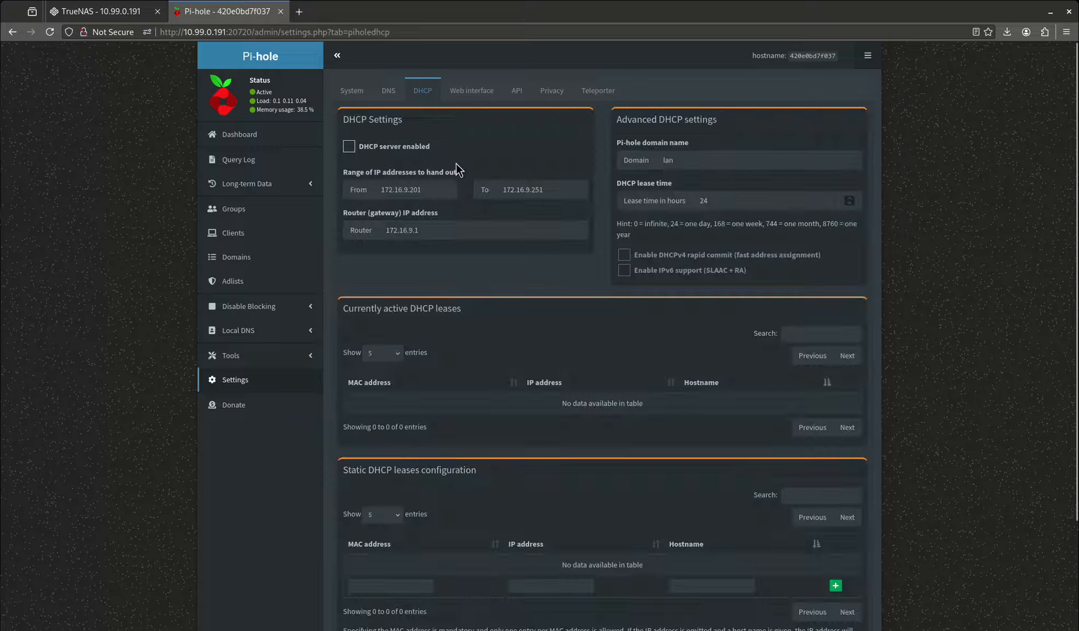
pyautogui.click(471, 90)
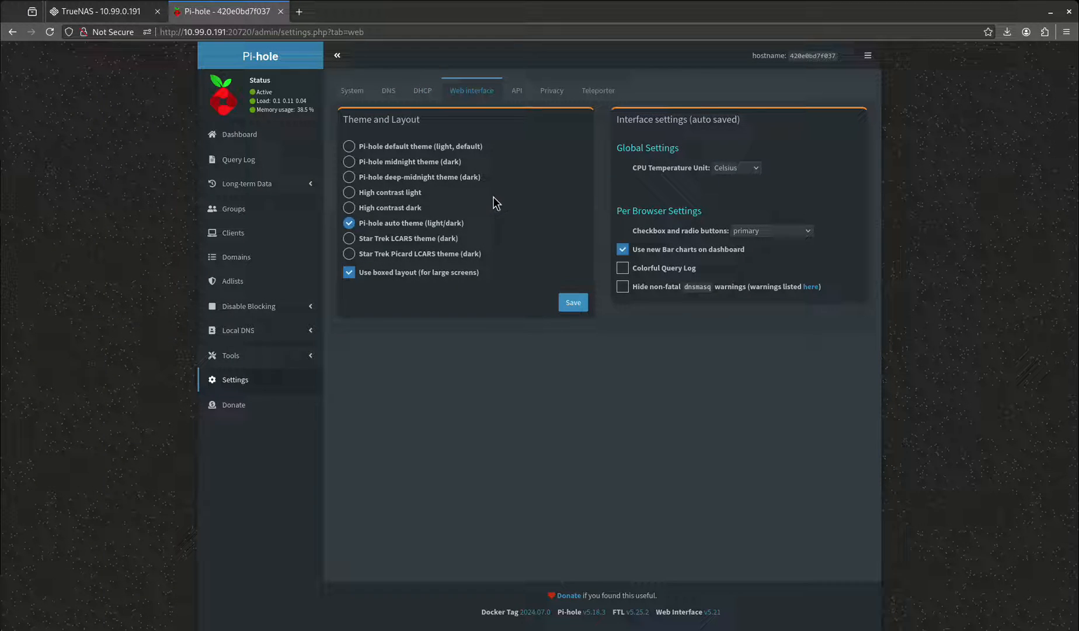
pyautogui.moveTo(733, 205)
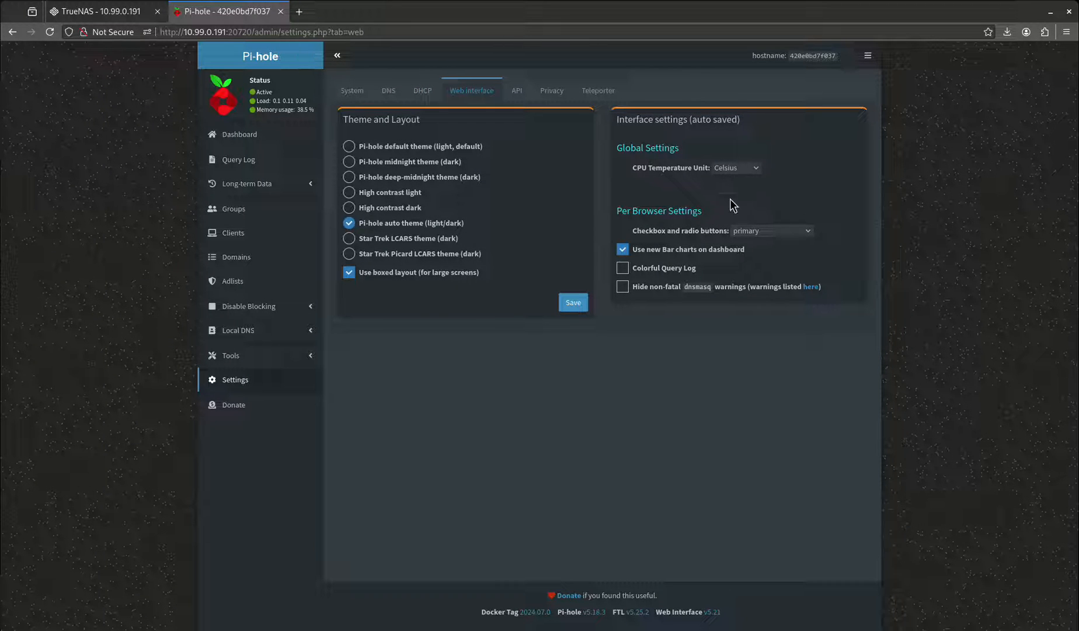
pyautogui.click(551, 90)
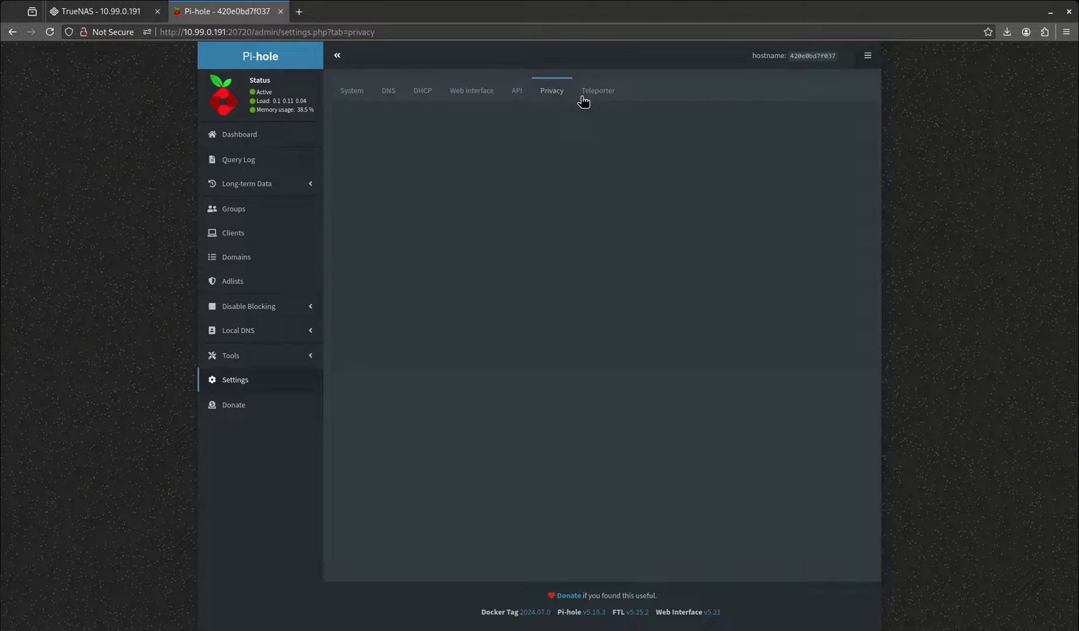
pyautogui.click(598, 90)
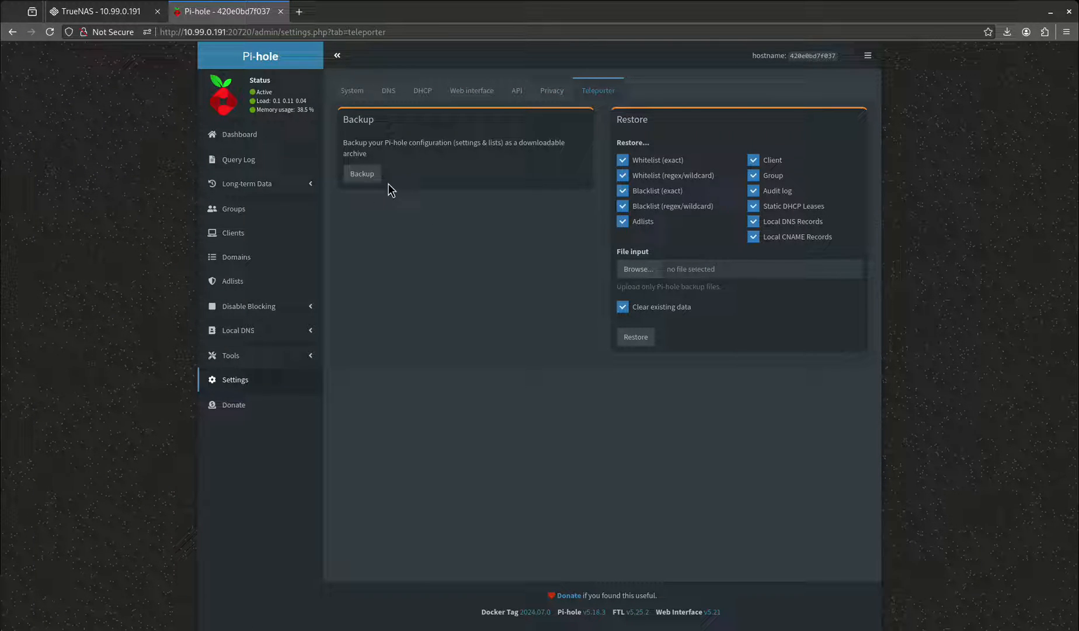
pyautogui.moveTo(385, 144)
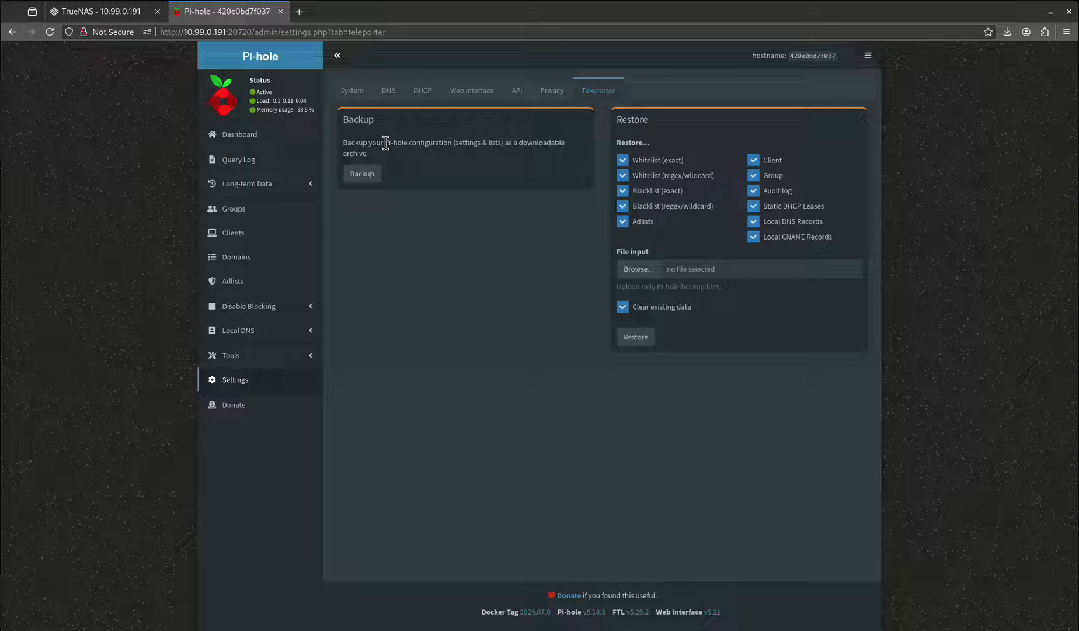
pyautogui.moveTo(390, 203)
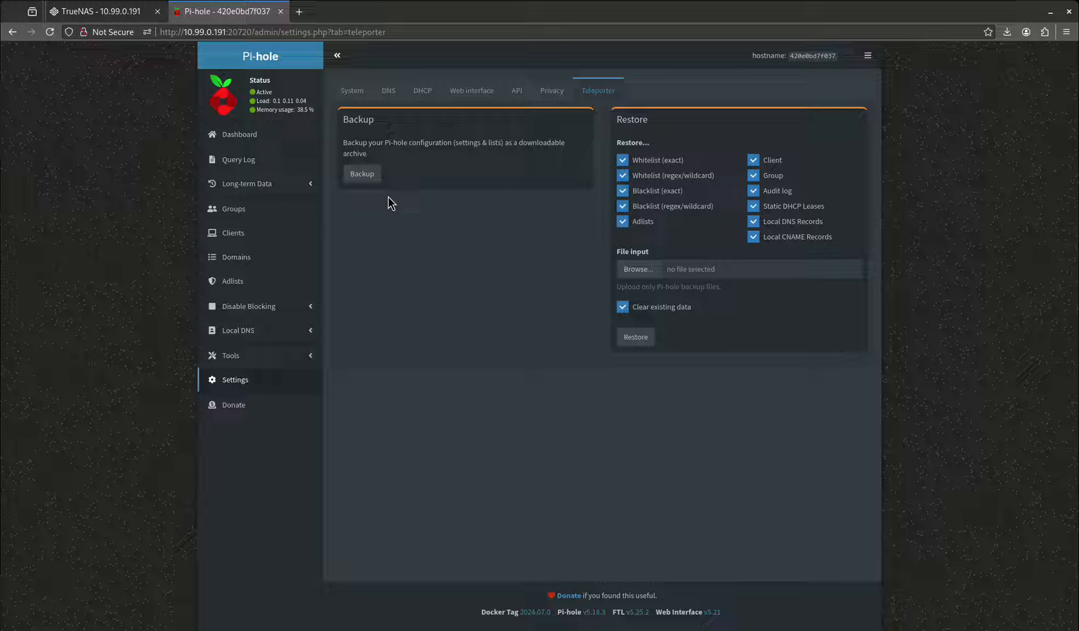
pyautogui.moveTo(273, 247)
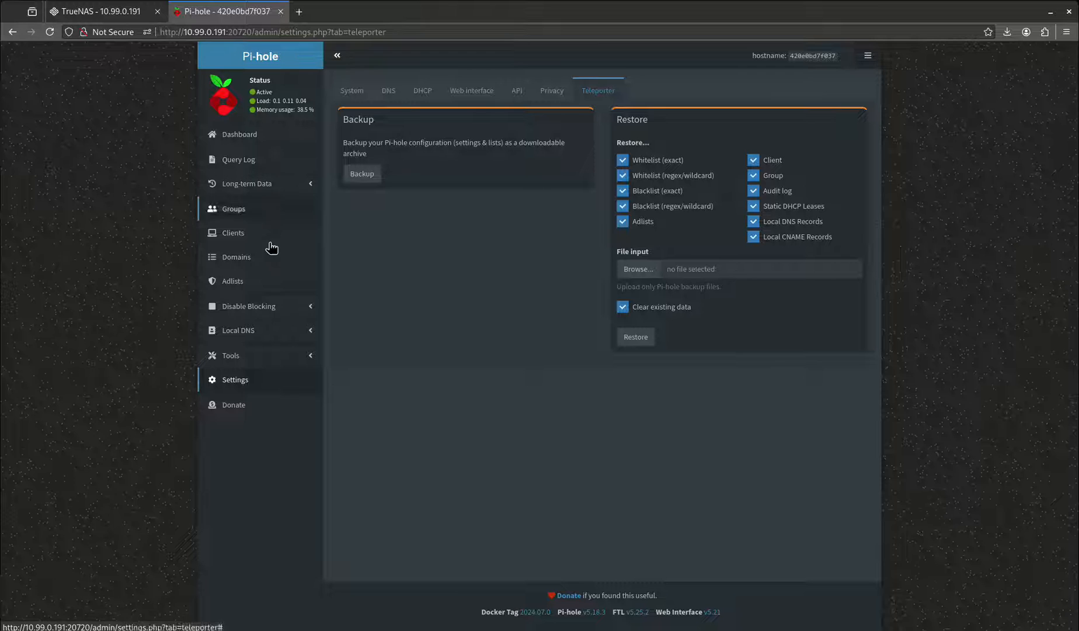
pyautogui.moveTo(275, 260)
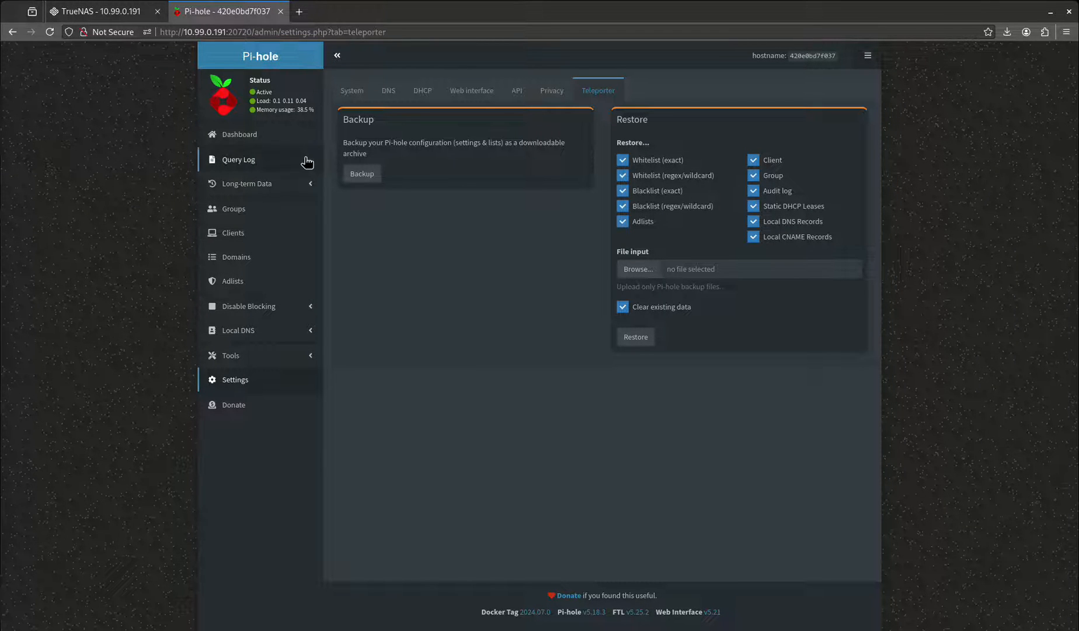
pyautogui.moveTo(264, 281)
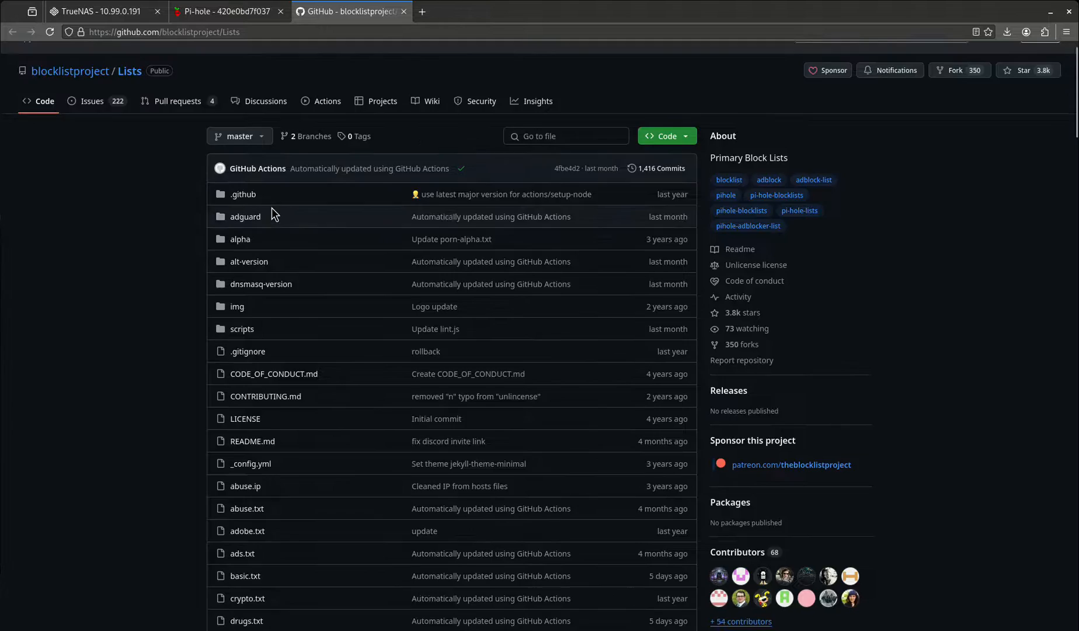
# Copy the raw URL of blocklistproject's drugs.txt on GitHub and return to the Pi-hole admin page
pyautogui.scroll(-3)
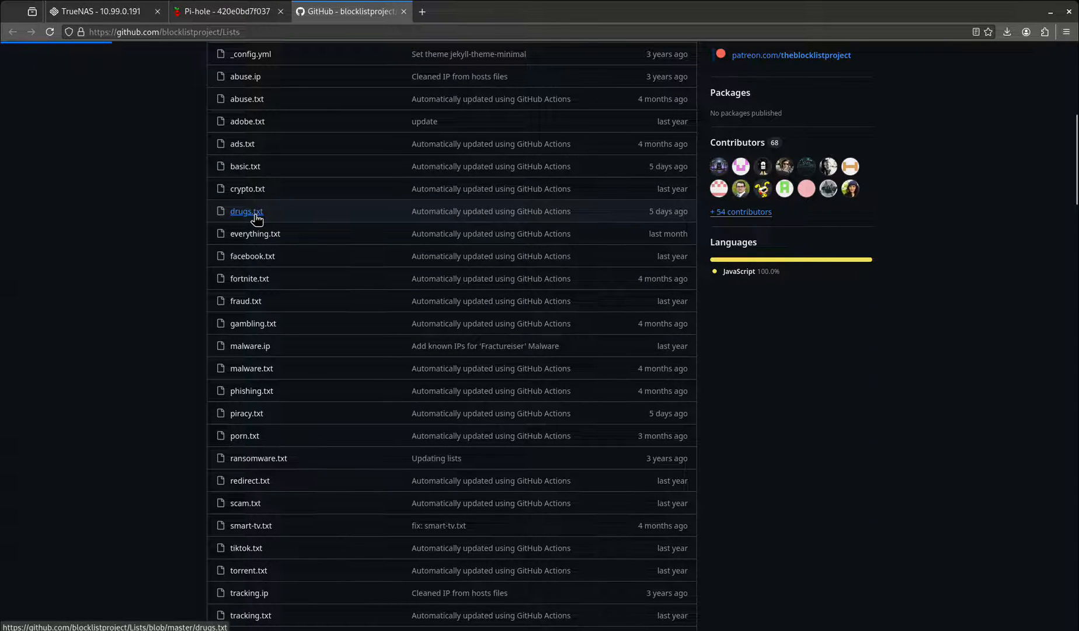
pyautogui.click(245, 211)
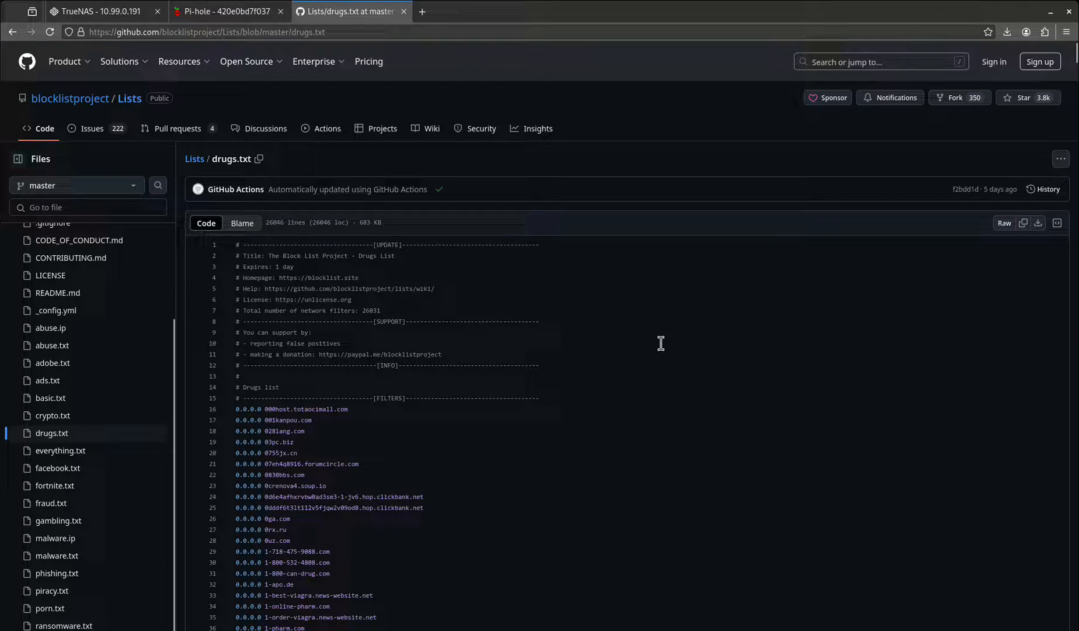
pyautogui.click(1003, 222)
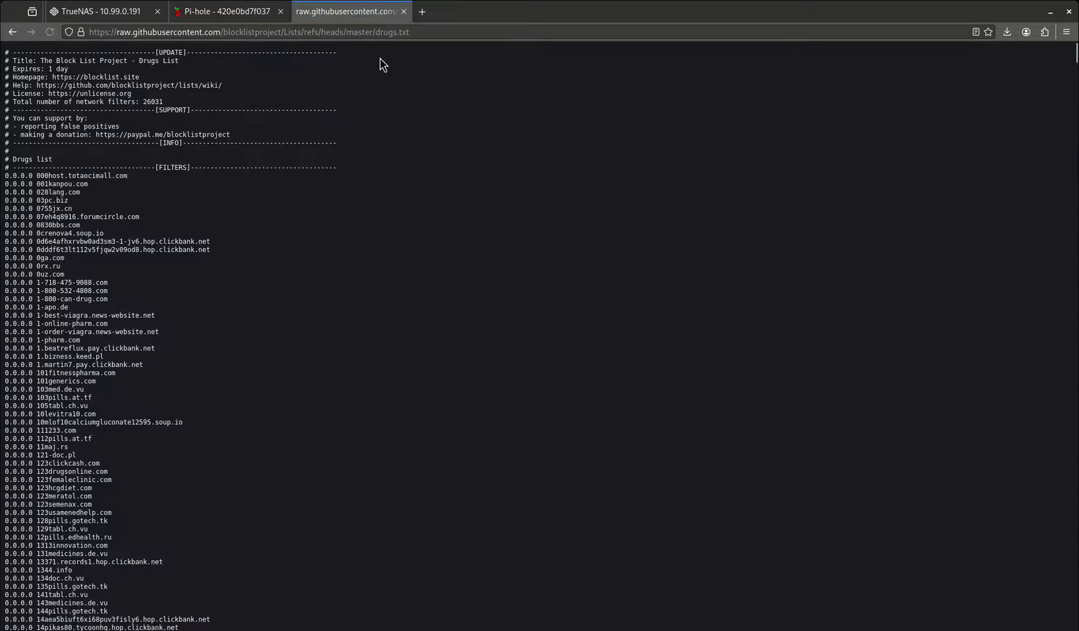
pyautogui.click(247, 32)
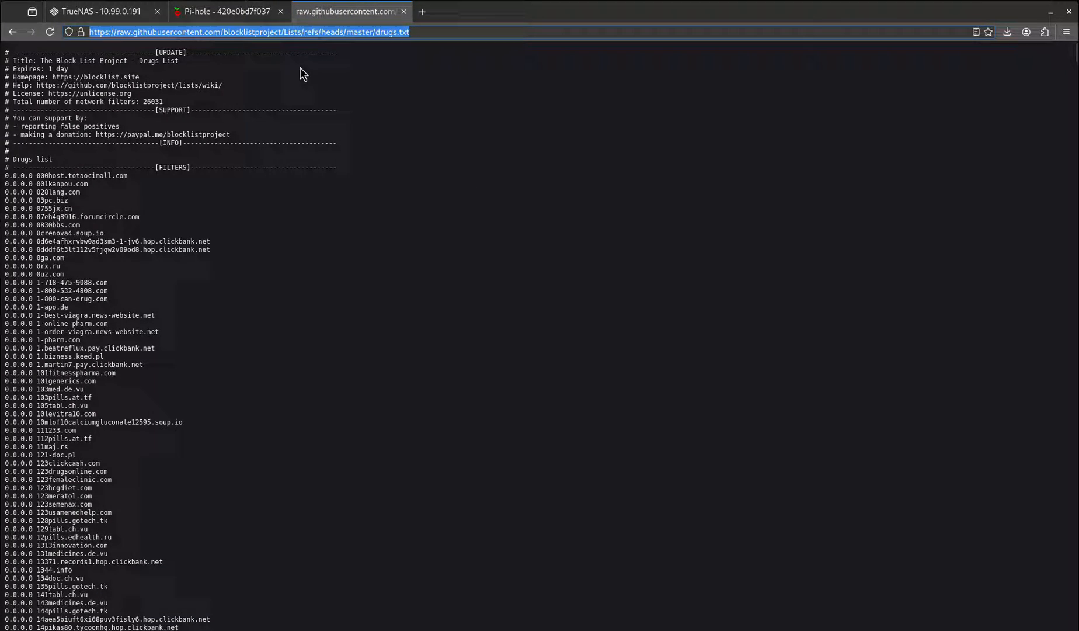
pyautogui.click(227, 11)
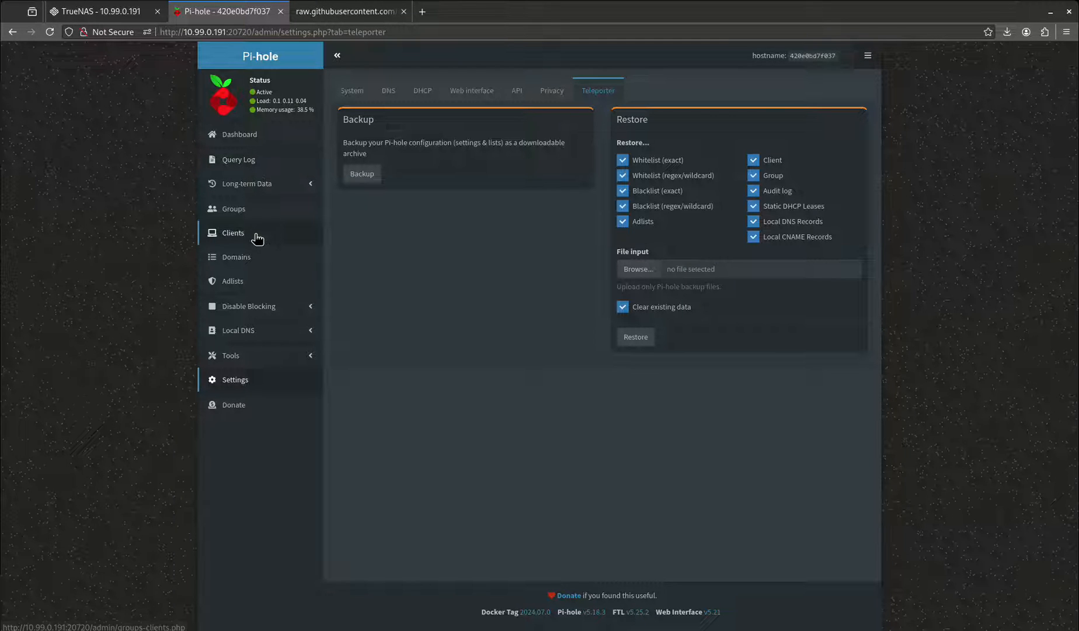
# Add the raw drugs list URL as a new adlist with comment 'drug', then go to Update Gravity
pyautogui.click(232, 282)
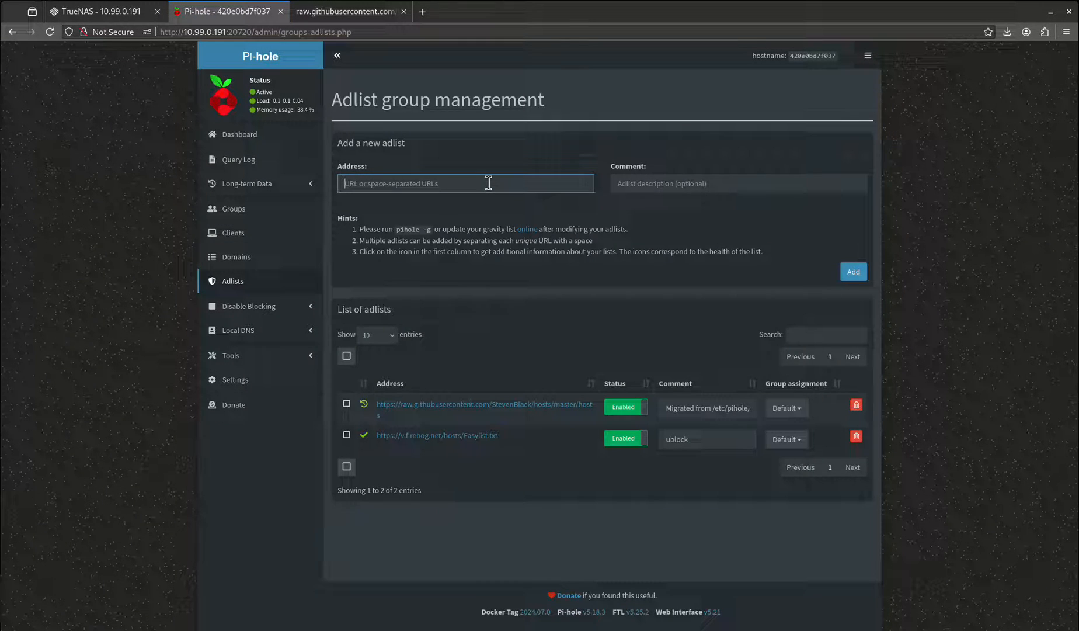
pyautogui.write('drug')
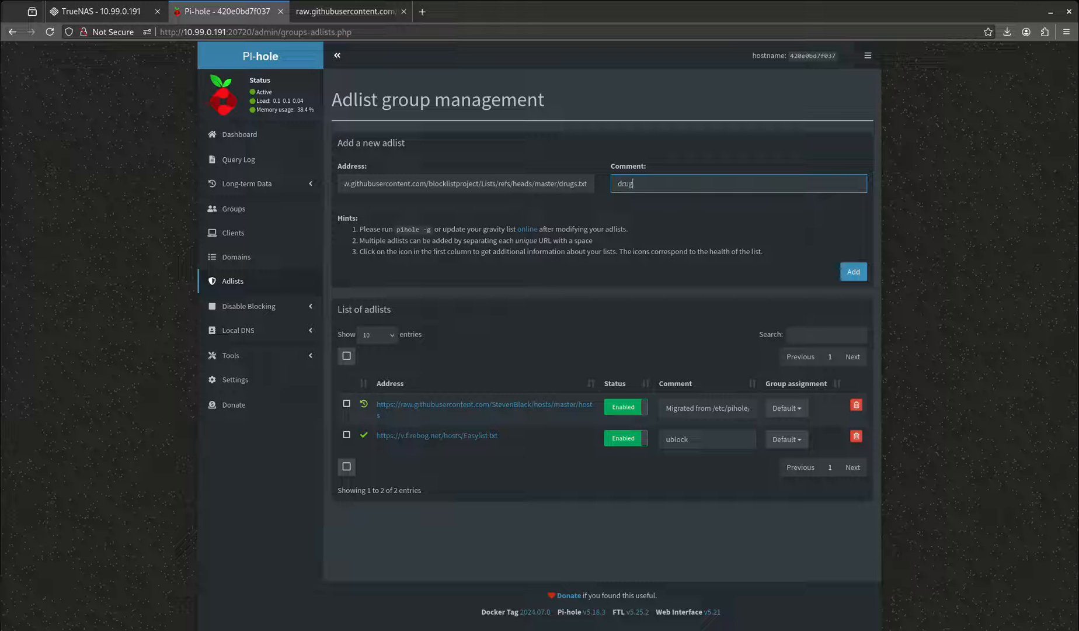
pyautogui.click(853, 271)
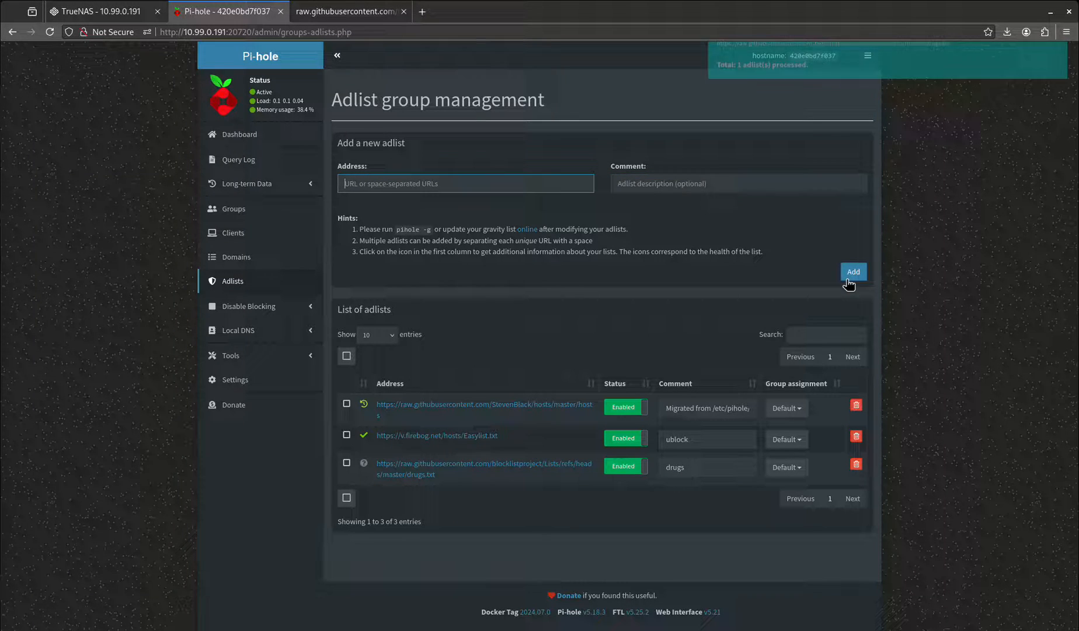
pyautogui.click(852, 271)
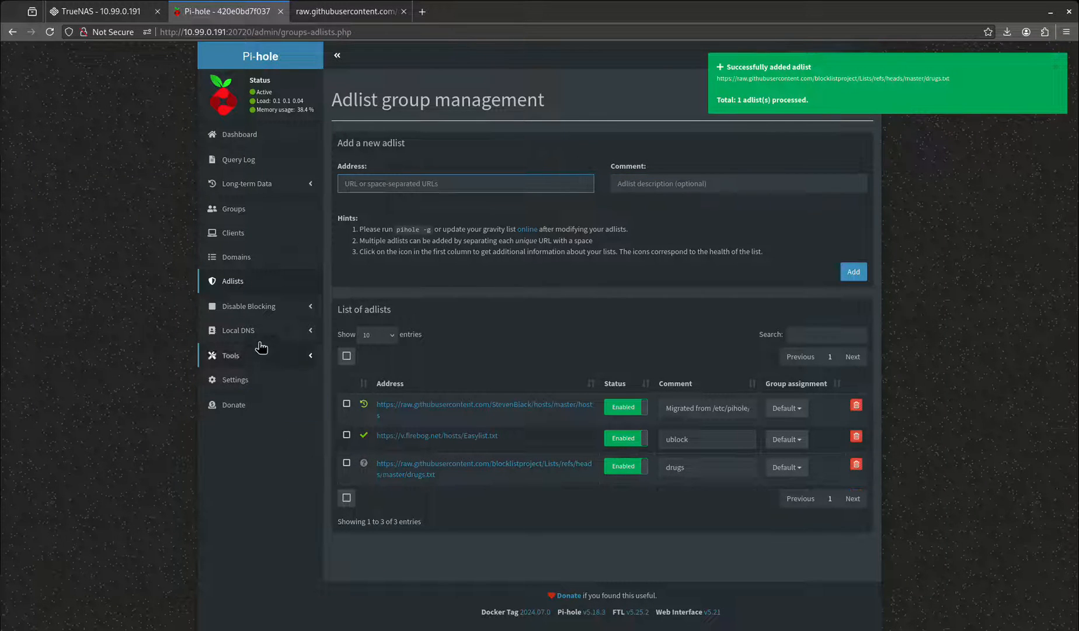
pyautogui.click(248, 391)
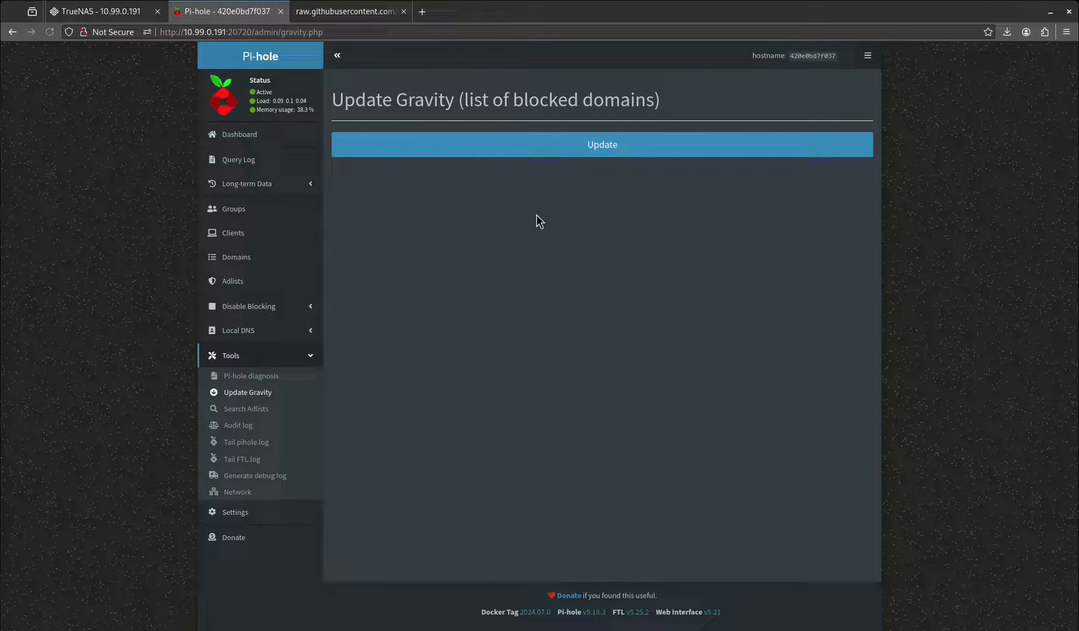
# Rebuild gravity to reach 176,287 domains on adlists and return to adlist management from the dashboard
pyautogui.click(602, 144)
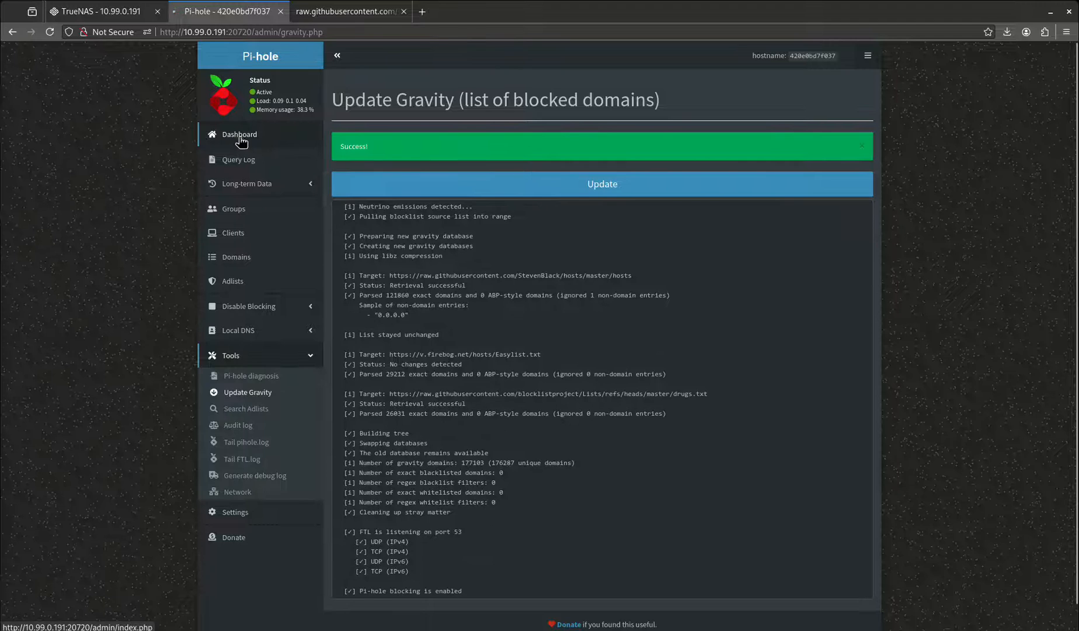
pyautogui.click(238, 134)
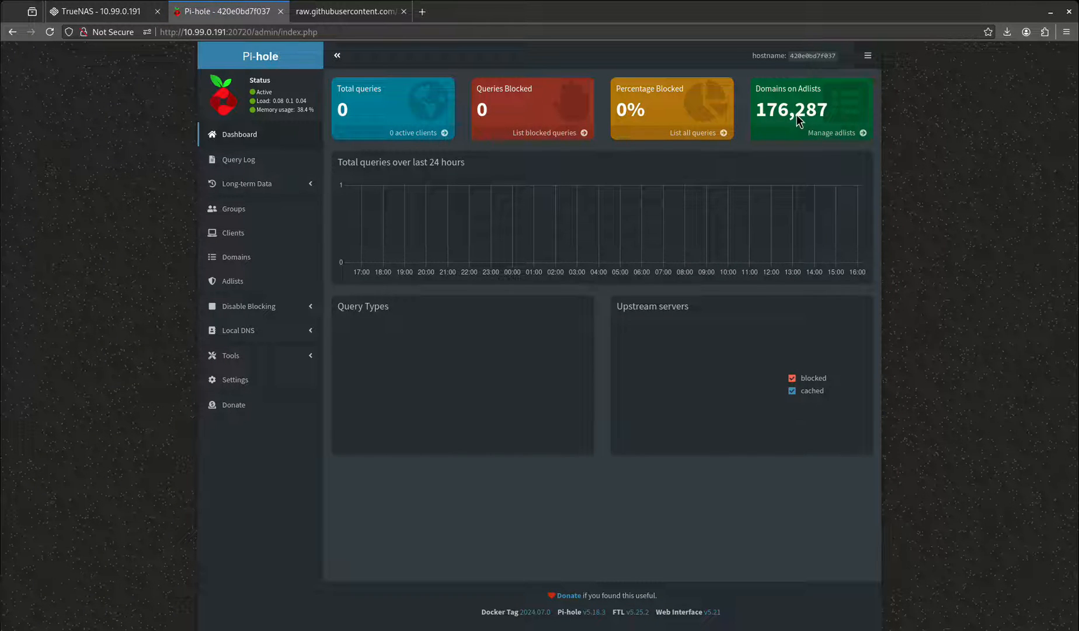
pyautogui.click(830, 134)
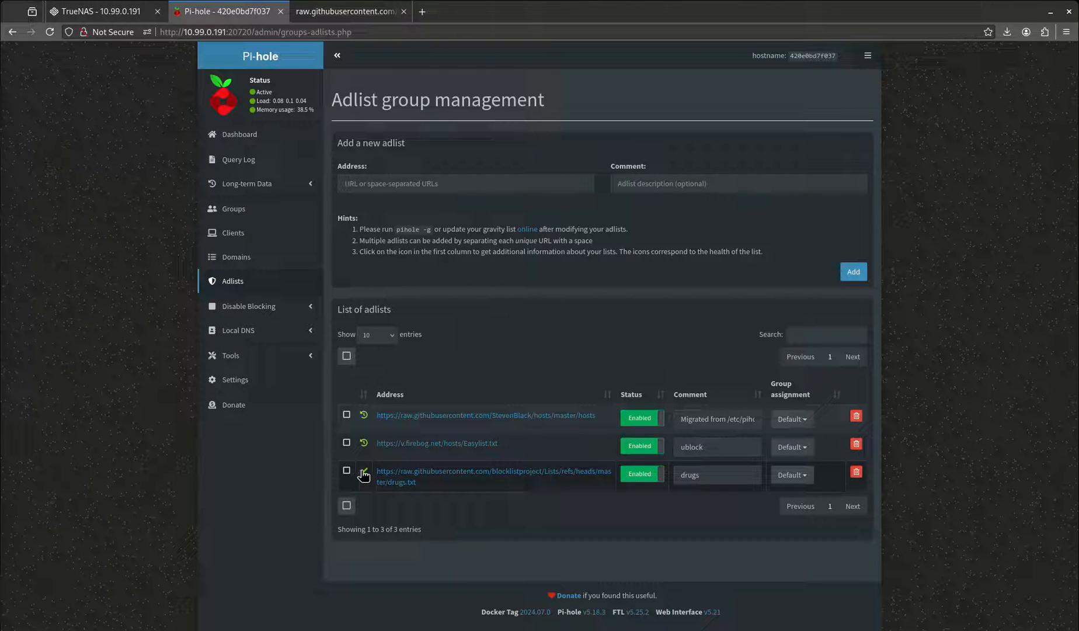
pyautogui.moveTo(365, 444)
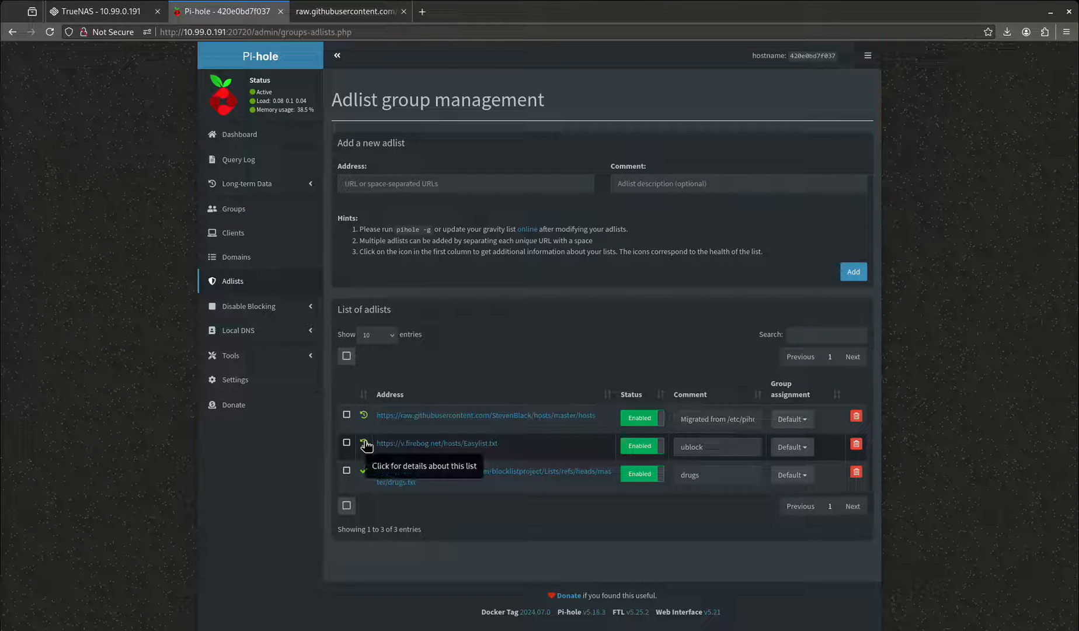
pyautogui.moveTo(774, 436)
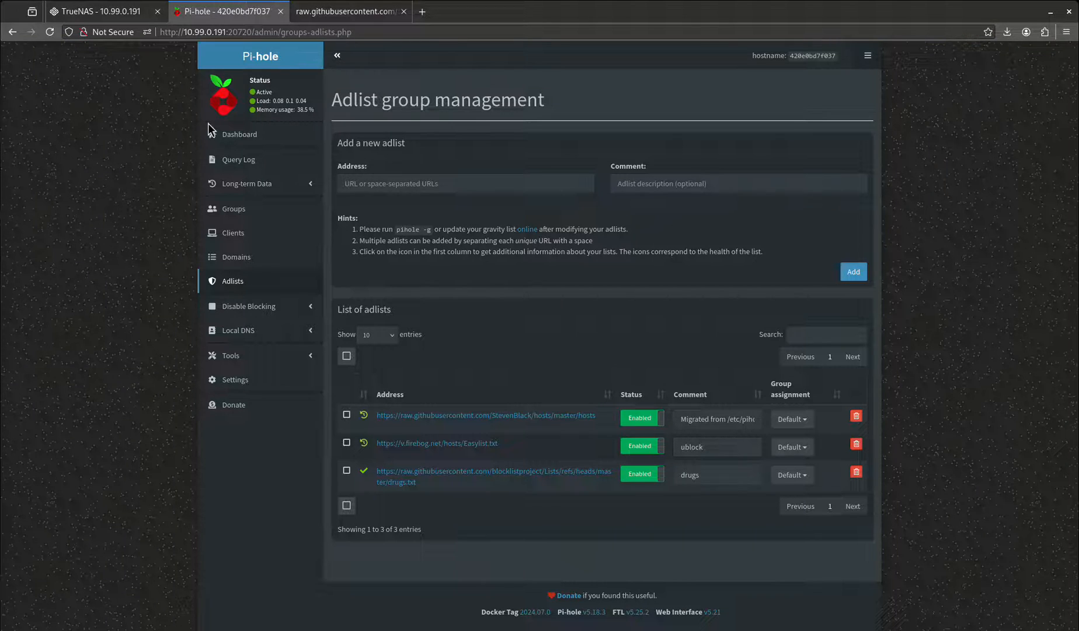
pyautogui.moveTo(228, 90)
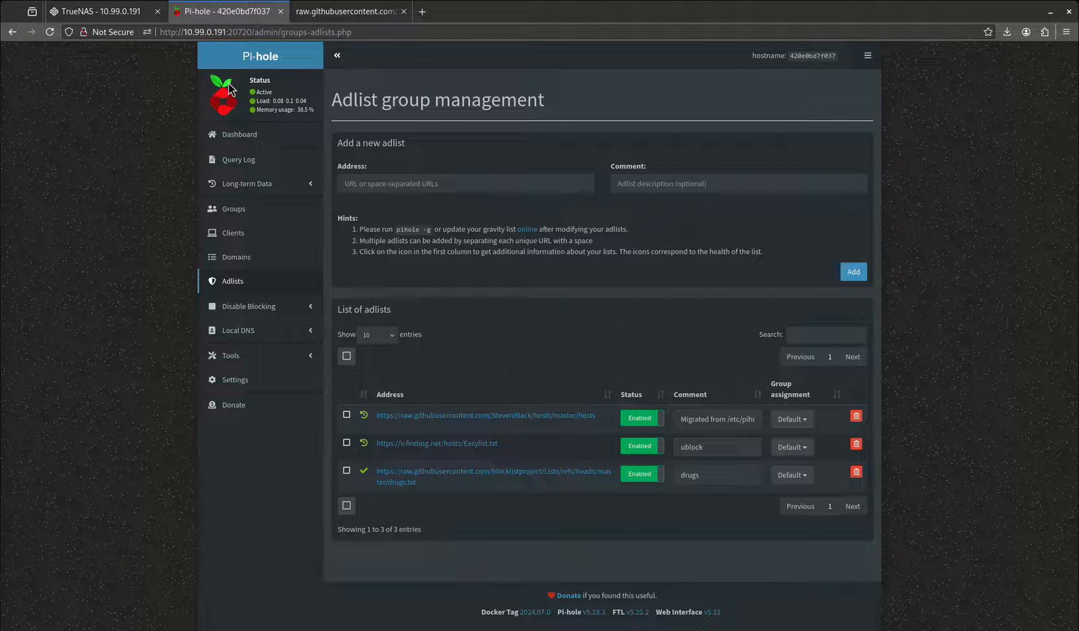
pyautogui.moveTo(454, 201)
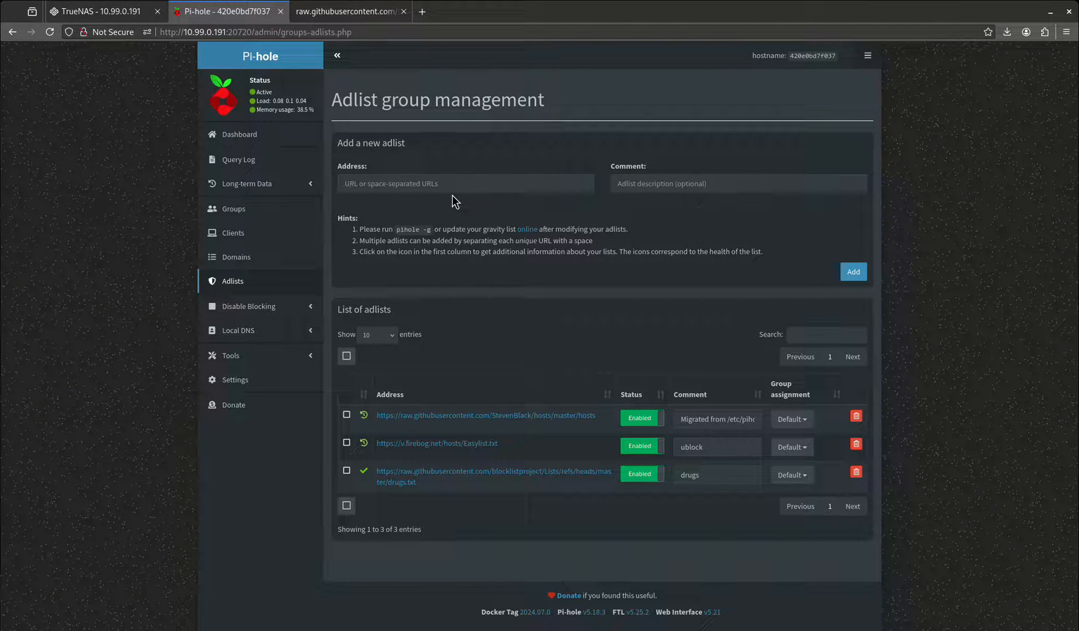
pyautogui.moveTo(488, 308)
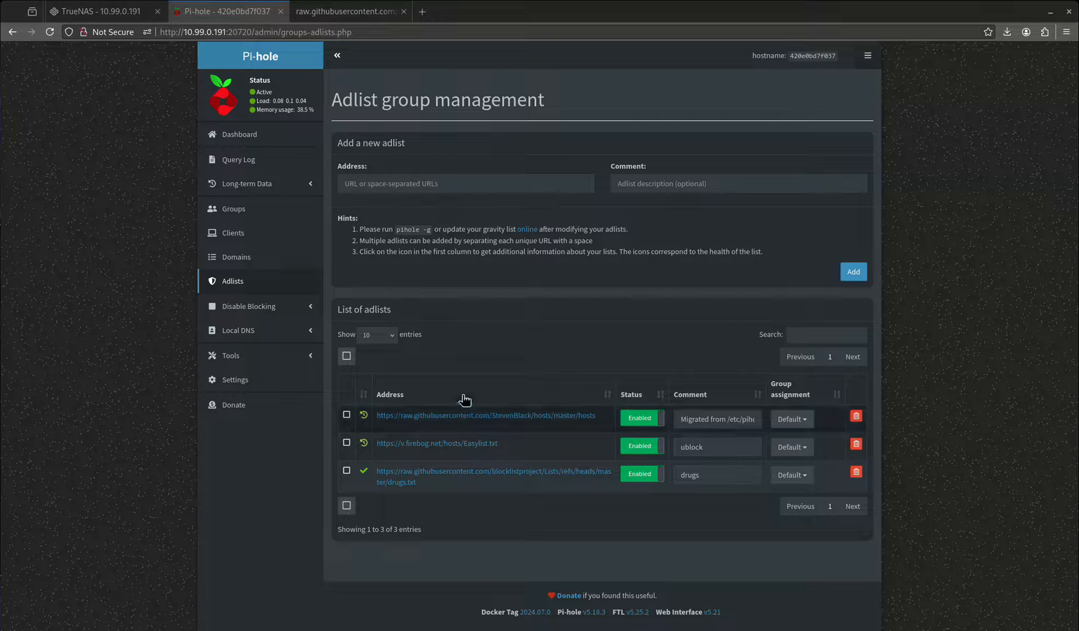
pyautogui.moveTo(549, 291)
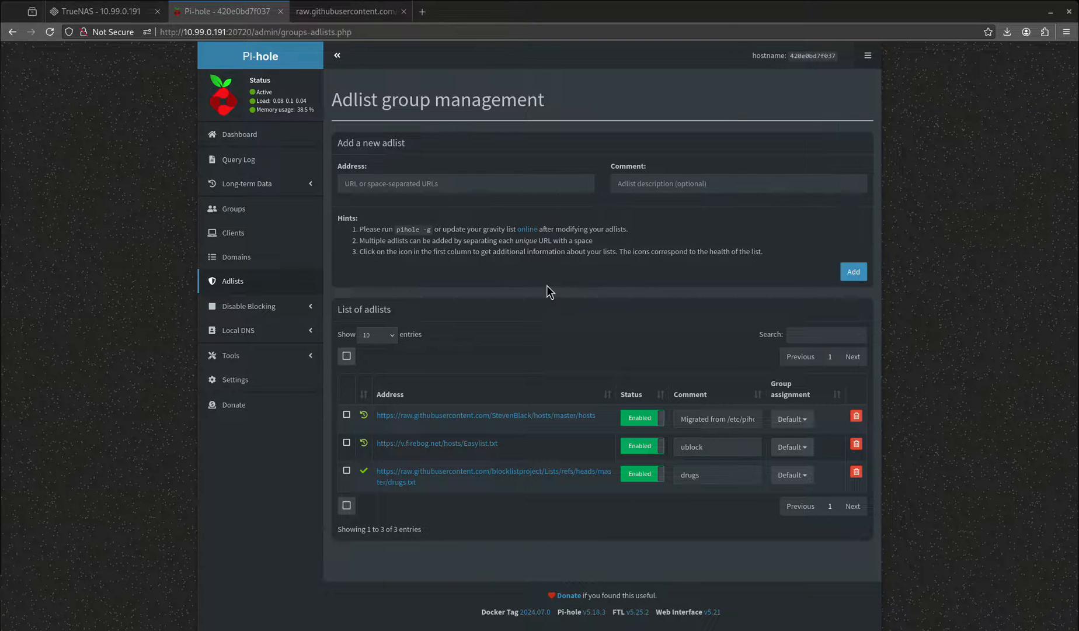
pyautogui.moveTo(381, 305)
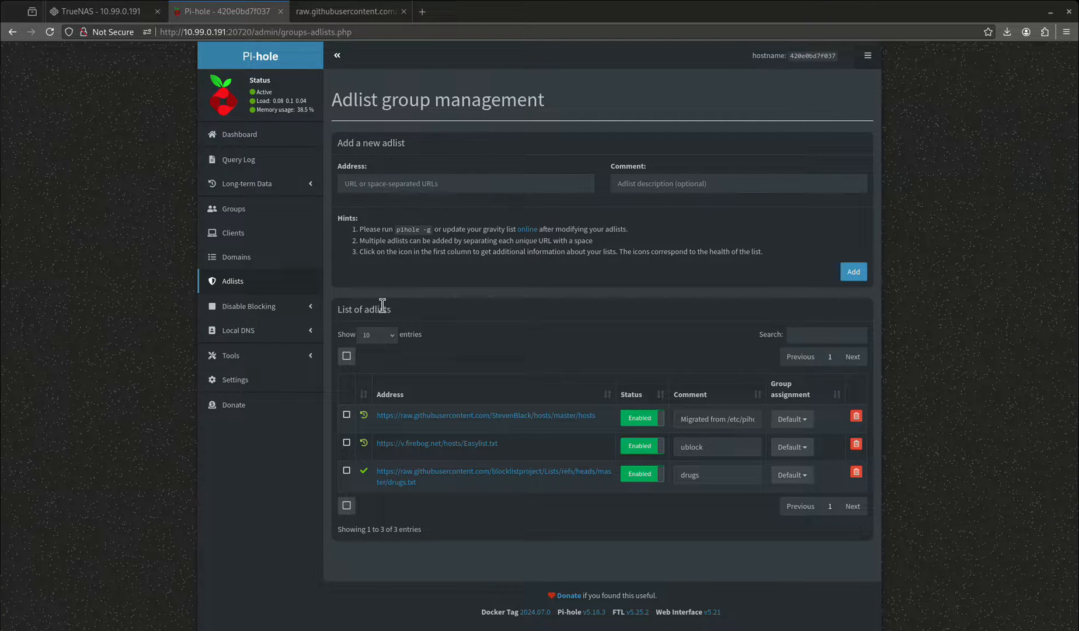
pyautogui.moveTo(337, 240)
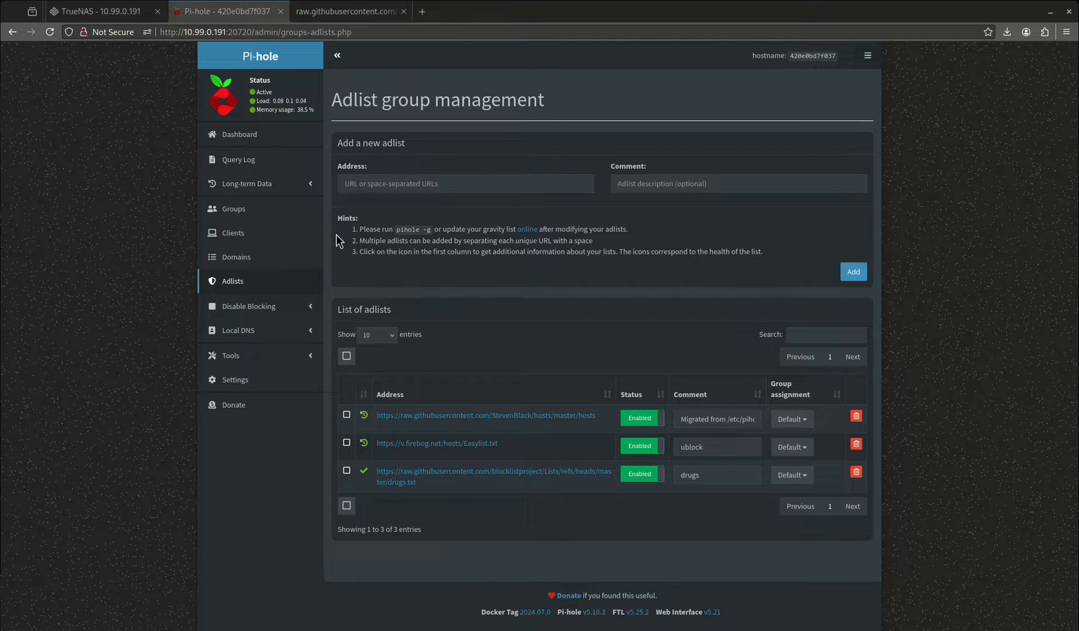